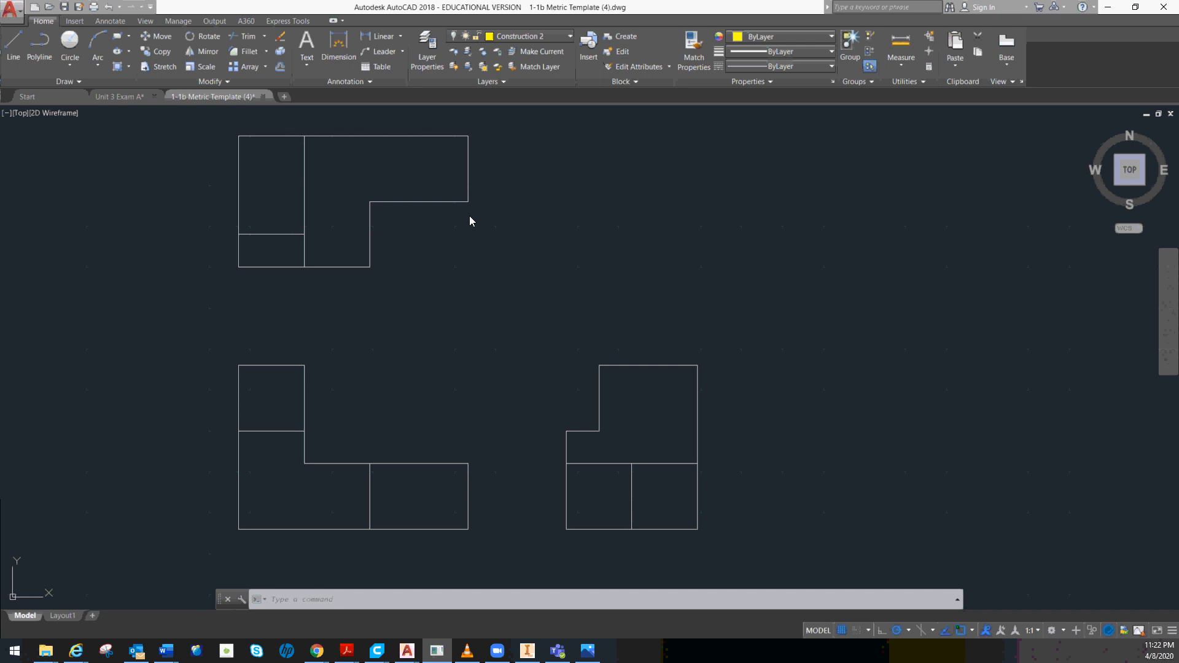
pyautogui.moveTo(536, 302)
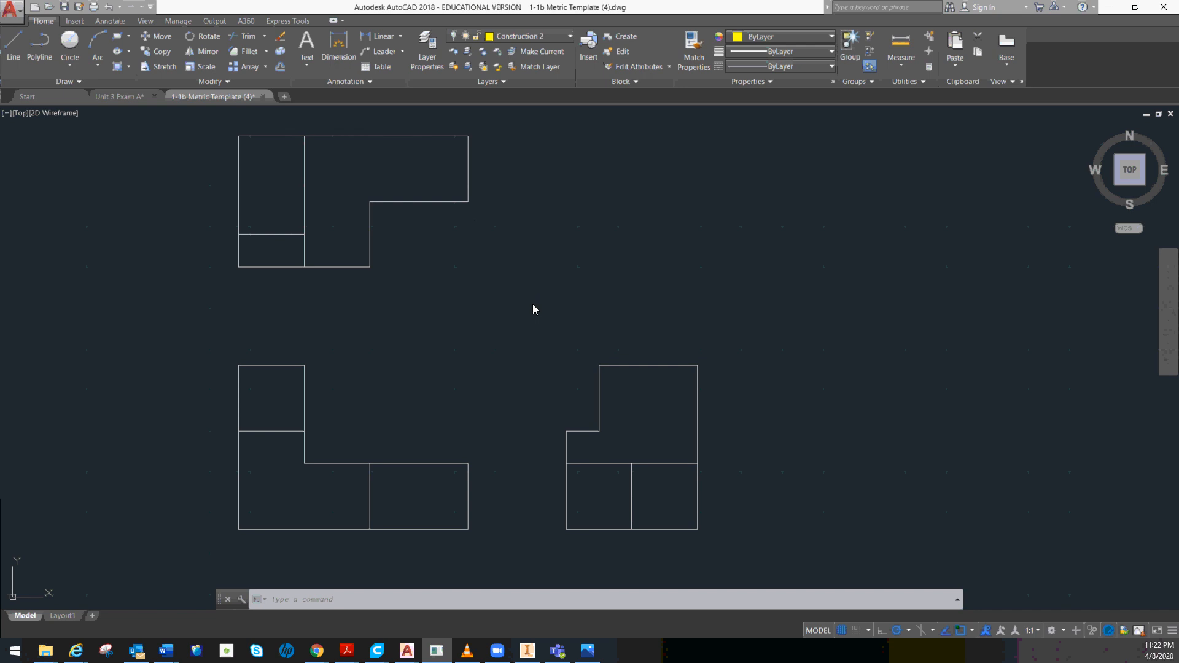
pyautogui.moveTo(528, 307)
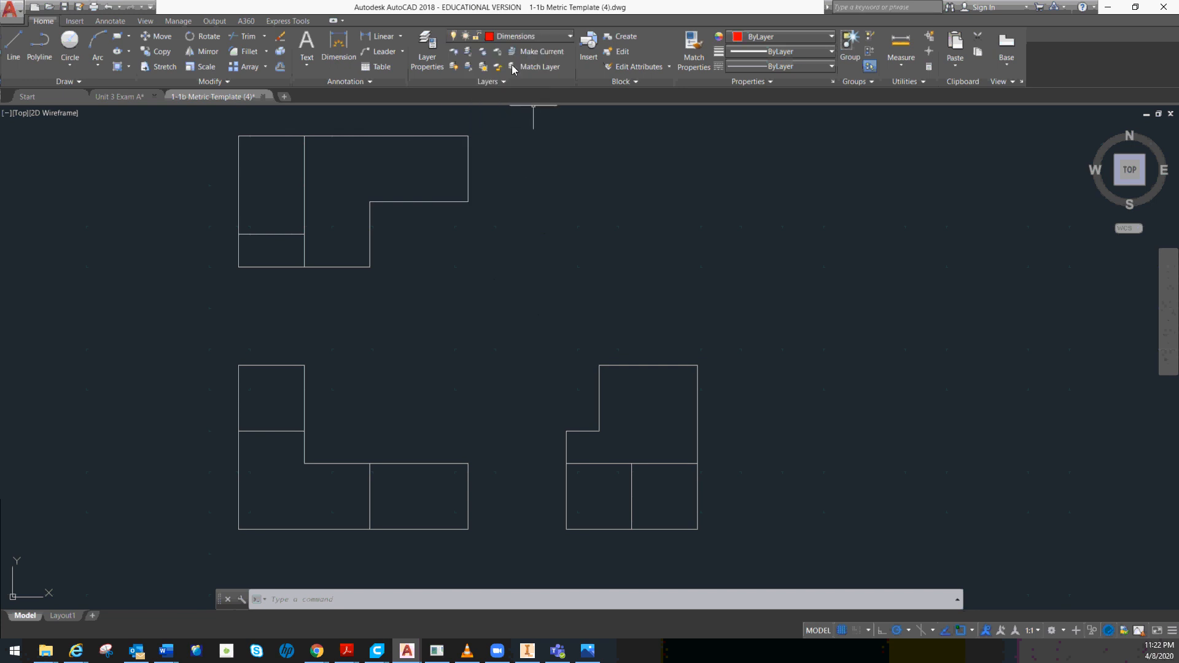
pyautogui.moveTo(111, 138)
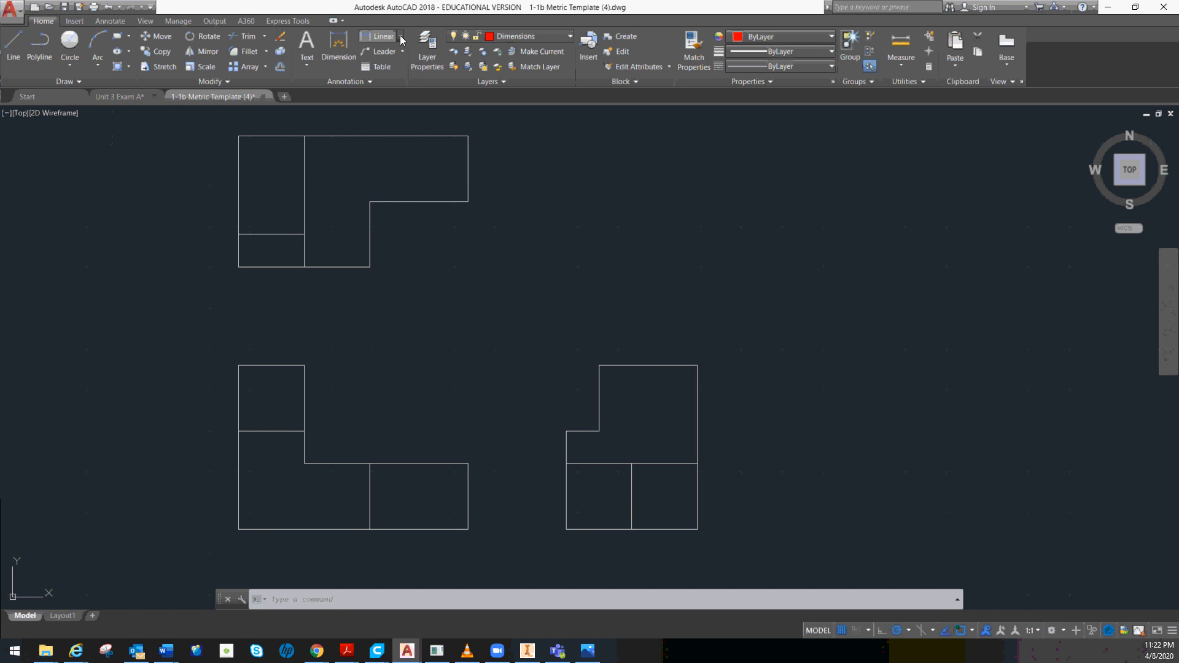
# - Start a linear dimension for the top view's width from its top-left corner
pyautogui.click(379, 36)
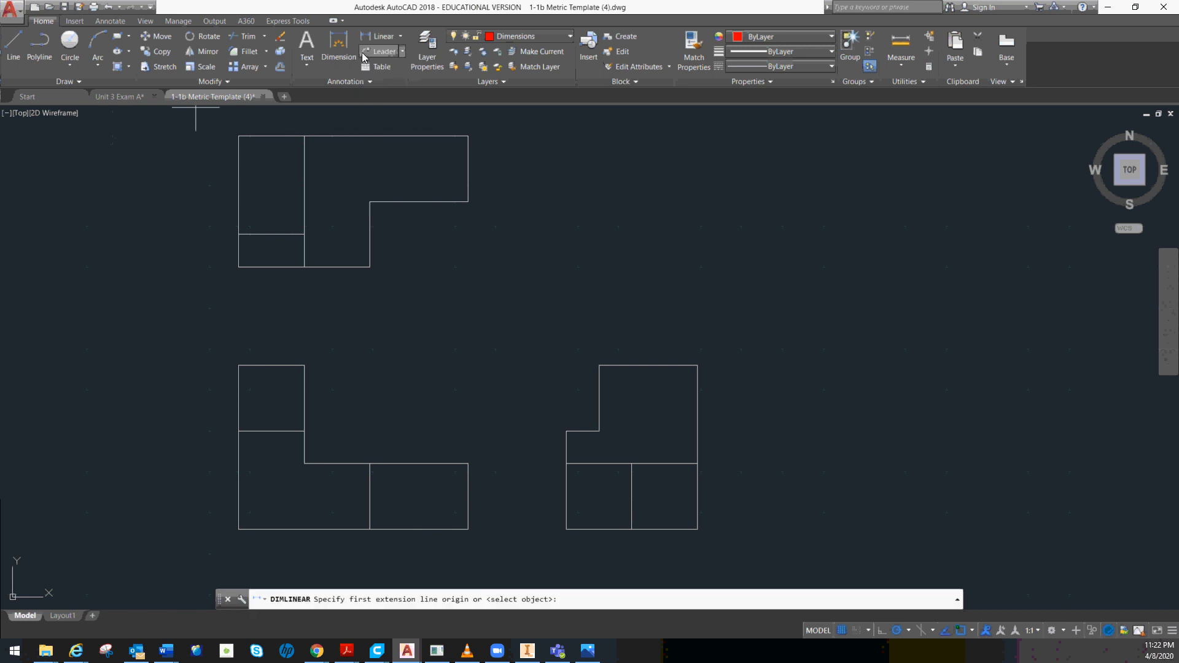
pyautogui.moveTo(394, 113)
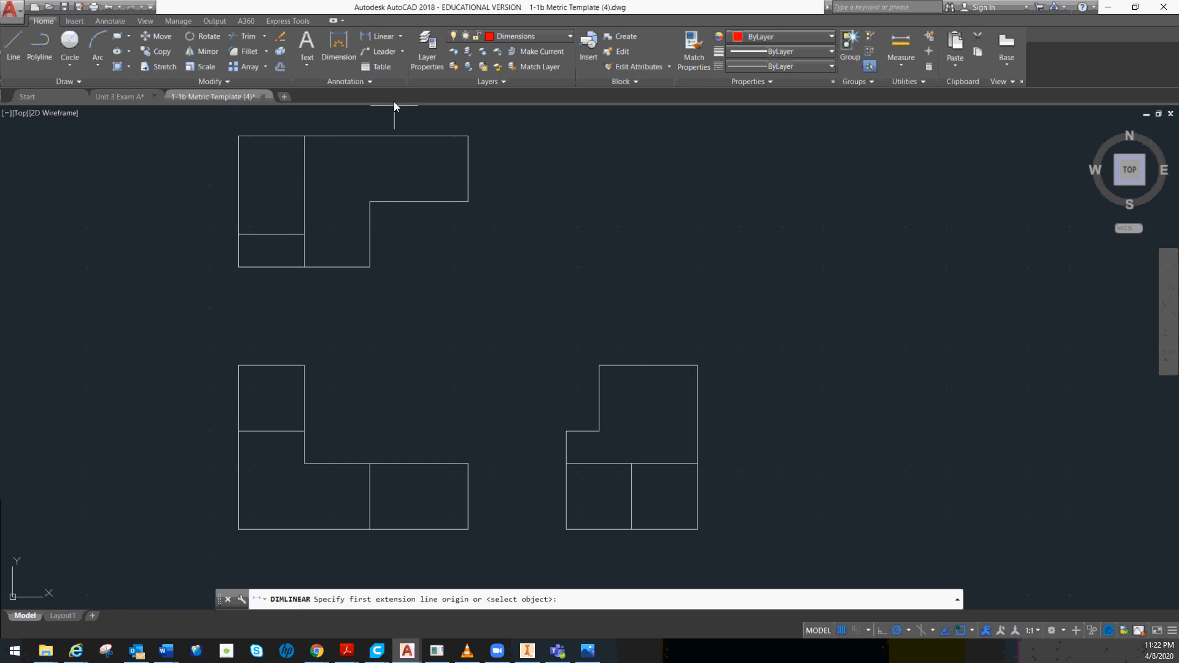
pyautogui.moveTo(270, 124)
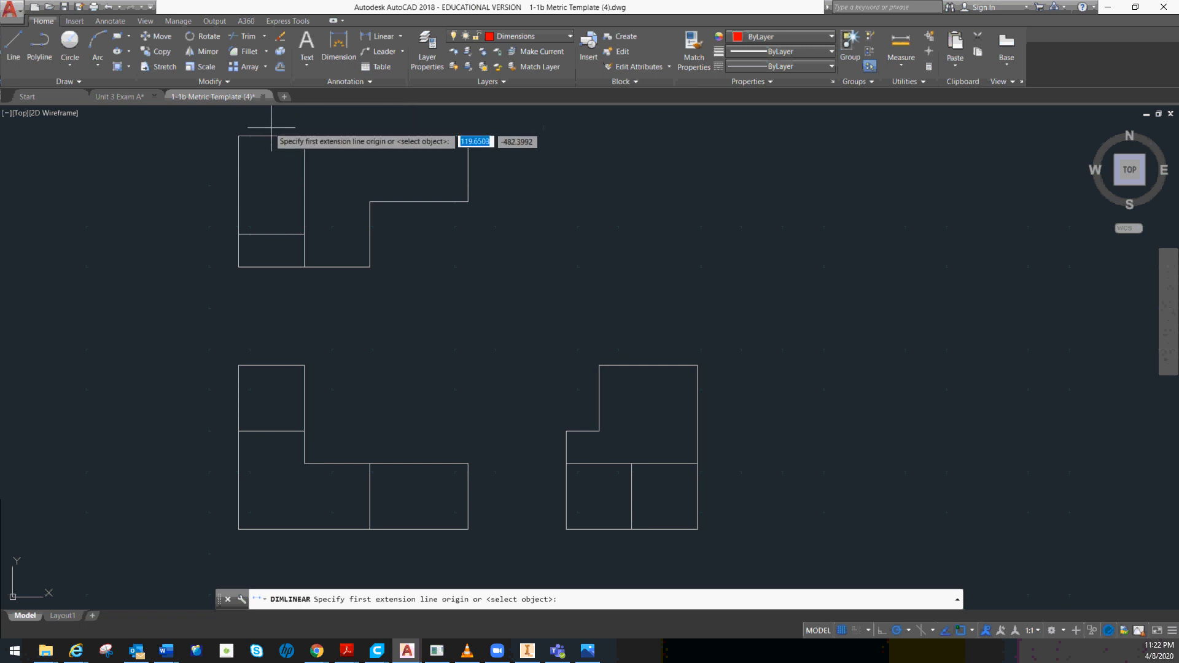
pyautogui.click(270, 135)
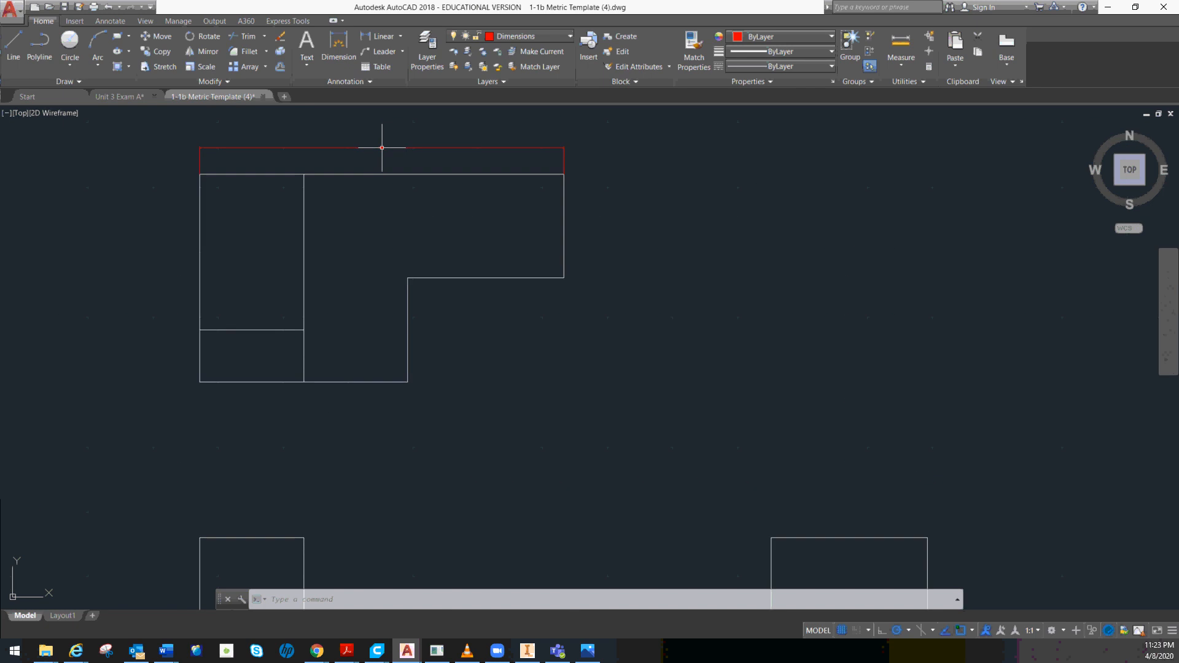
# - Give the Standard dimension style overall scale 10 and whole-number precision via DIMSTYLE
pyautogui.write('dim')
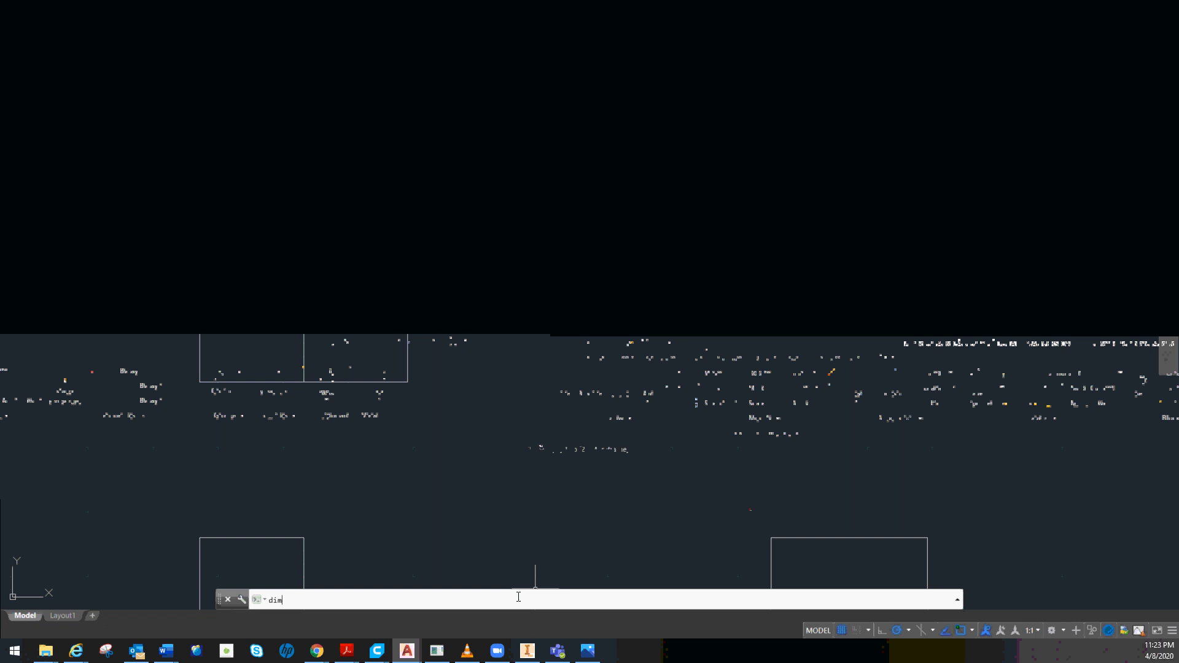
pyautogui.press('Return')
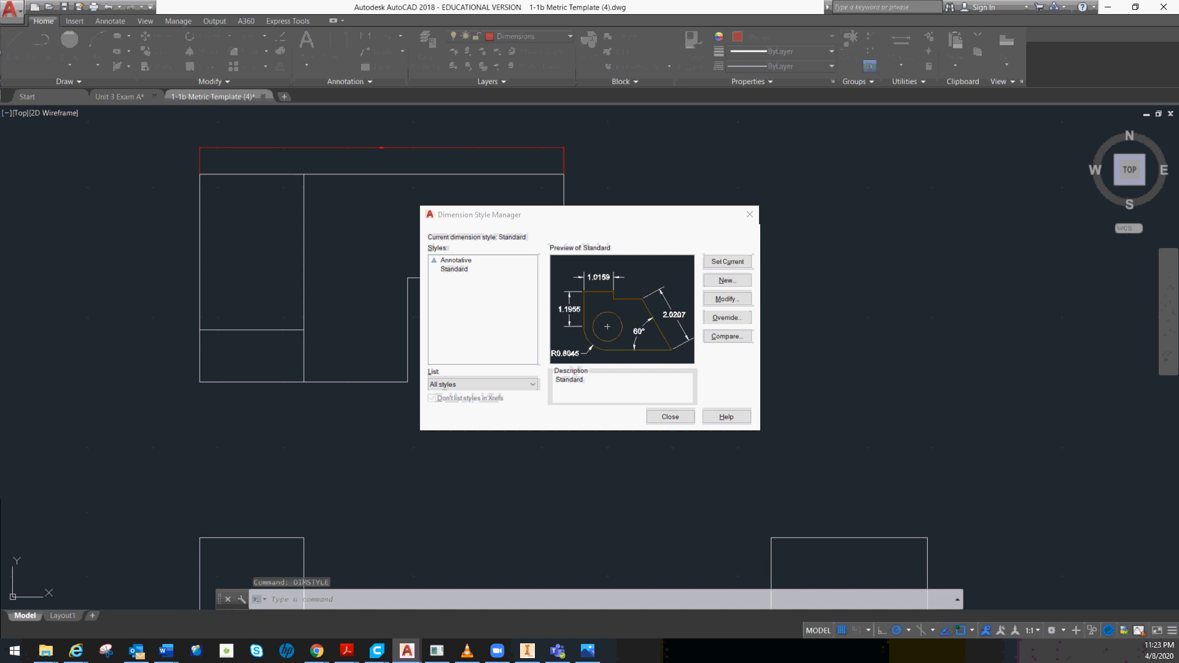
pyautogui.click(726, 298)
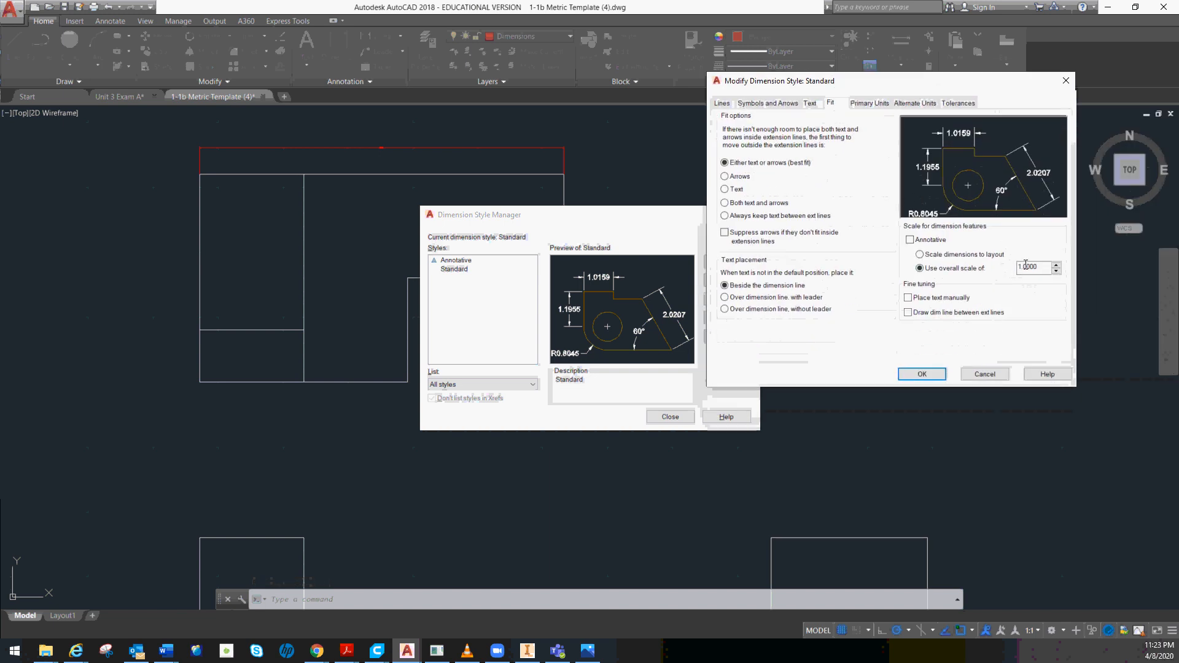
pyautogui.tripleClick(1032, 268)
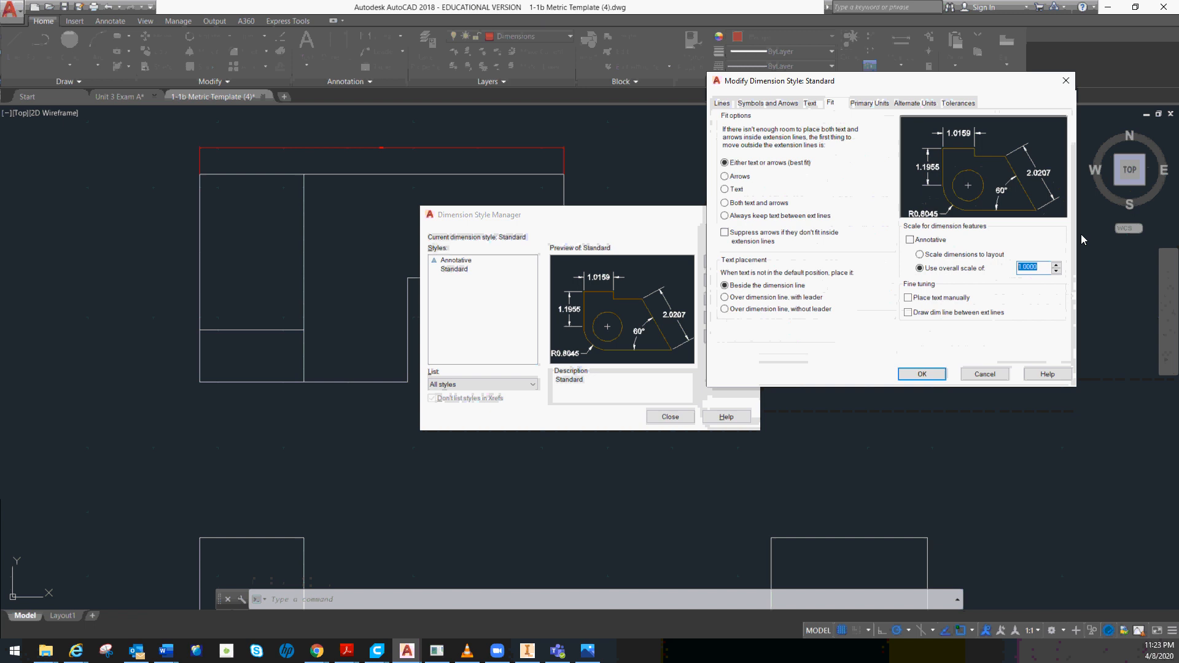
pyautogui.write('10')
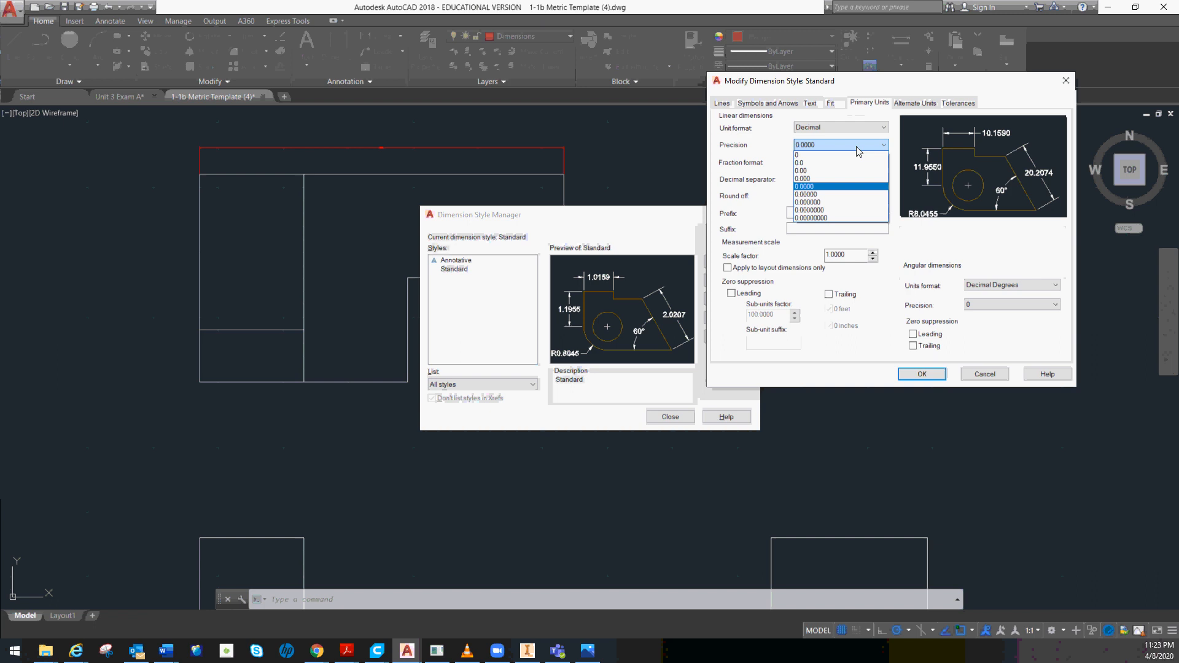
pyautogui.moveTo(805, 155)
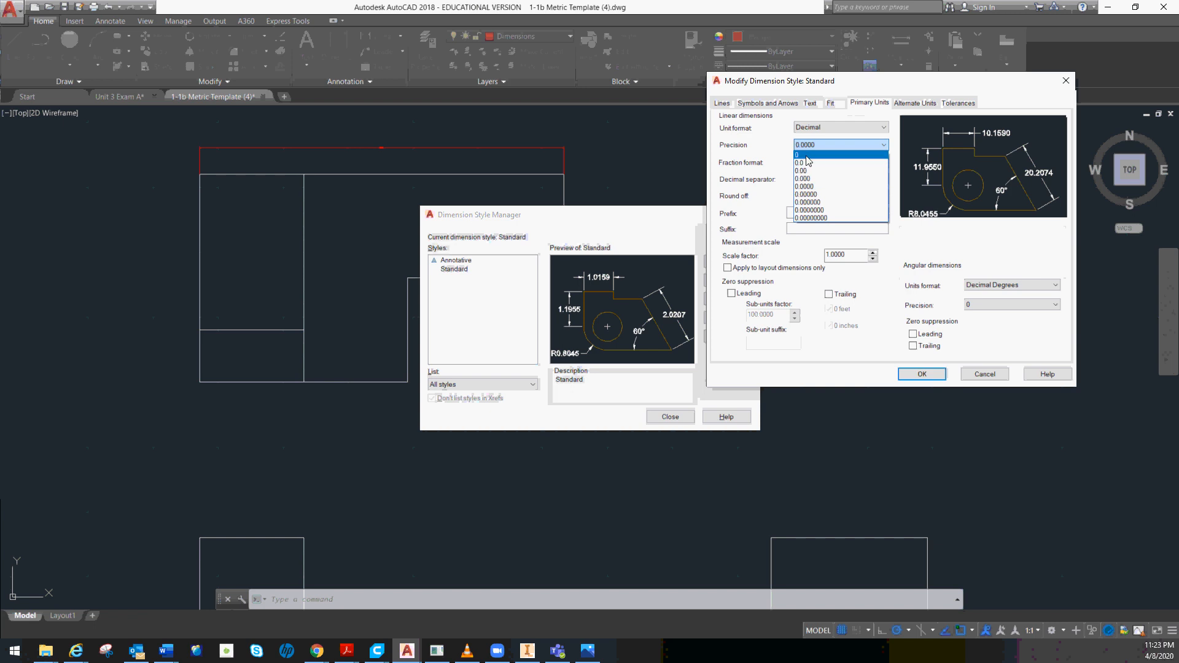
pyautogui.click(803, 155)
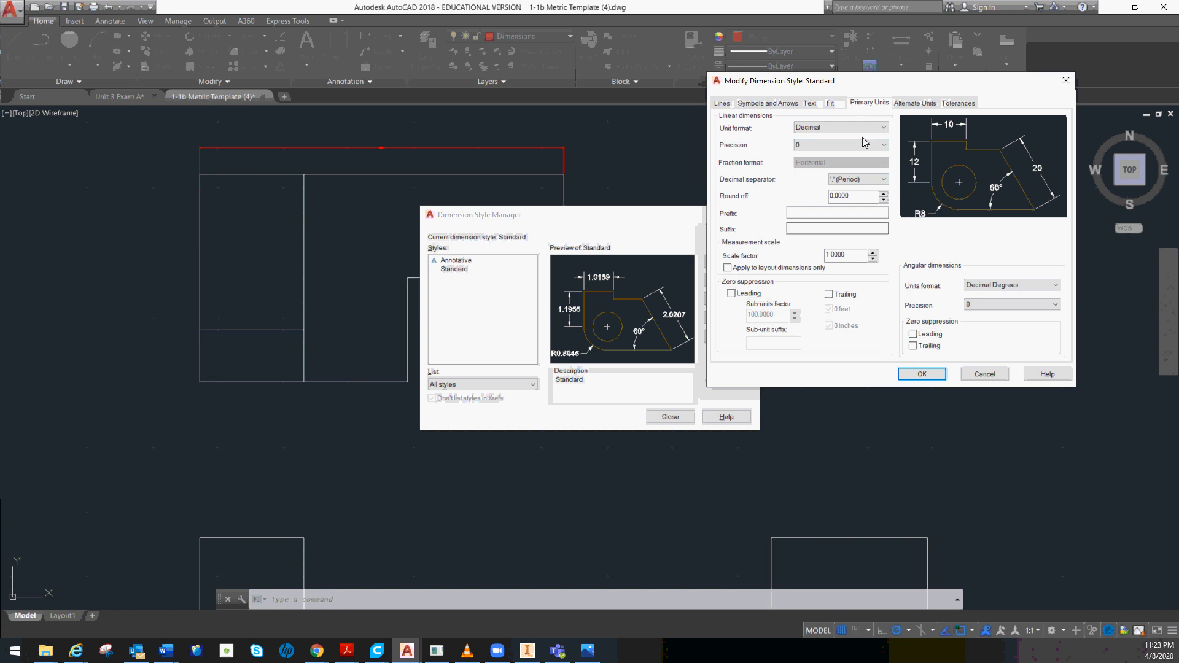
pyautogui.click(883, 145)
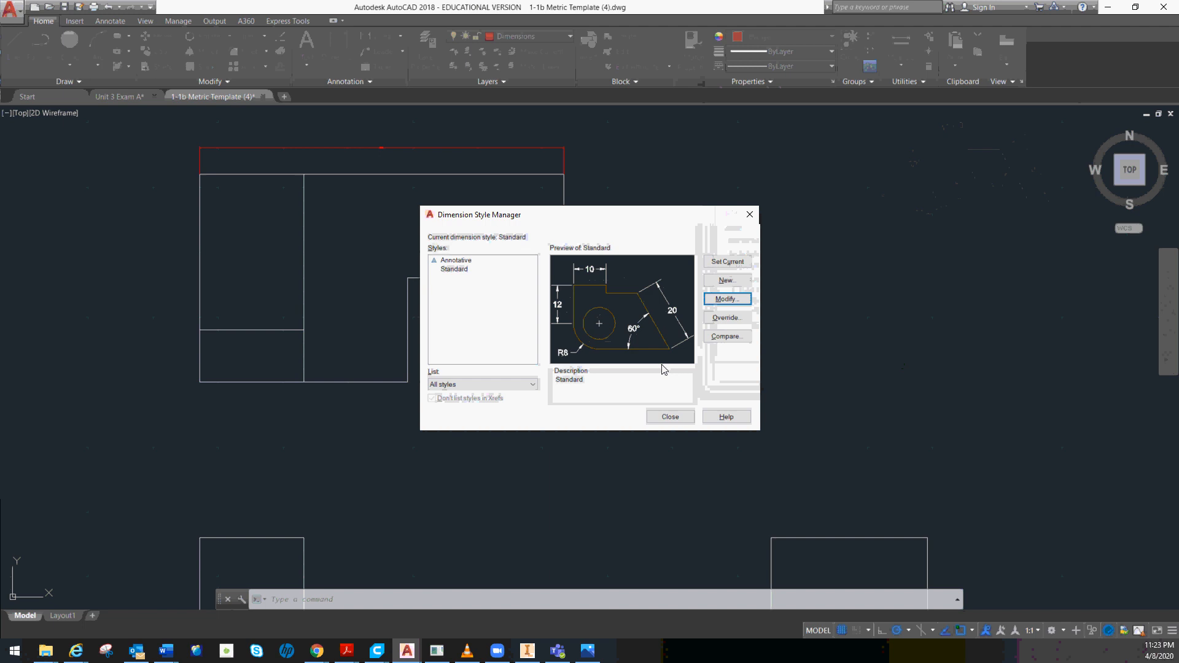
pyautogui.click(668, 416)
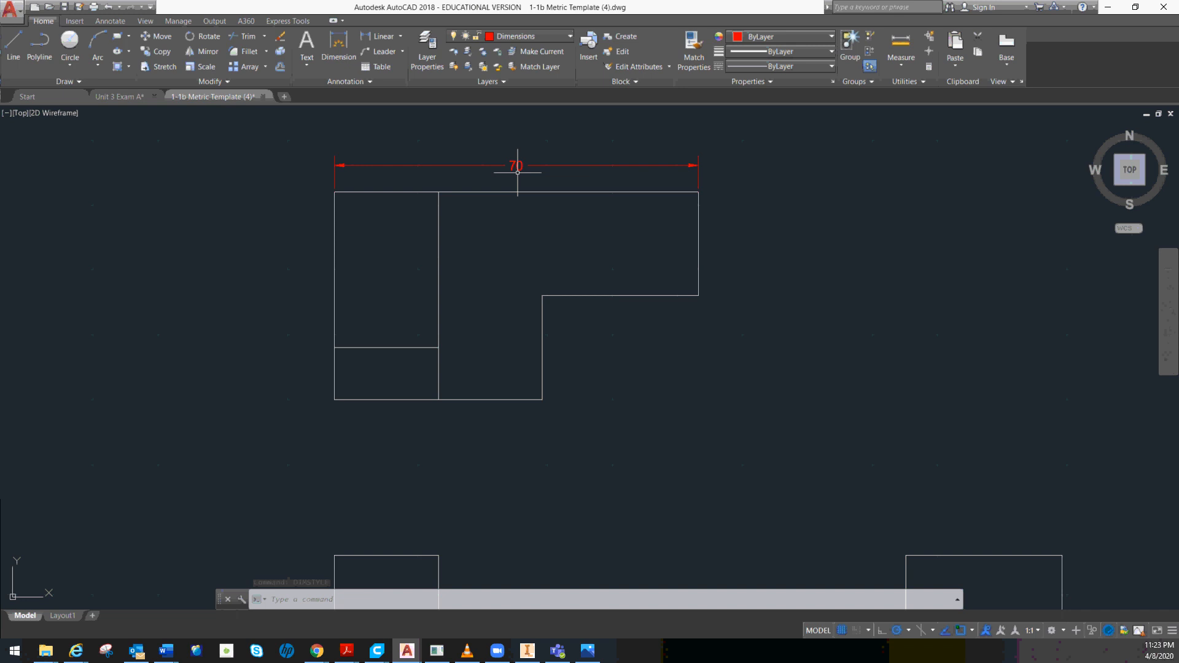
pyautogui.moveTo(517, 166)
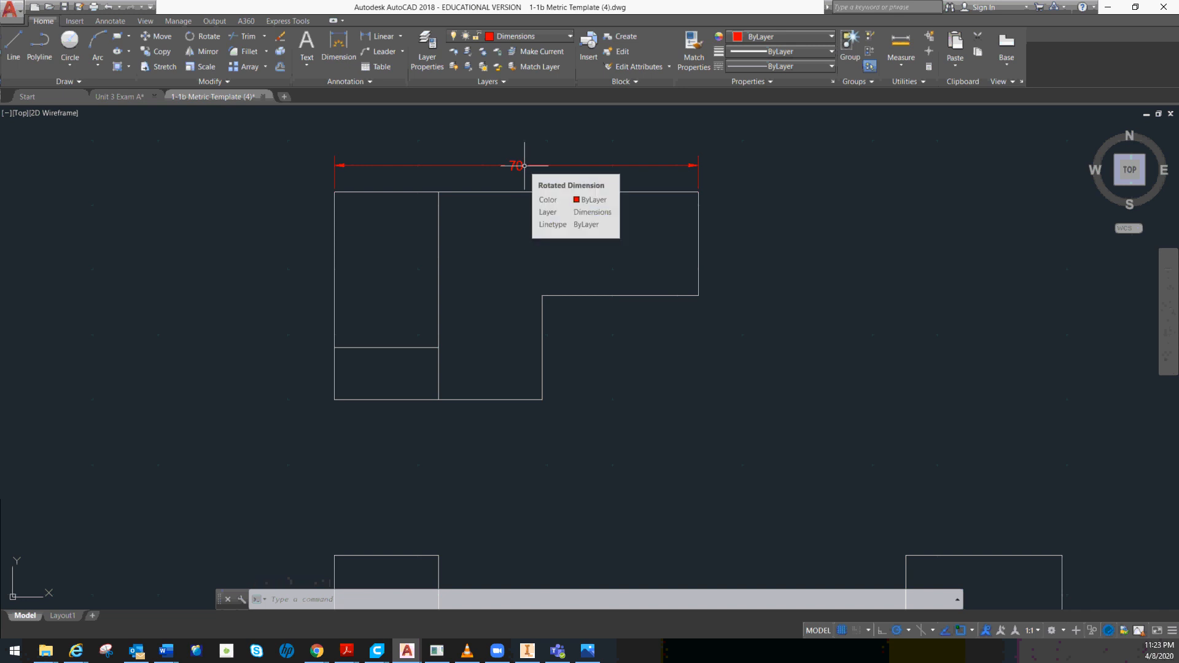
pyautogui.moveTo(472, 162)
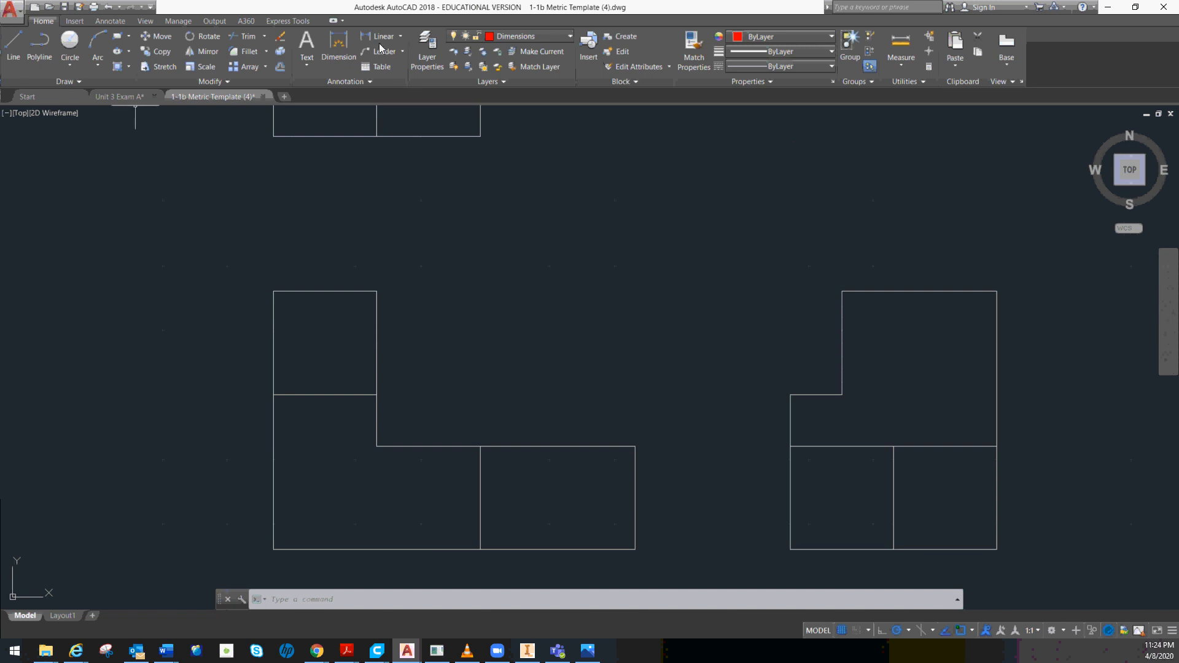
# - Dimension the front view's 50 height, then restart the side view's 40 width after cancelling a wrong start
pyautogui.click(337, 57)
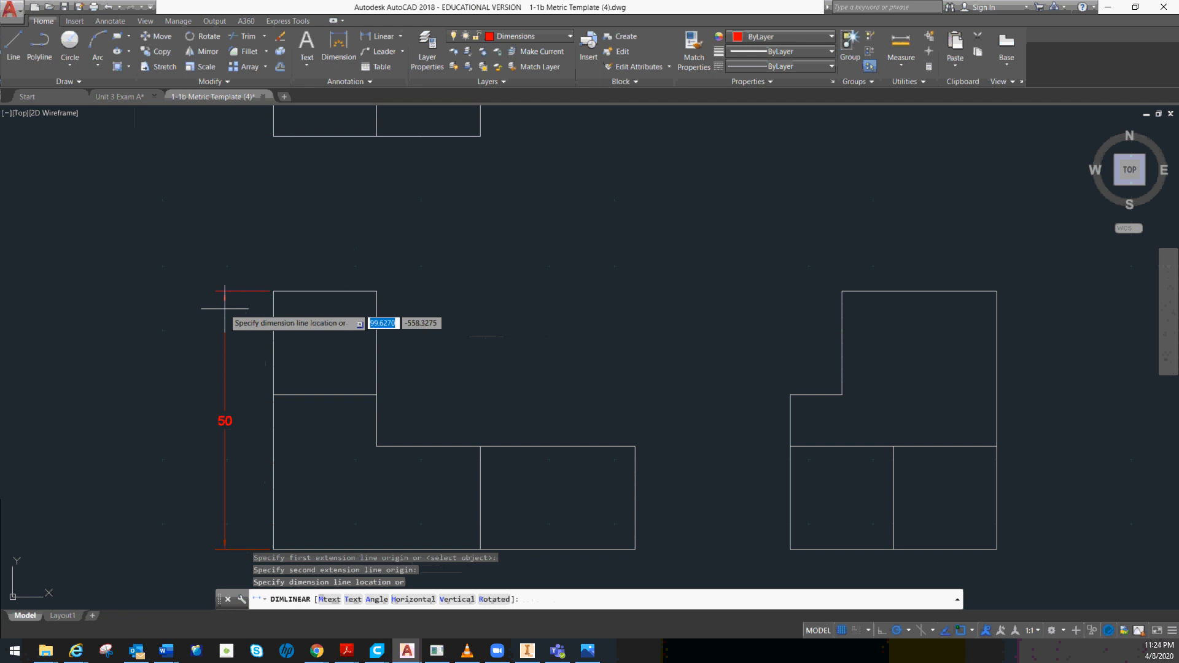
pyautogui.moveTo(241, 309)
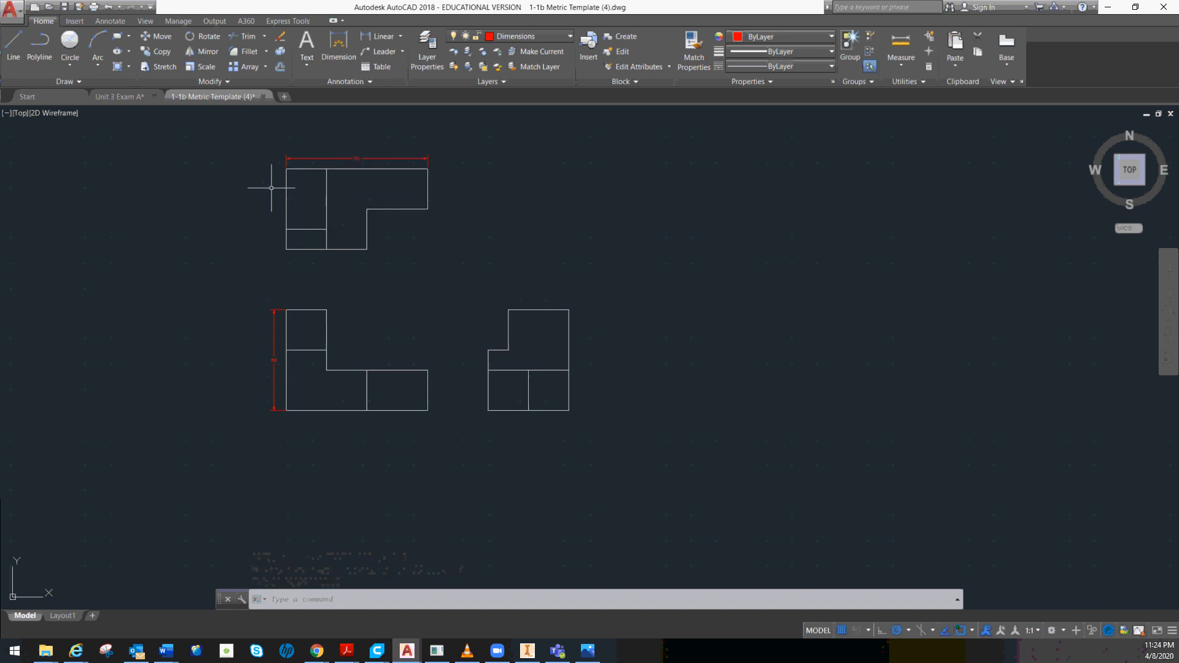
pyautogui.moveTo(308, 196)
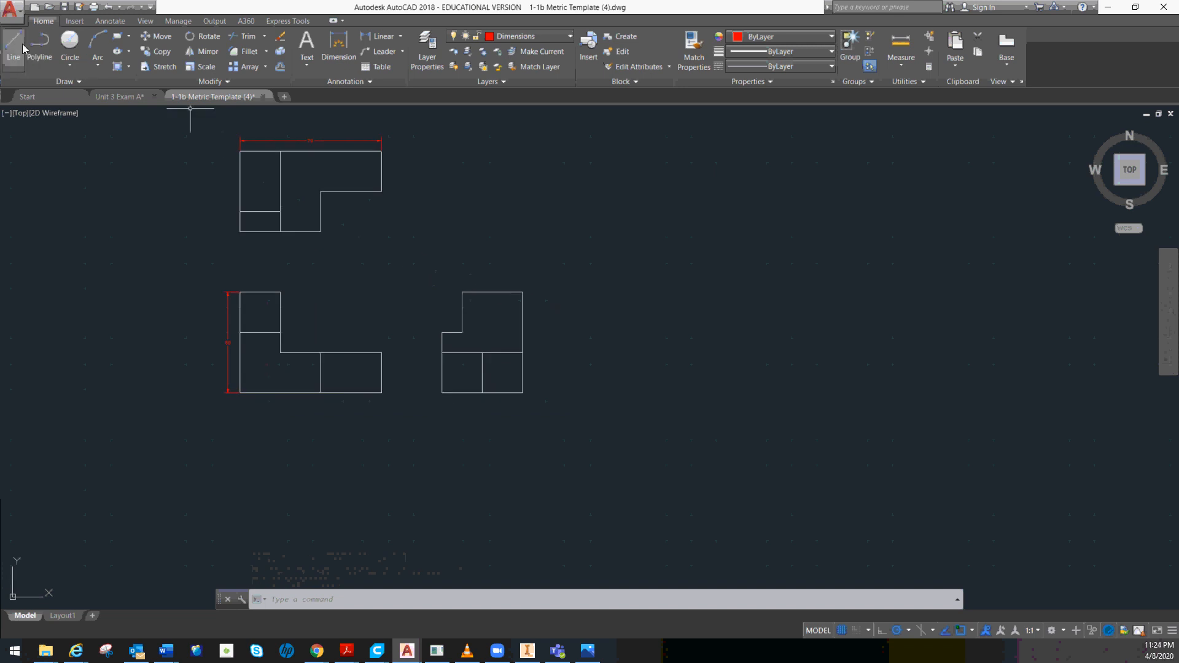
pyautogui.moveTo(274, 34)
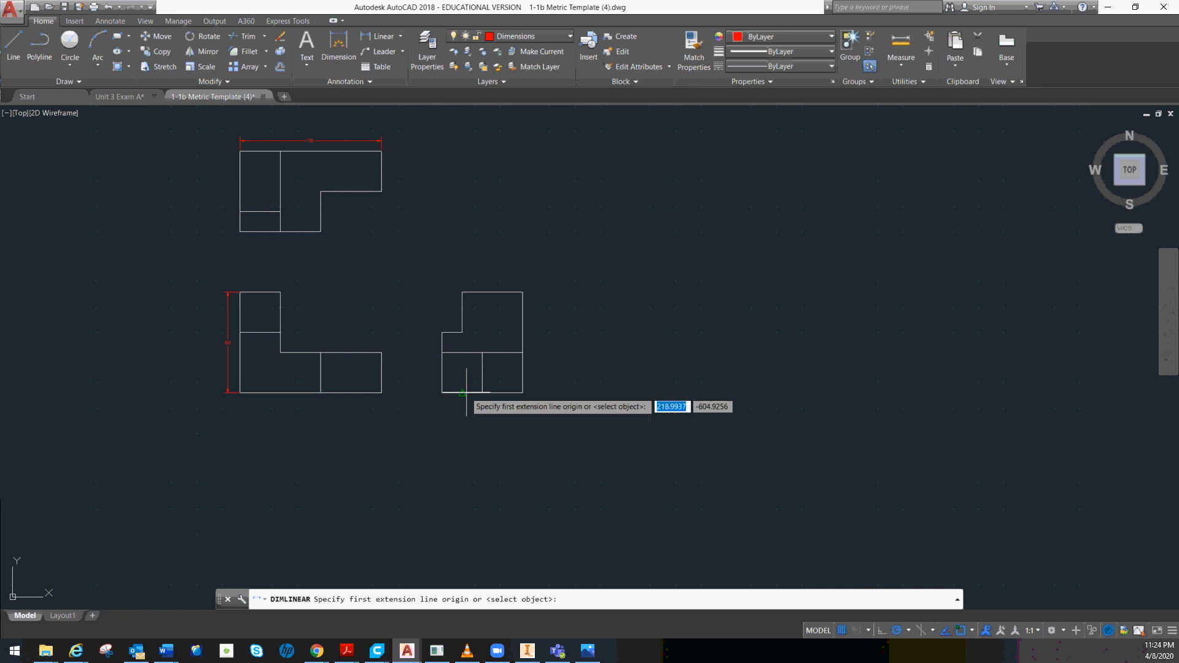
pyautogui.click(523, 393)
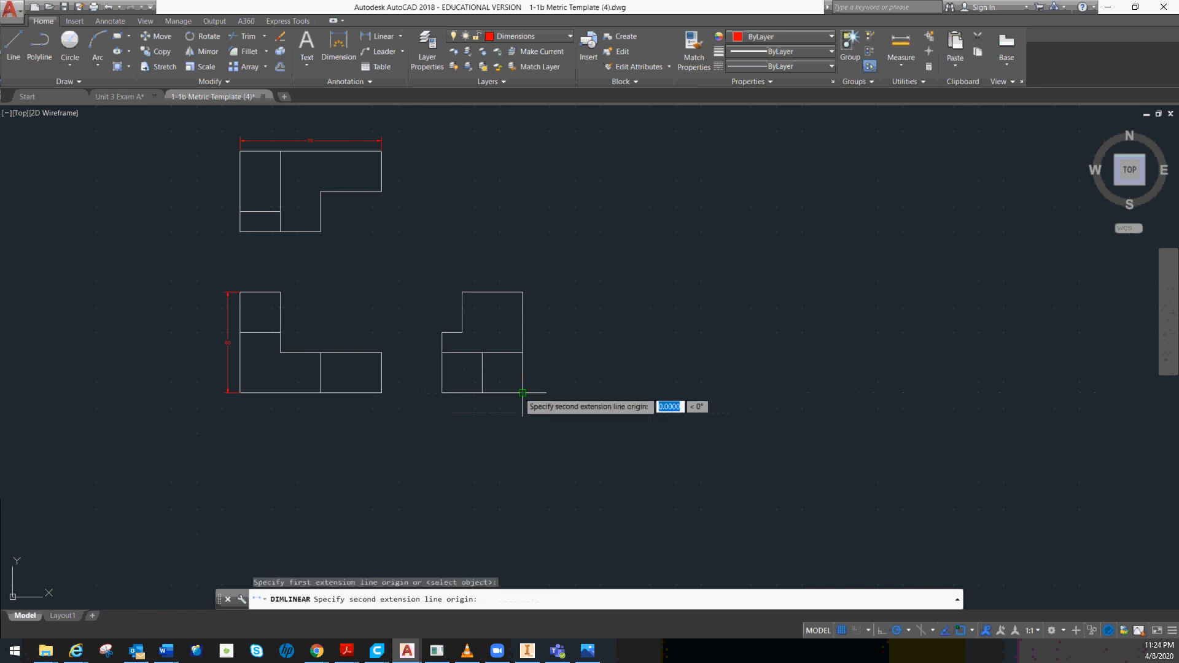
pyautogui.press('Escape')
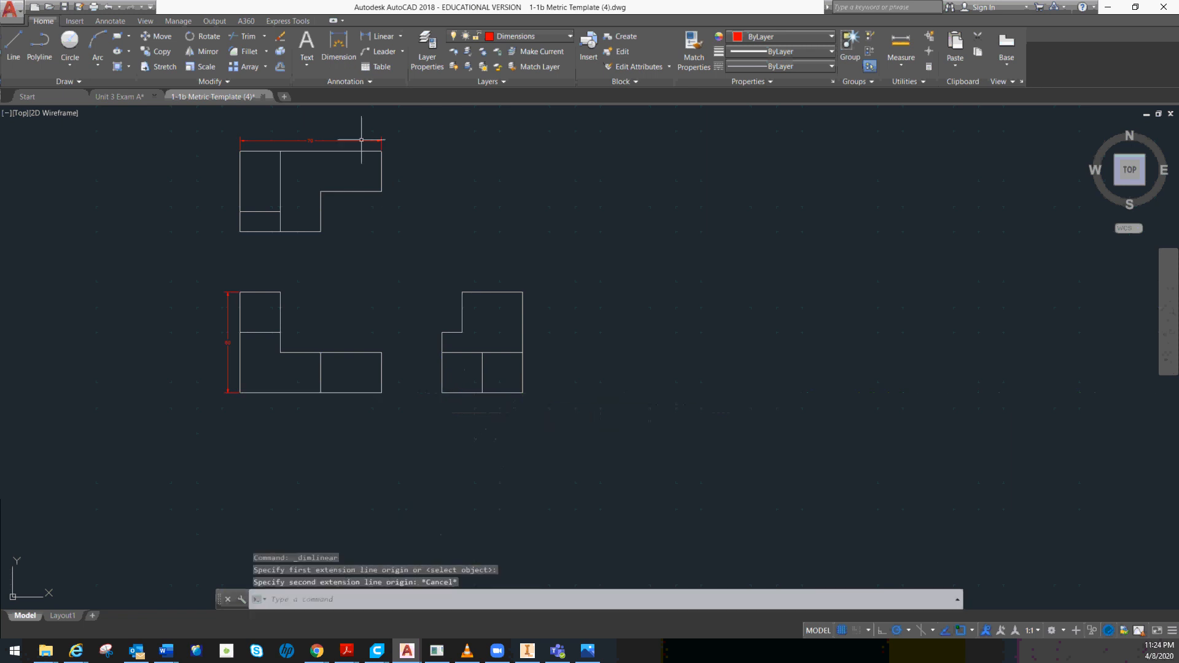
pyautogui.moveTo(442, 392)
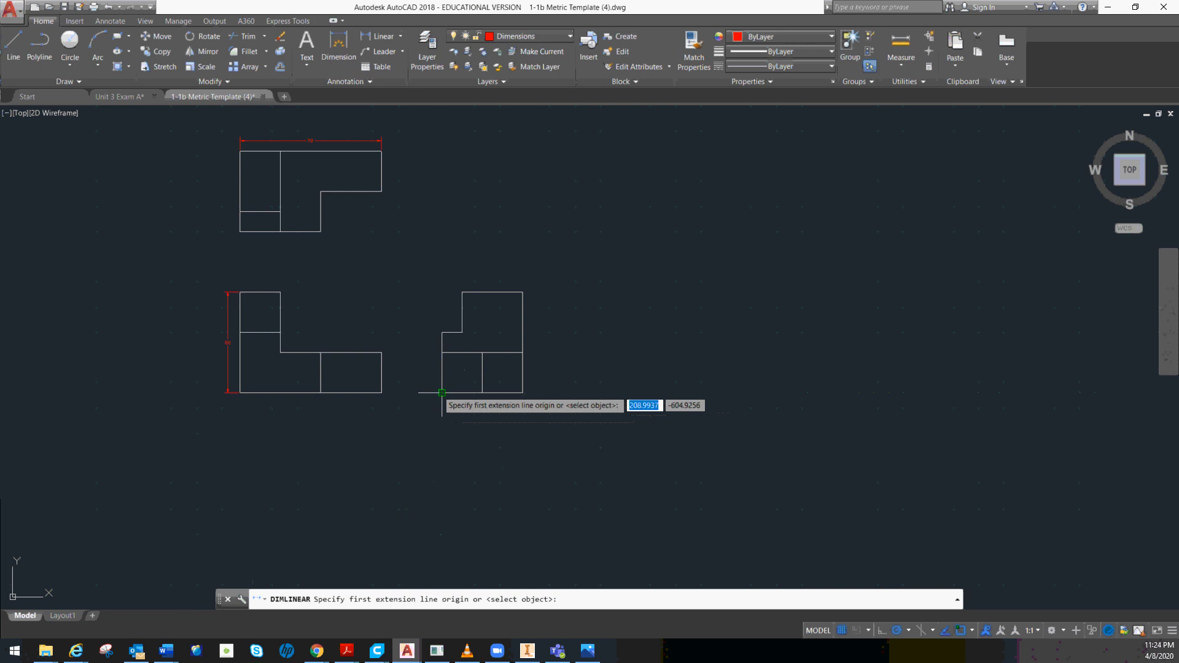
pyautogui.click(523, 392)
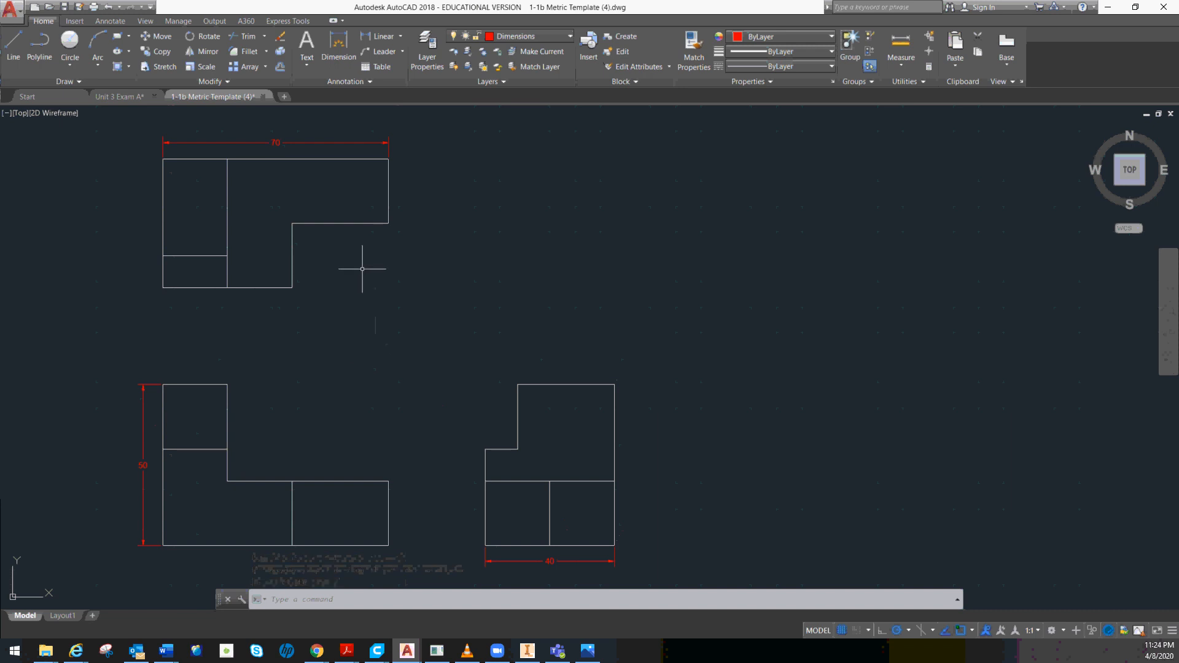
pyautogui.moveTo(315, 329)
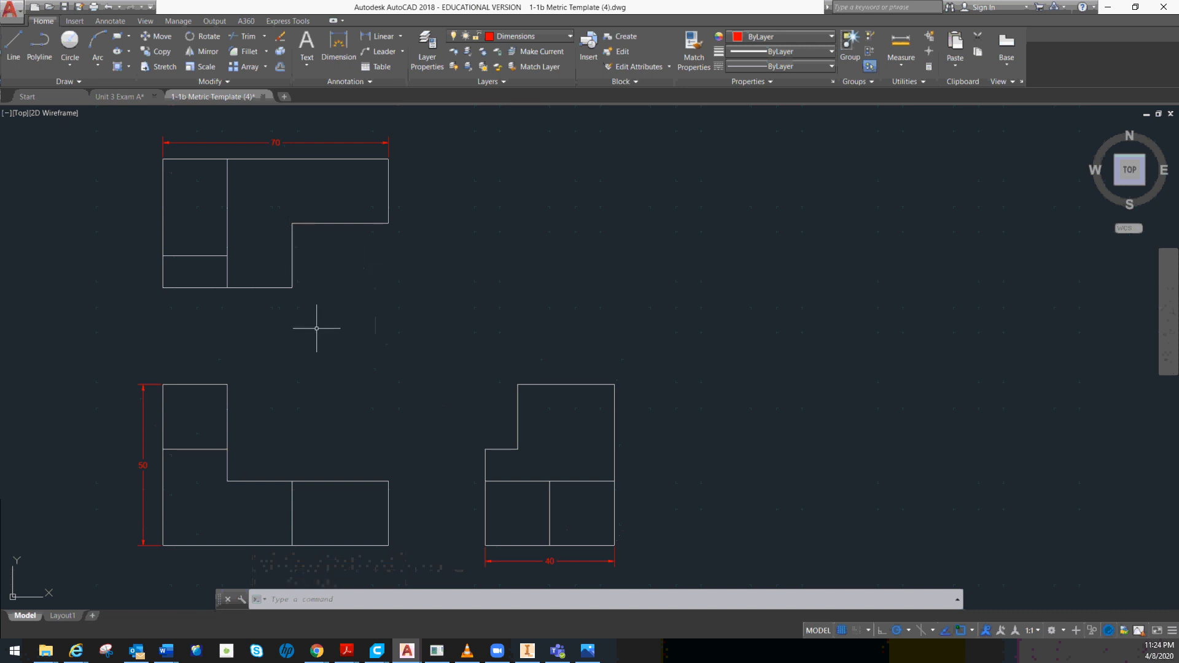
pyautogui.moveTo(175, 178)
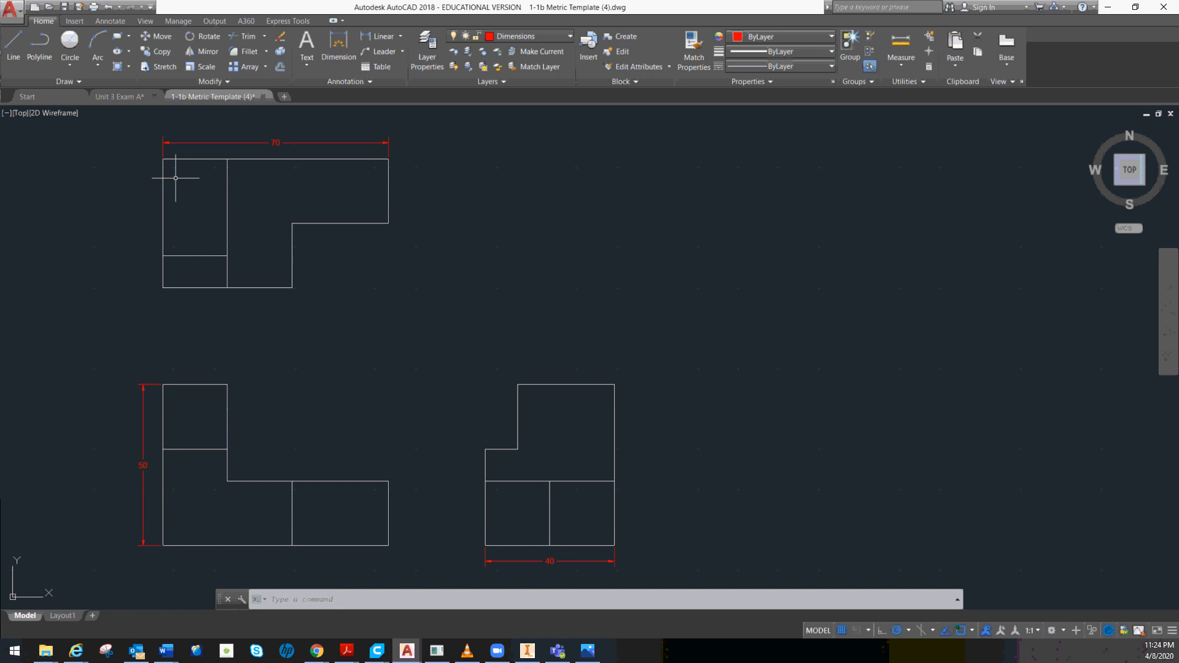
pyautogui.moveTo(580, 569)
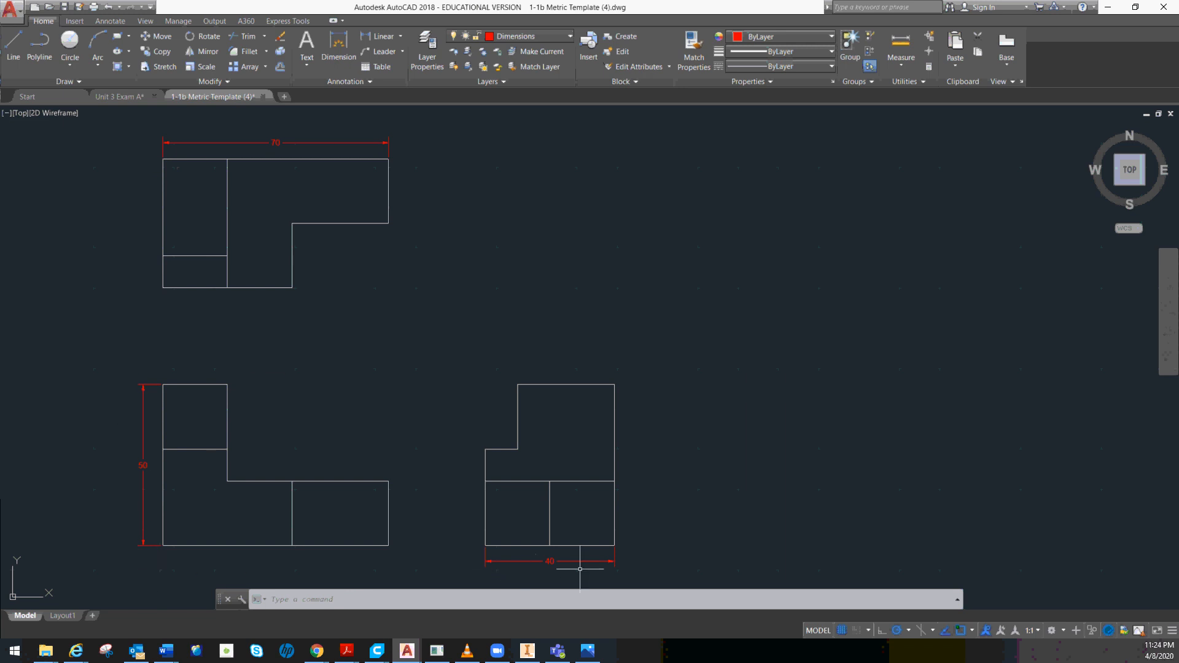
pyautogui.moveTo(251, 307)
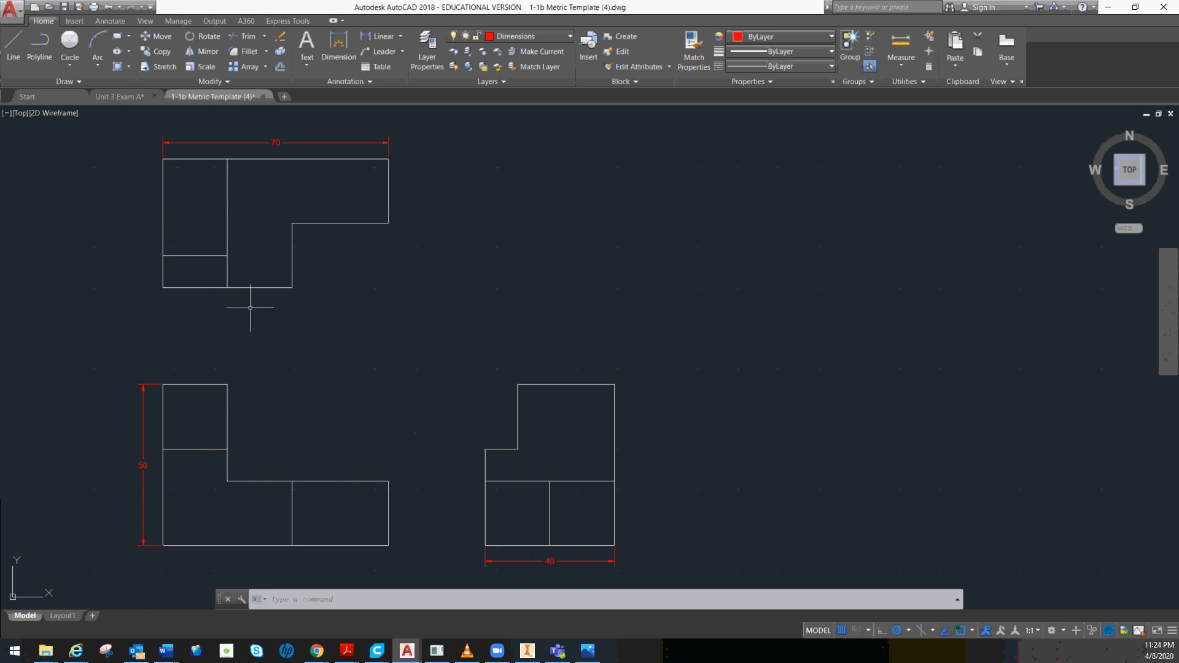
pyautogui.moveTo(219, 233)
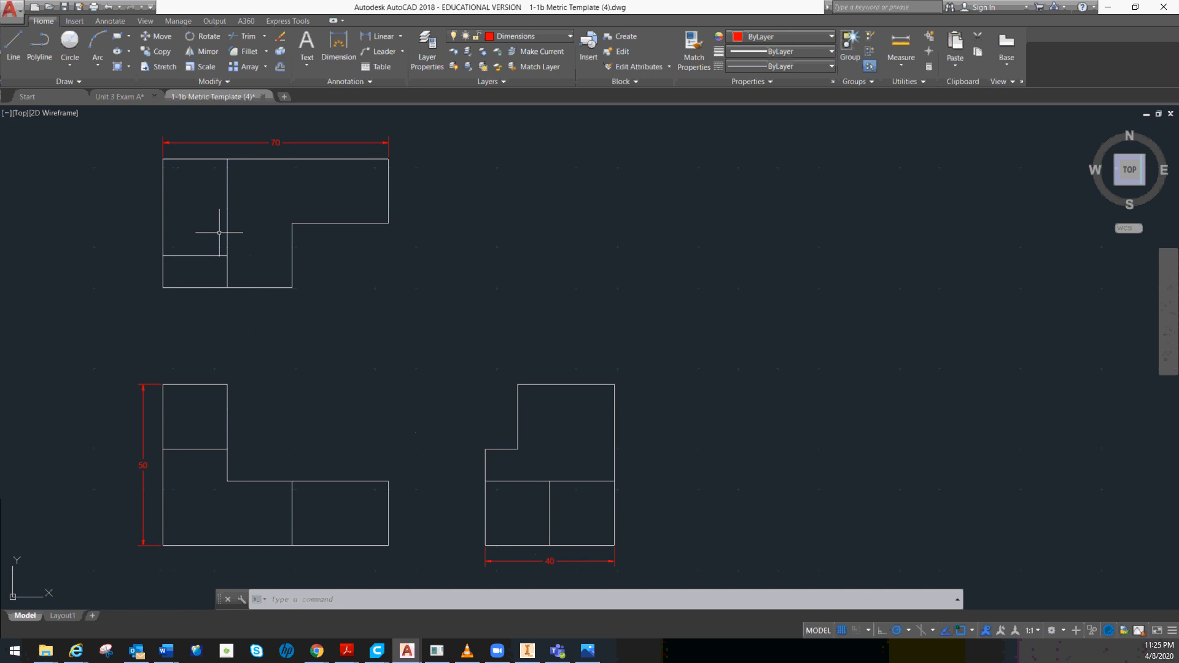
pyautogui.moveTo(160, 251)
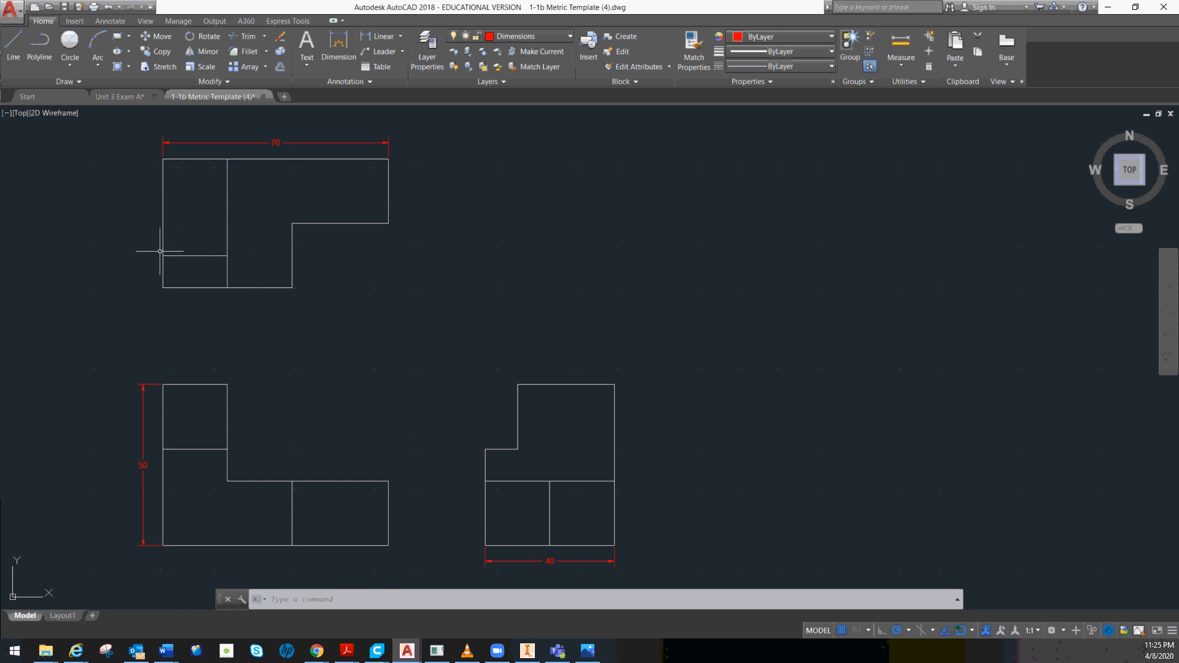
pyautogui.moveTo(165, 171)
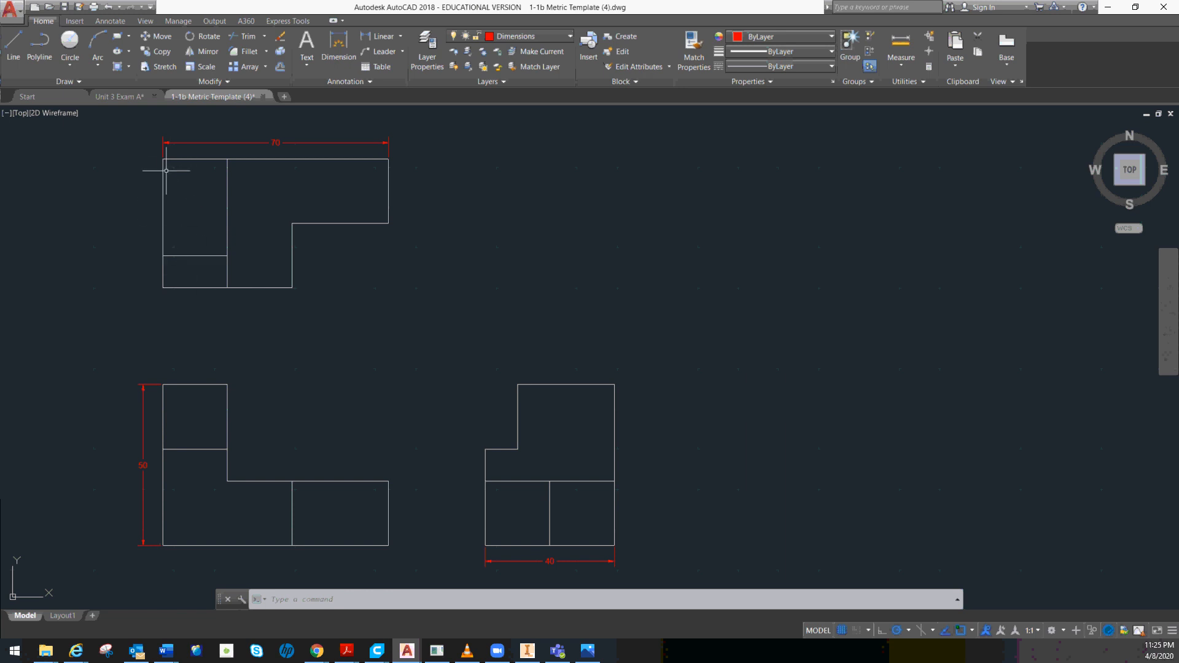
pyautogui.moveTo(162, 249)
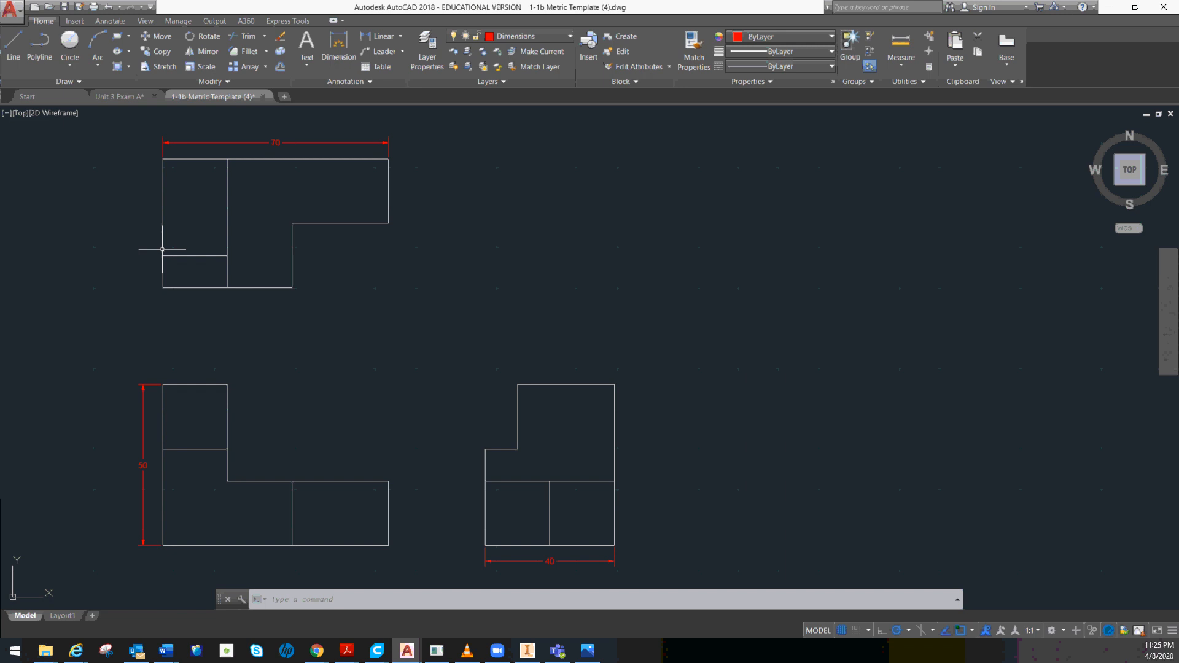
pyautogui.moveTo(192, 176)
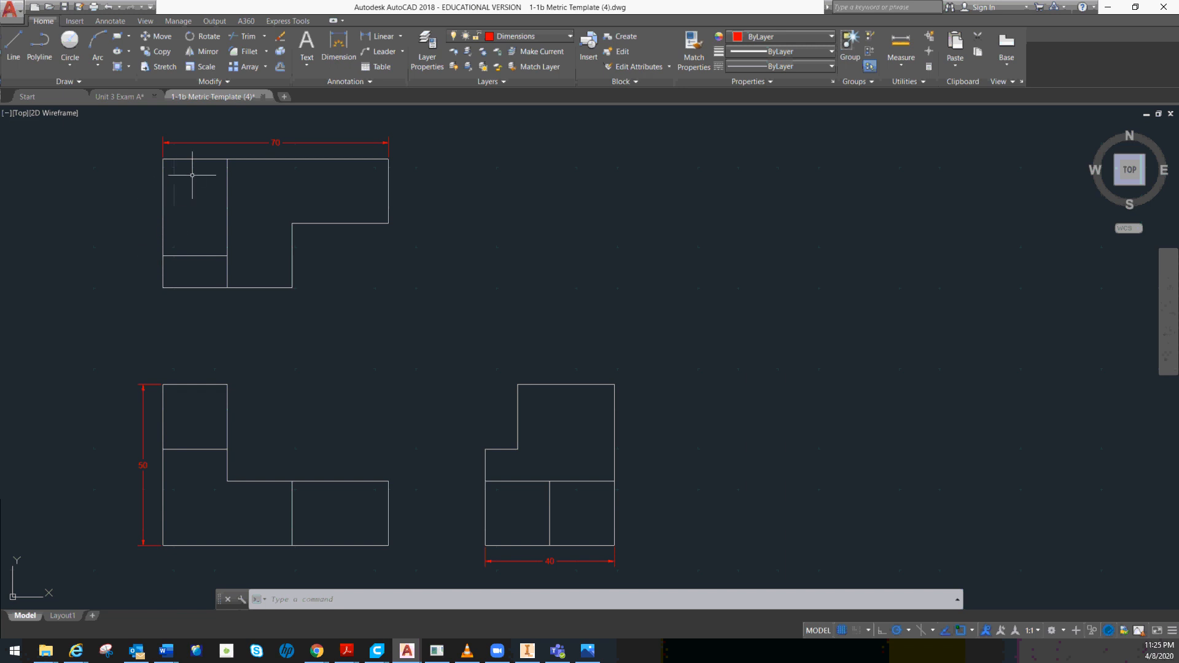
pyautogui.moveTo(179, 164)
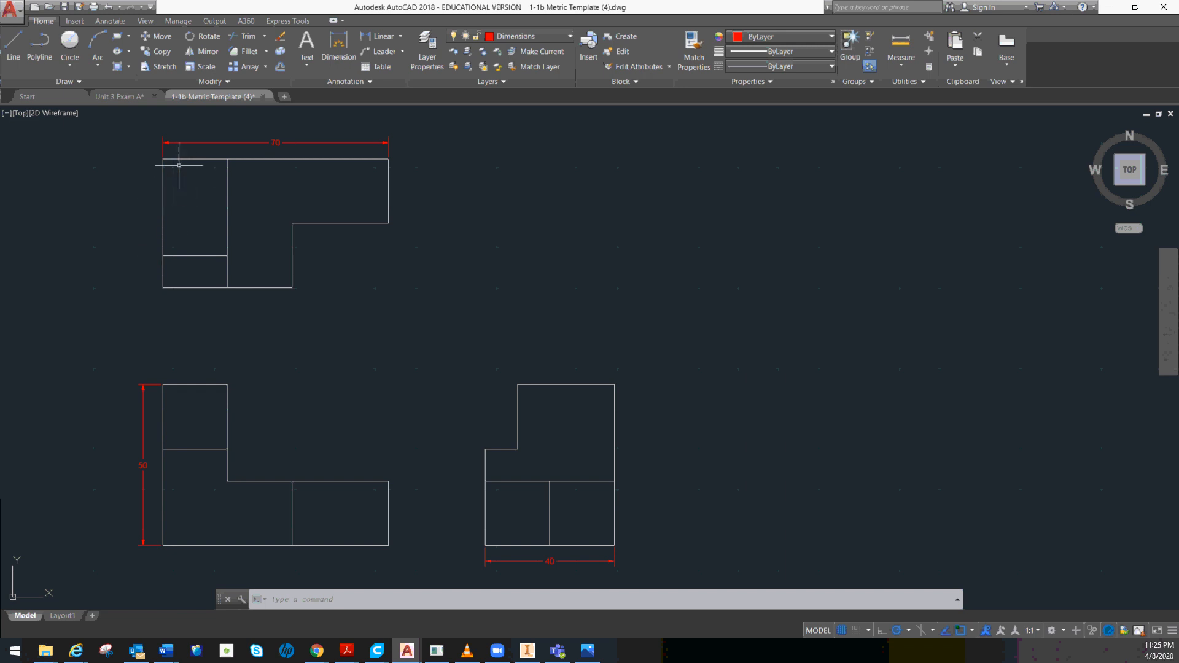
pyautogui.moveTo(162, 248)
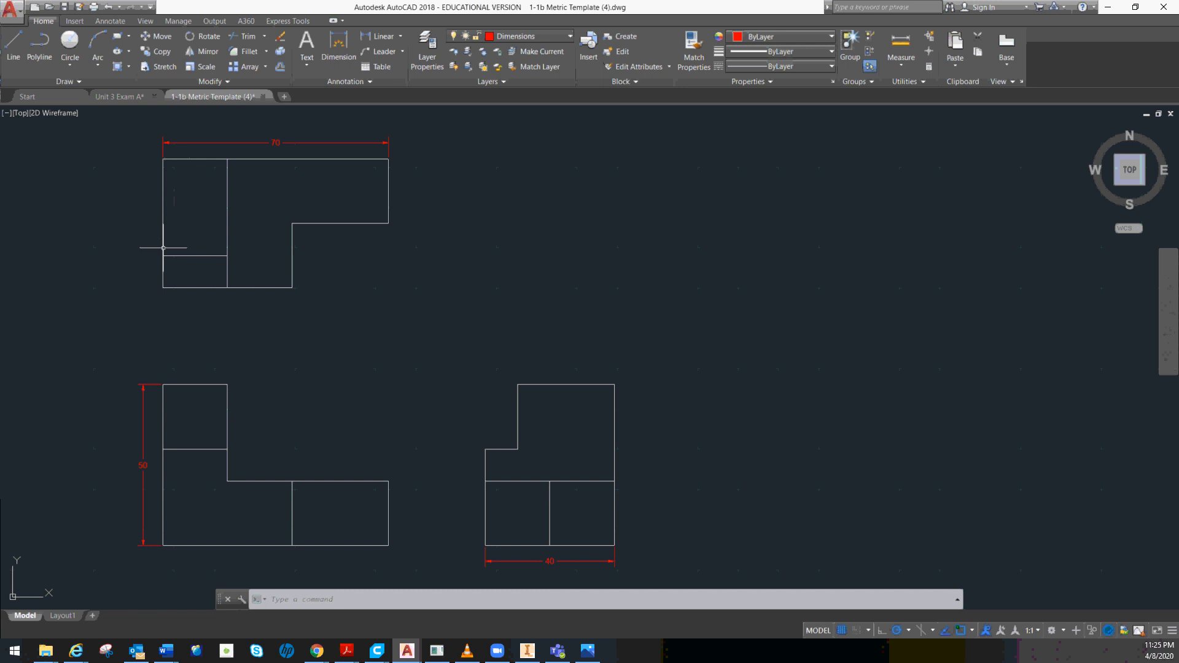
pyautogui.moveTo(207, 178)
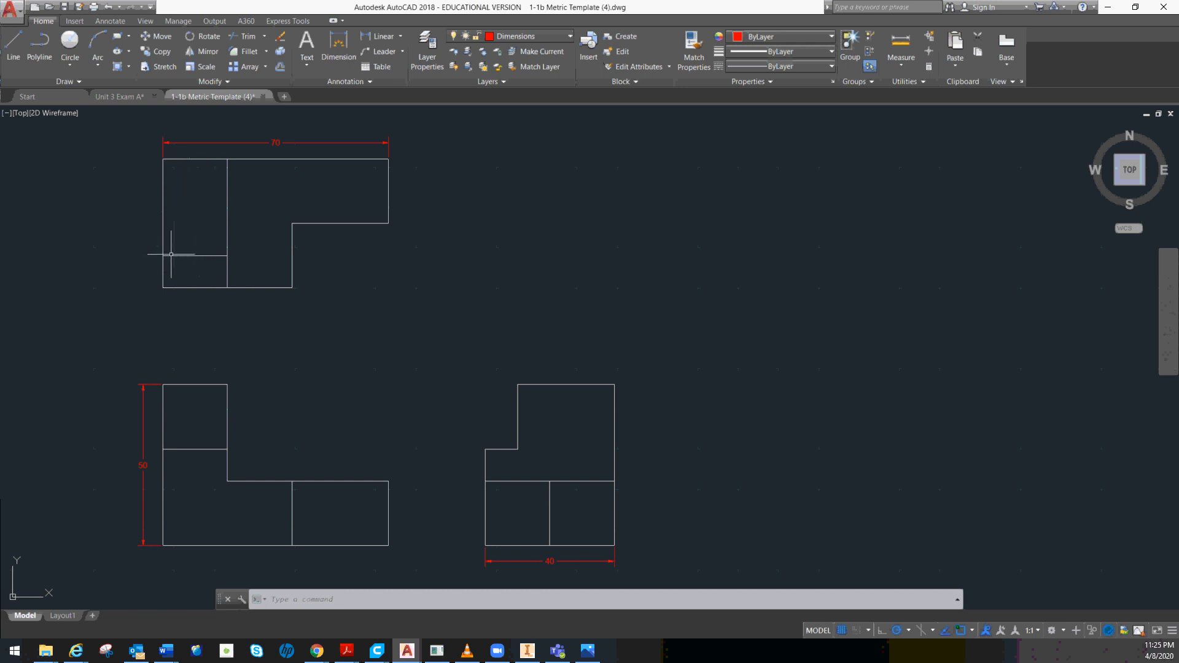
pyautogui.moveTo(207, 263)
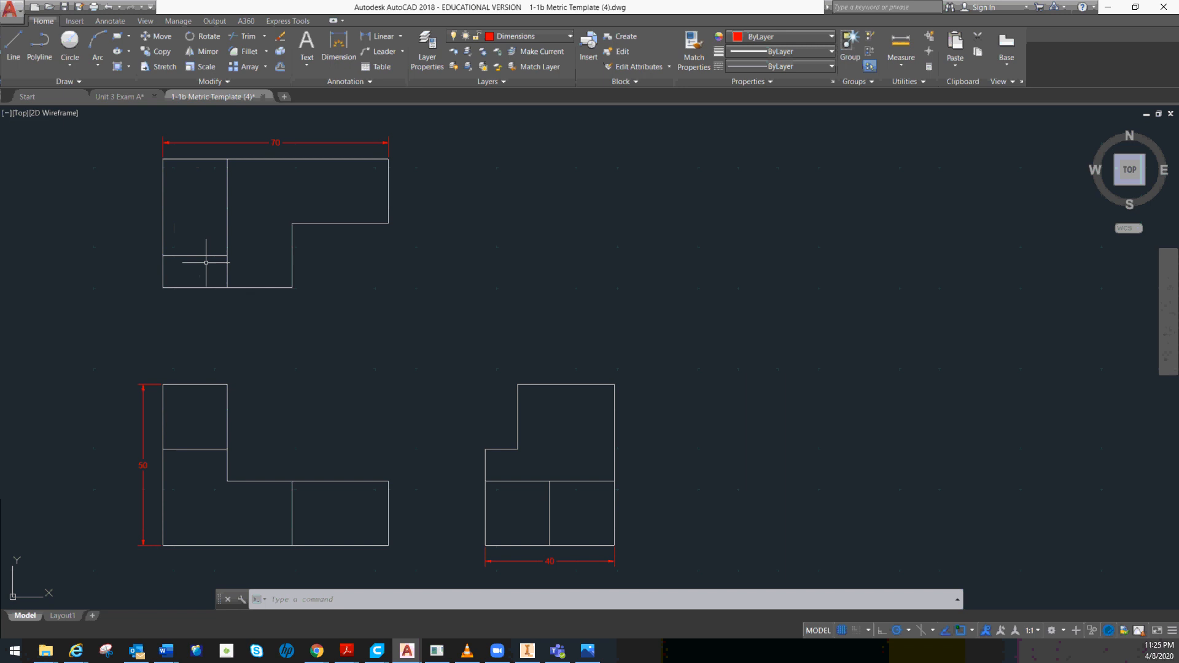
pyautogui.moveTo(179, 245)
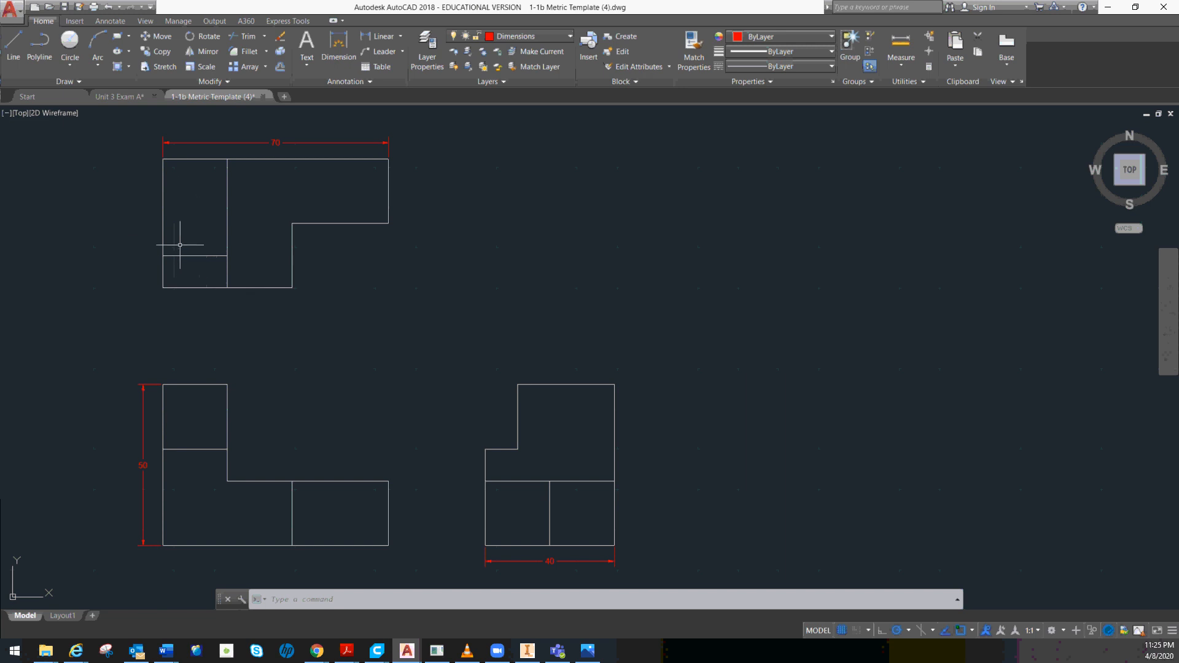
pyautogui.moveTo(356, 387)
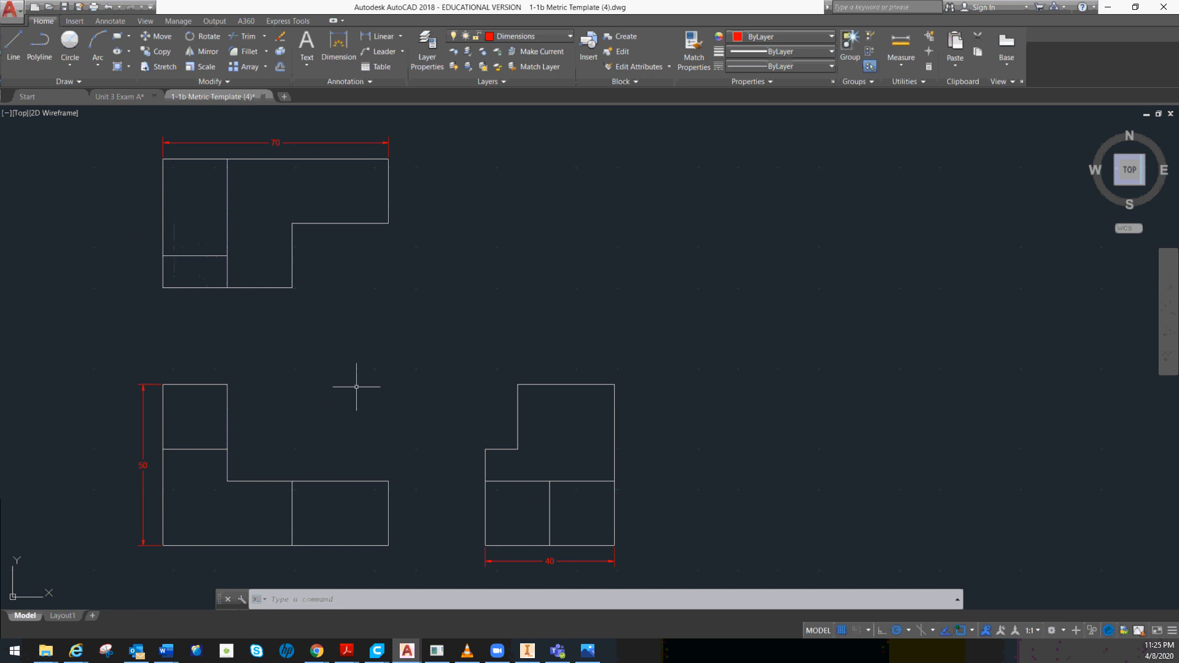
pyautogui.moveTo(551, 347)
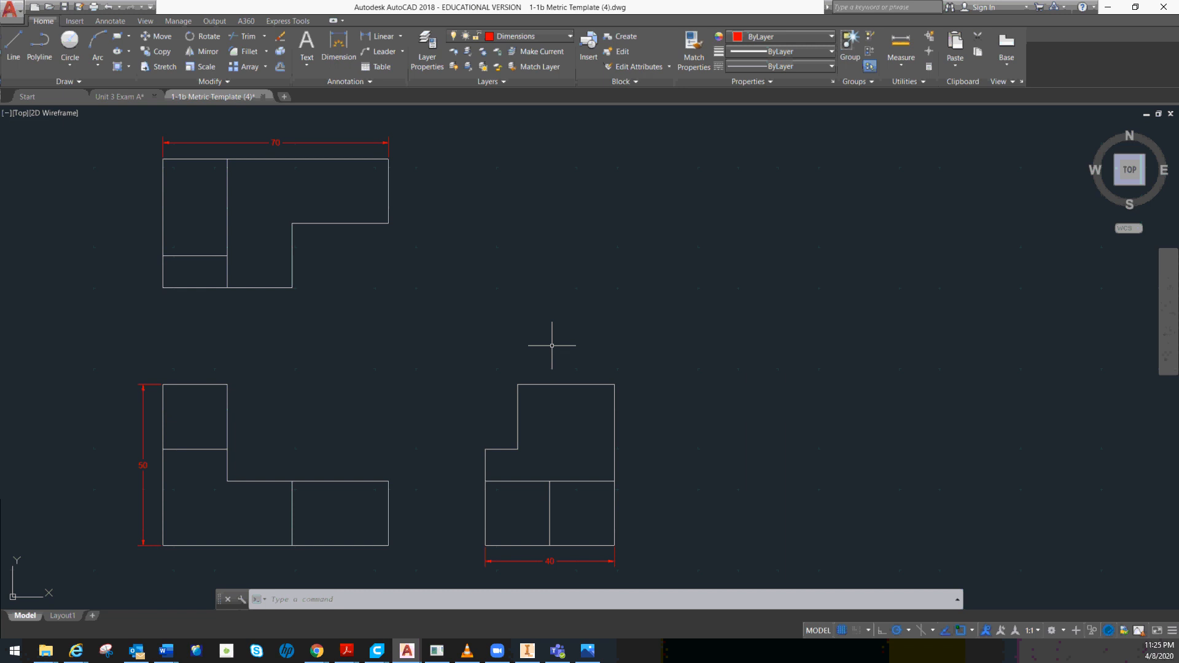
pyautogui.moveTo(617, 387)
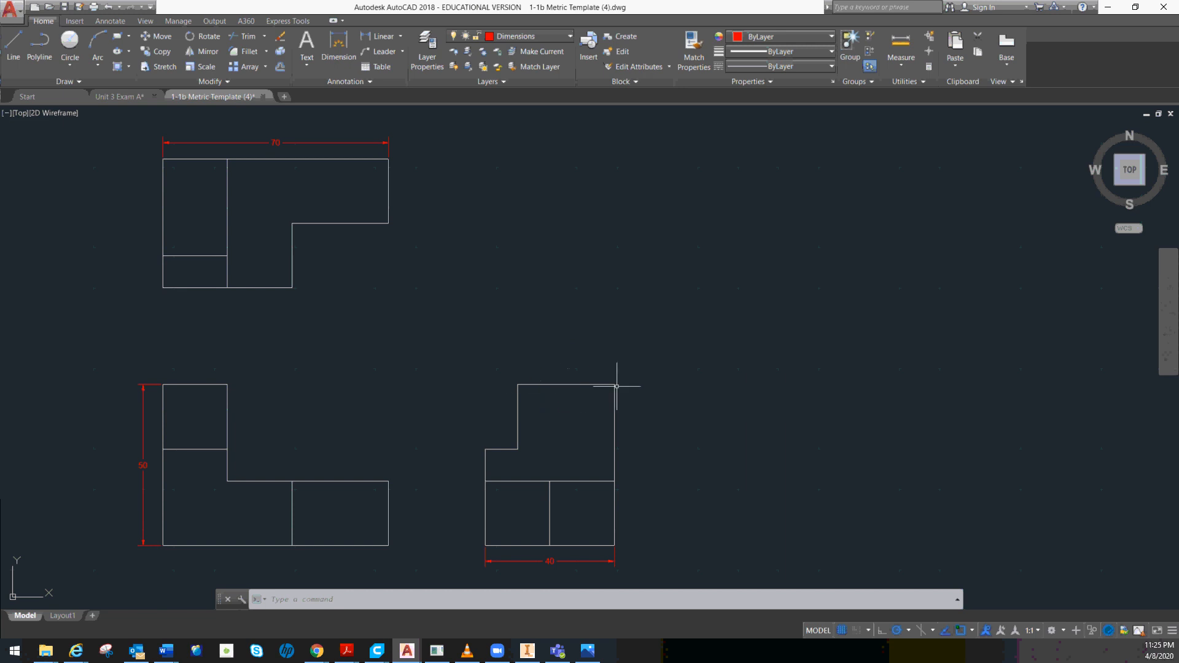
pyautogui.moveTo(521, 407)
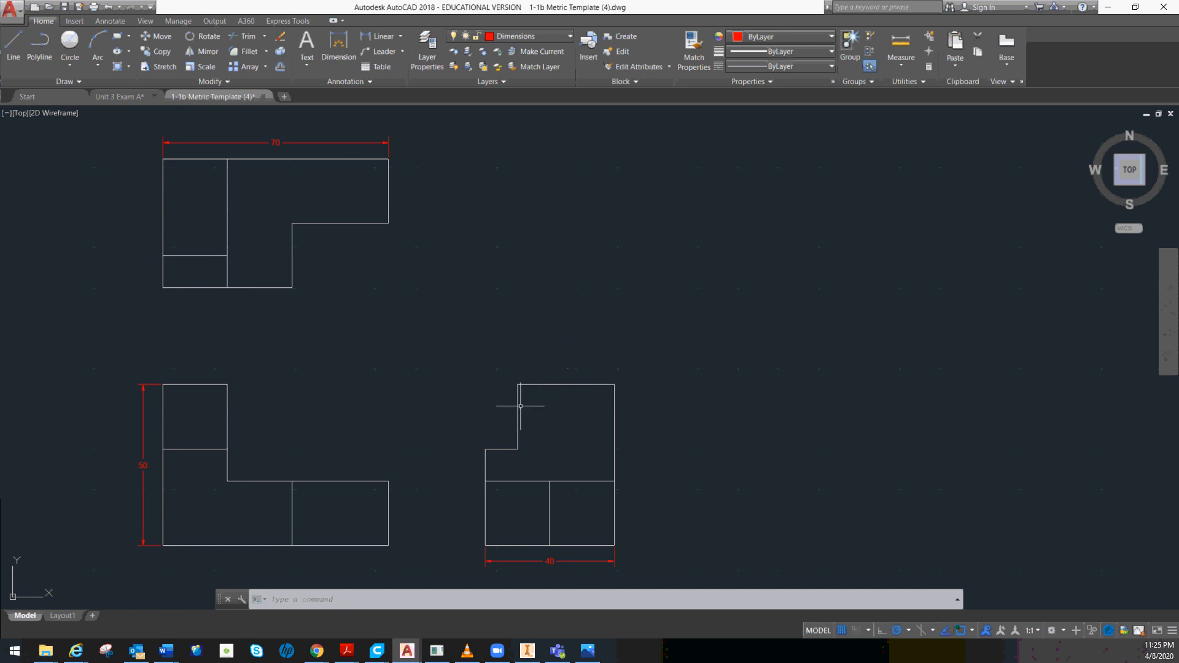
pyautogui.moveTo(513, 412)
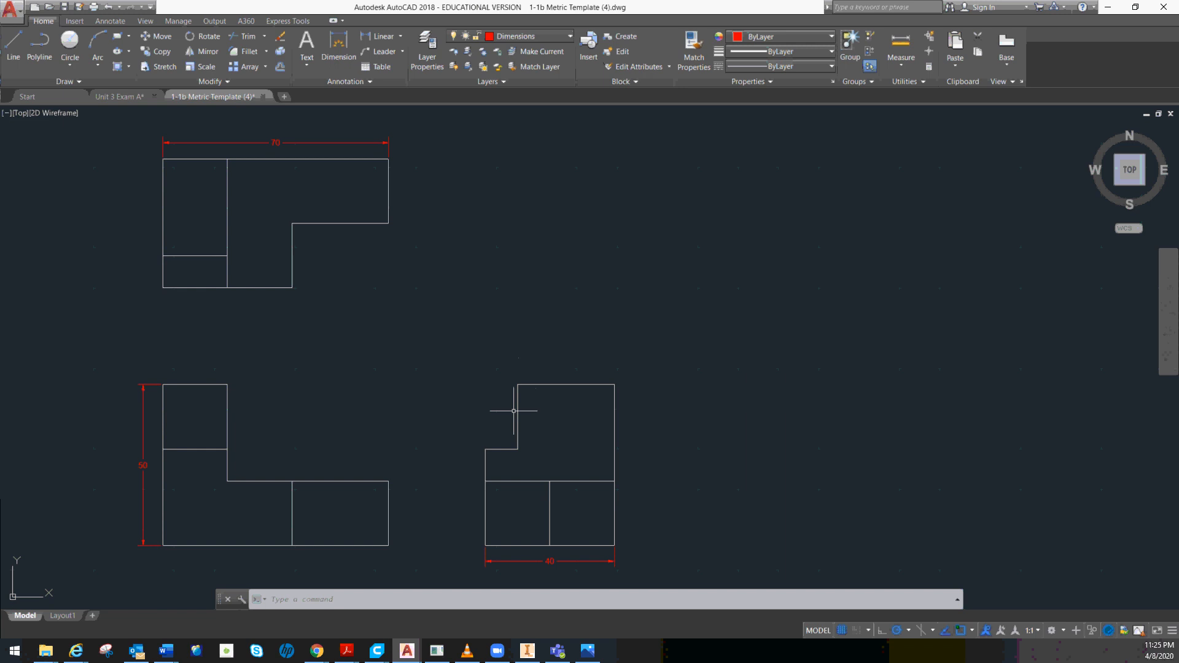
pyautogui.moveTo(223, 264)
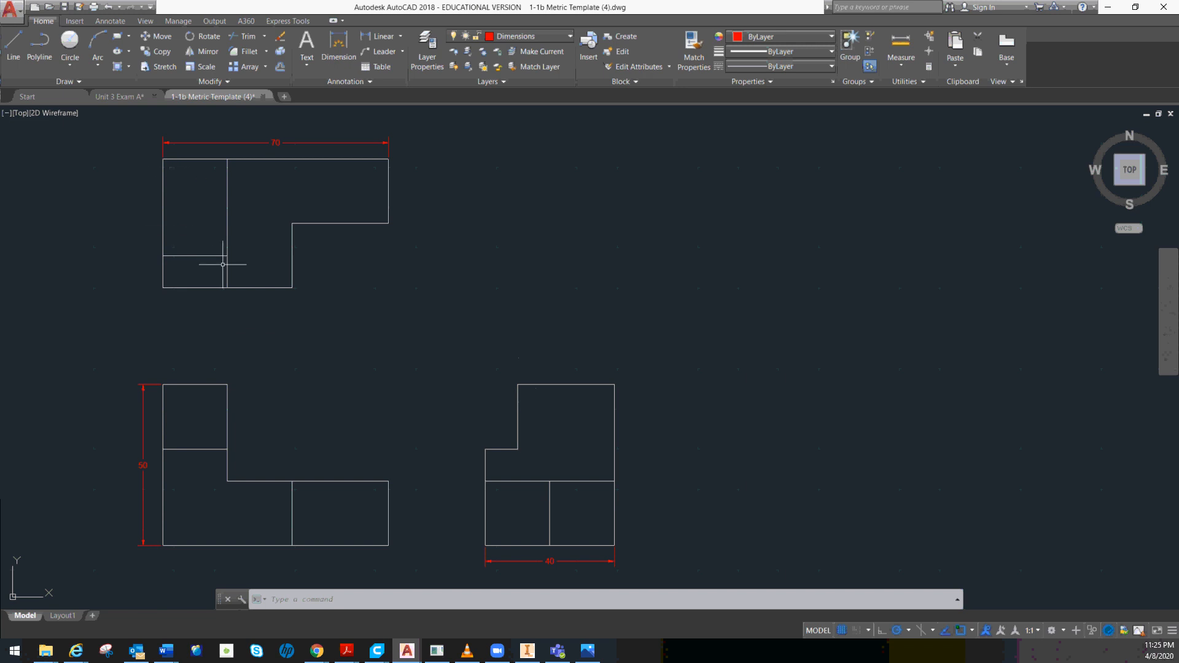
pyautogui.moveTo(158, 208)
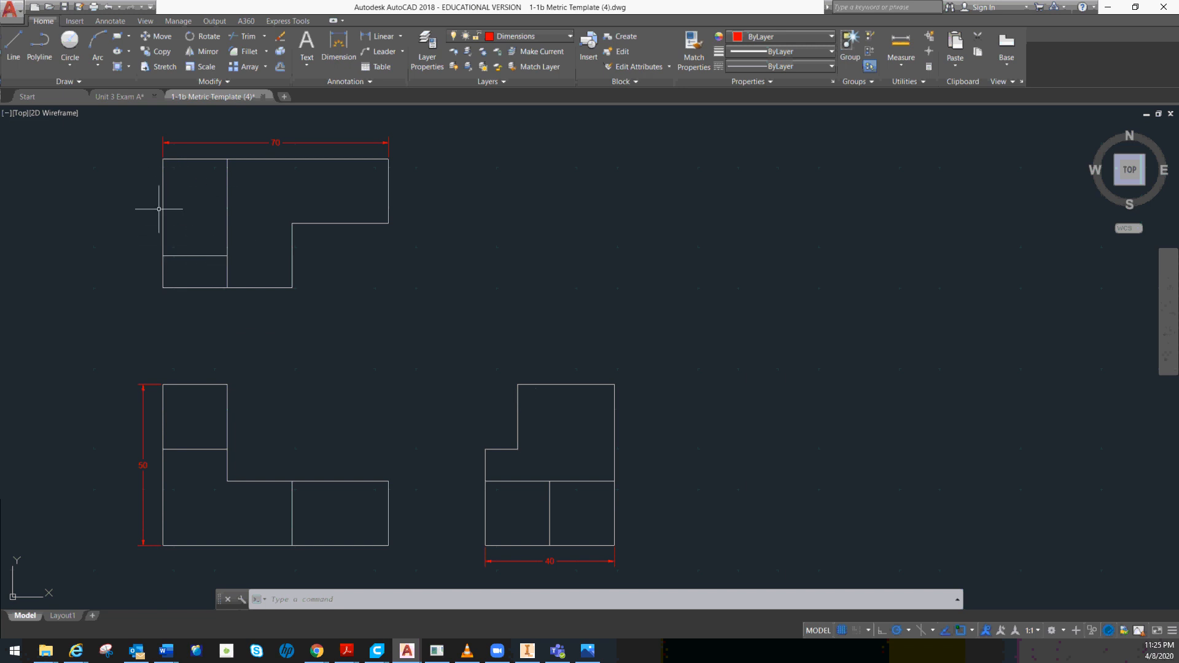
pyautogui.moveTo(537, 385)
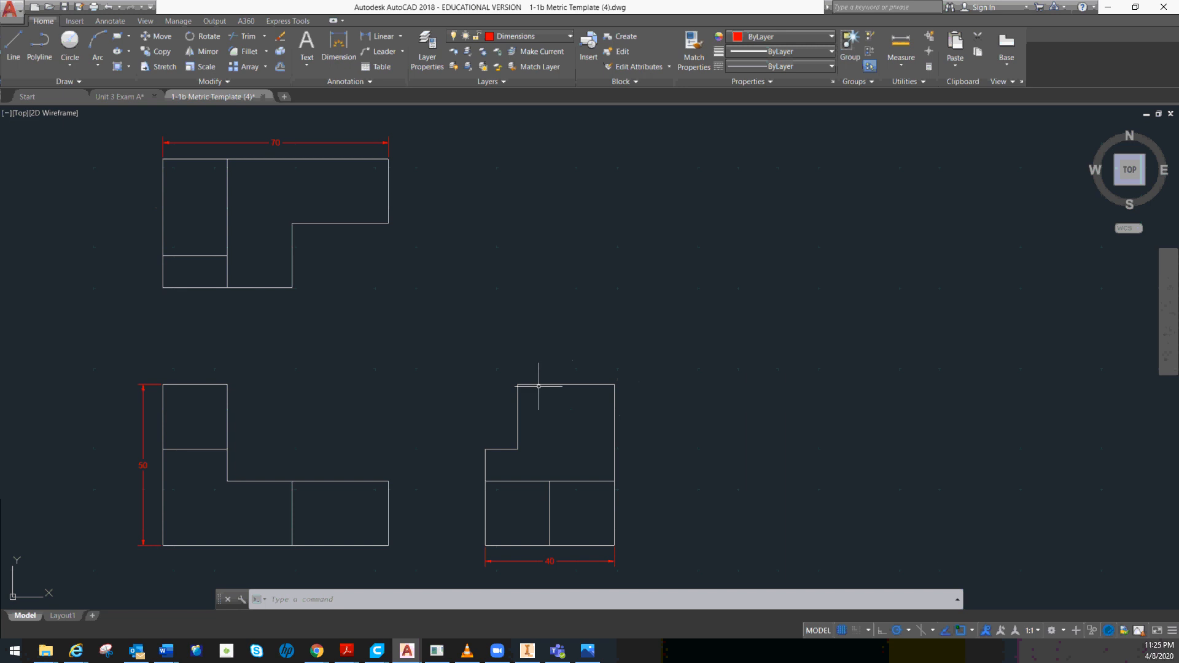
pyautogui.moveTo(208, 197)
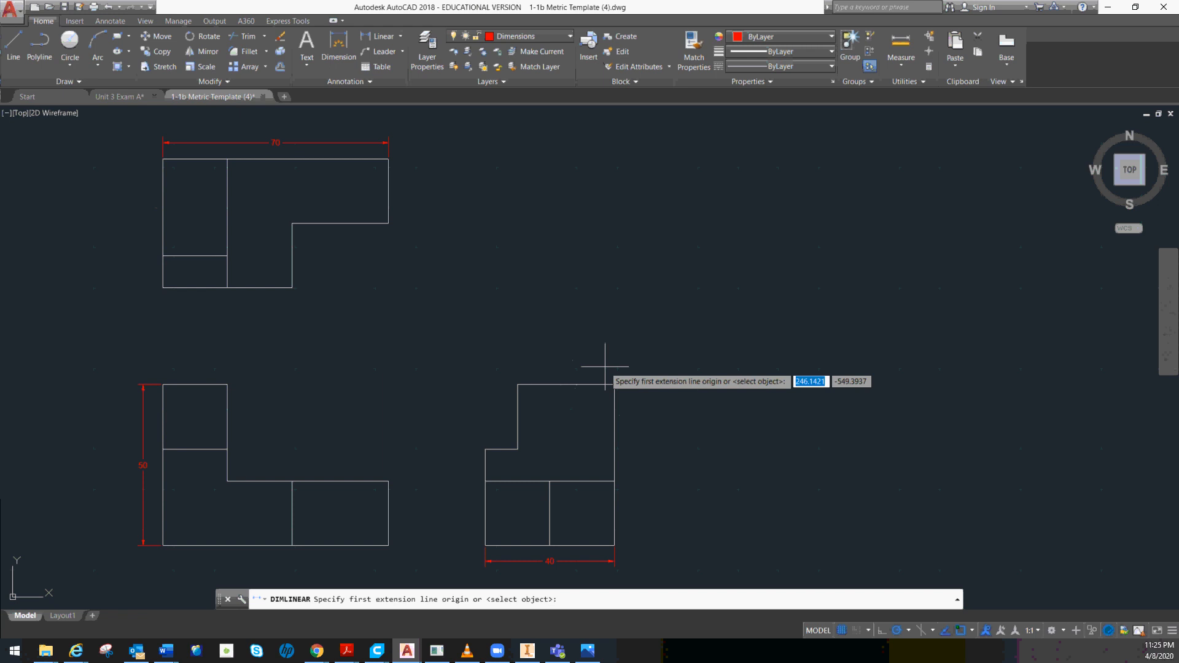
pyautogui.moveTo(515, 385)
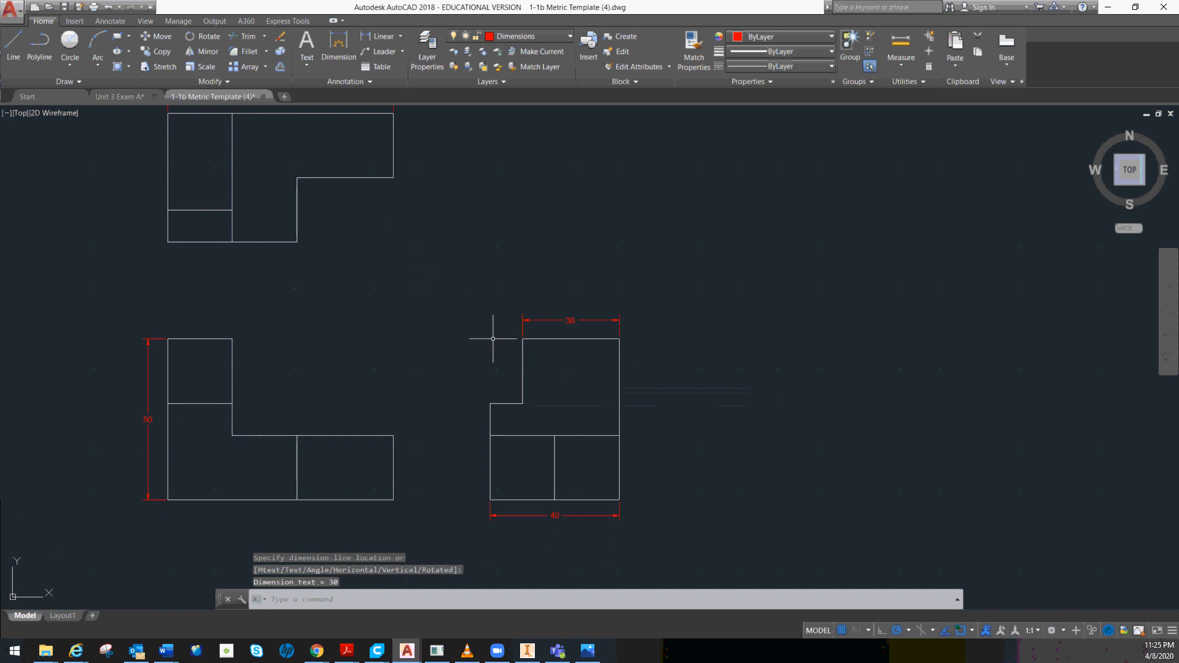
pyautogui.moveTo(527, 352)
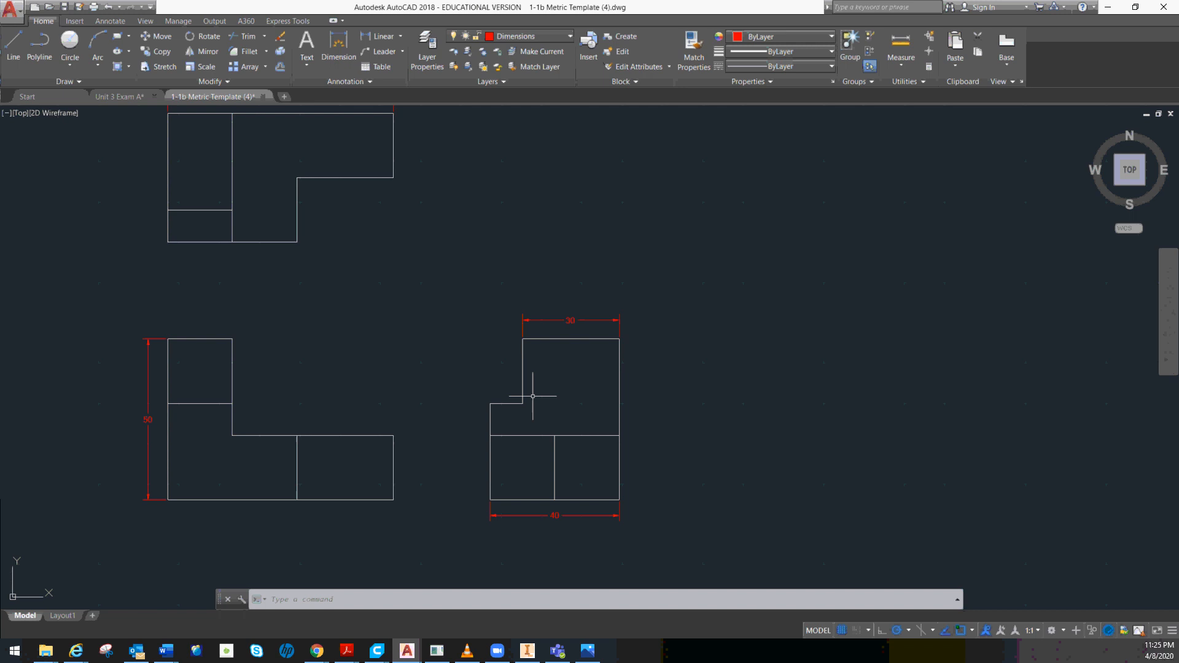
pyautogui.moveTo(523, 351)
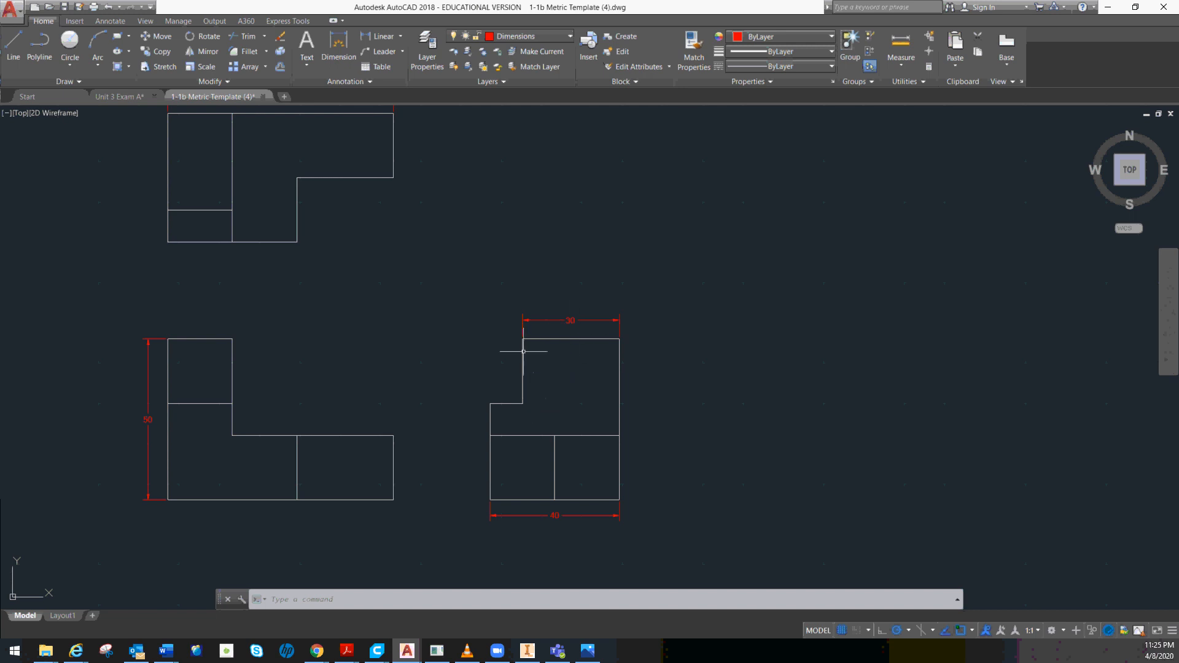
pyautogui.moveTo(520, 503)
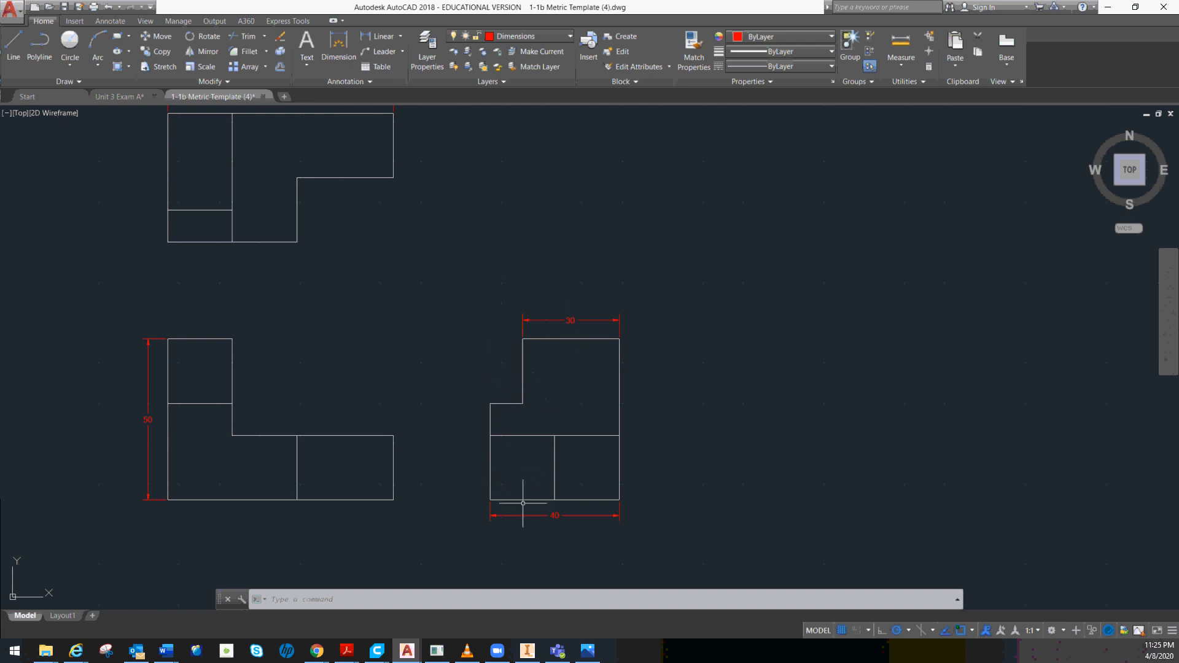
pyautogui.moveTo(576, 504)
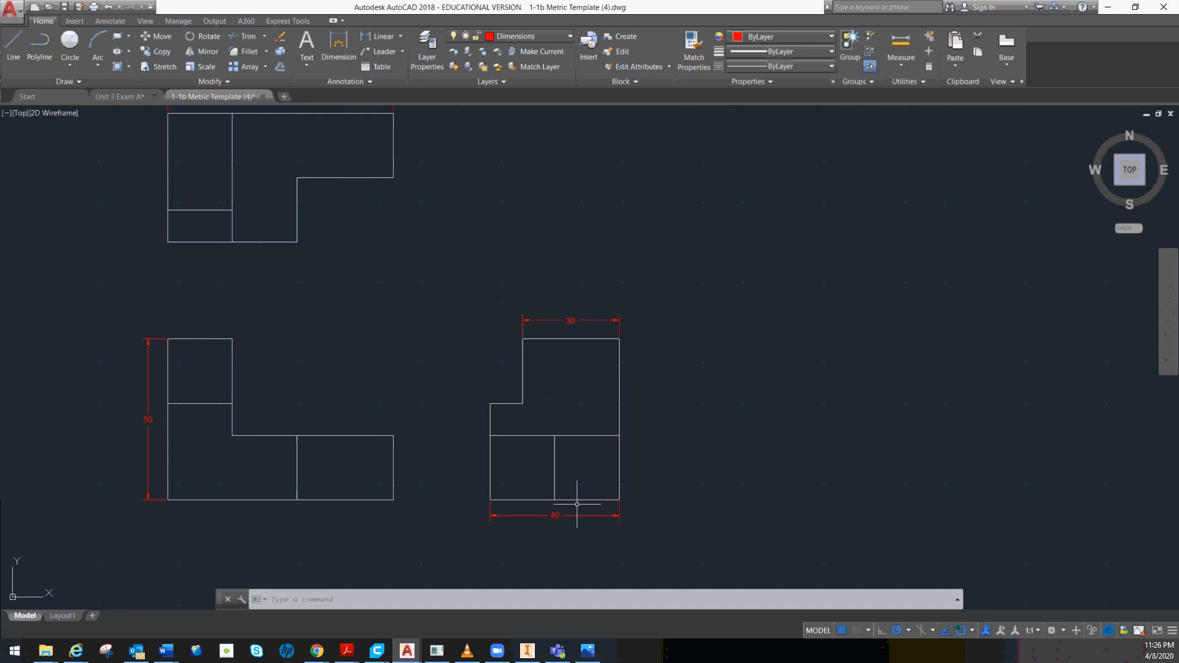
pyautogui.moveTo(547, 326)
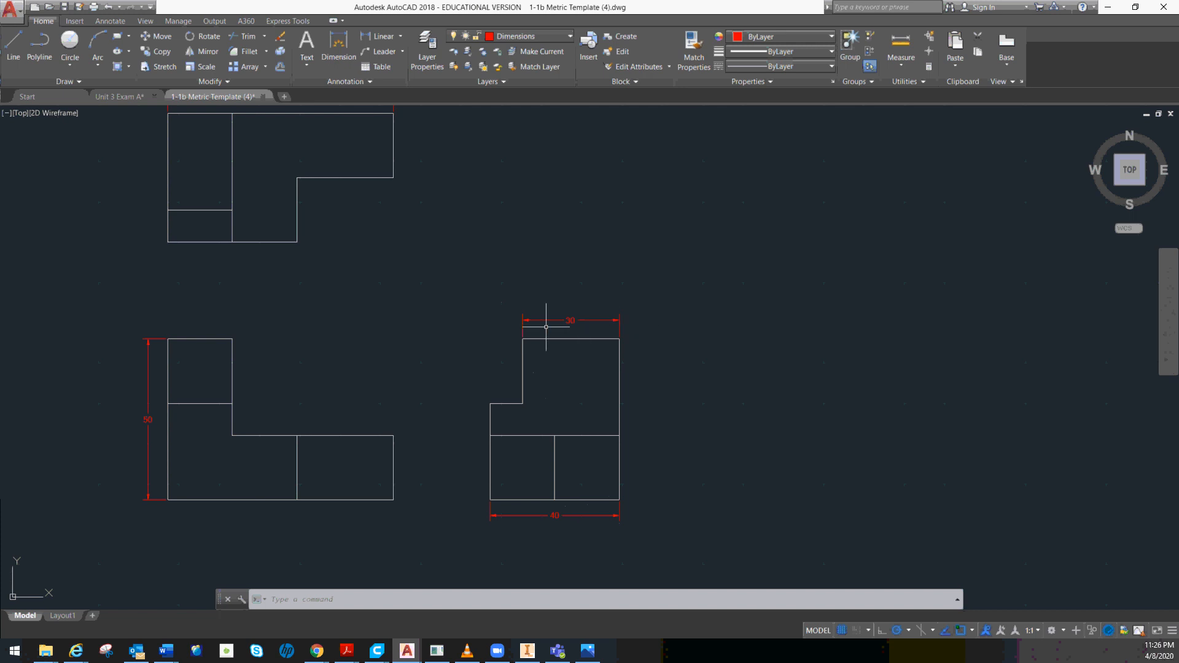
pyautogui.moveTo(493, 404)
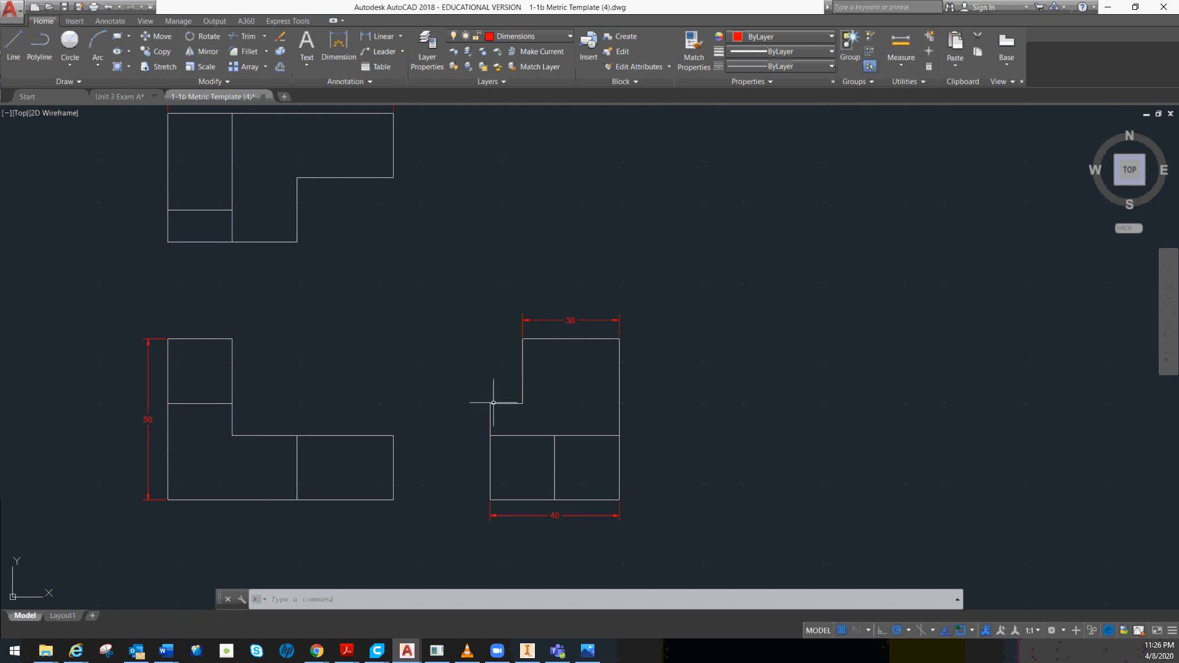
pyautogui.moveTo(456, 244)
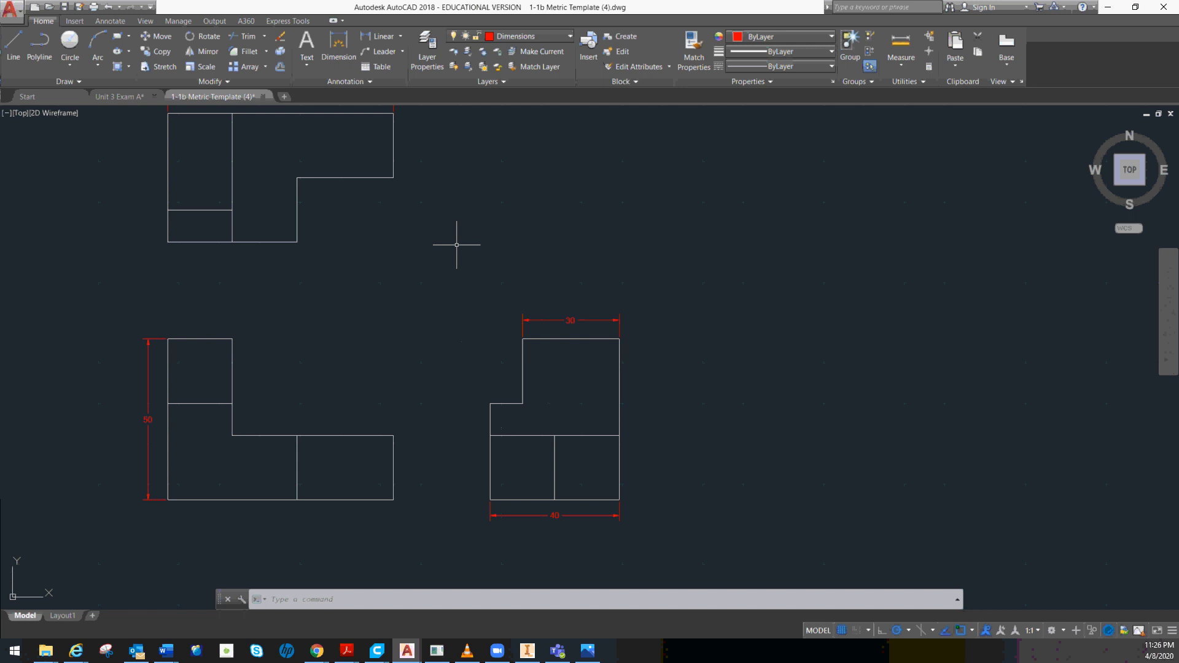
pyautogui.moveTo(495, 336)
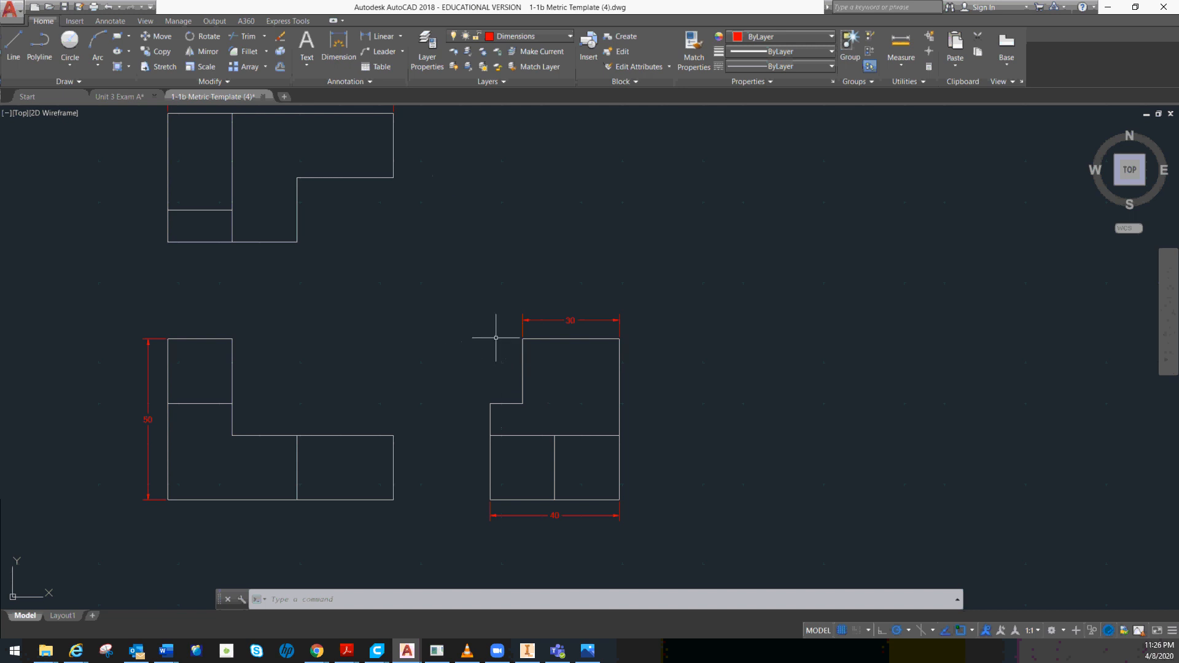
pyautogui.moveTo(519, 321)
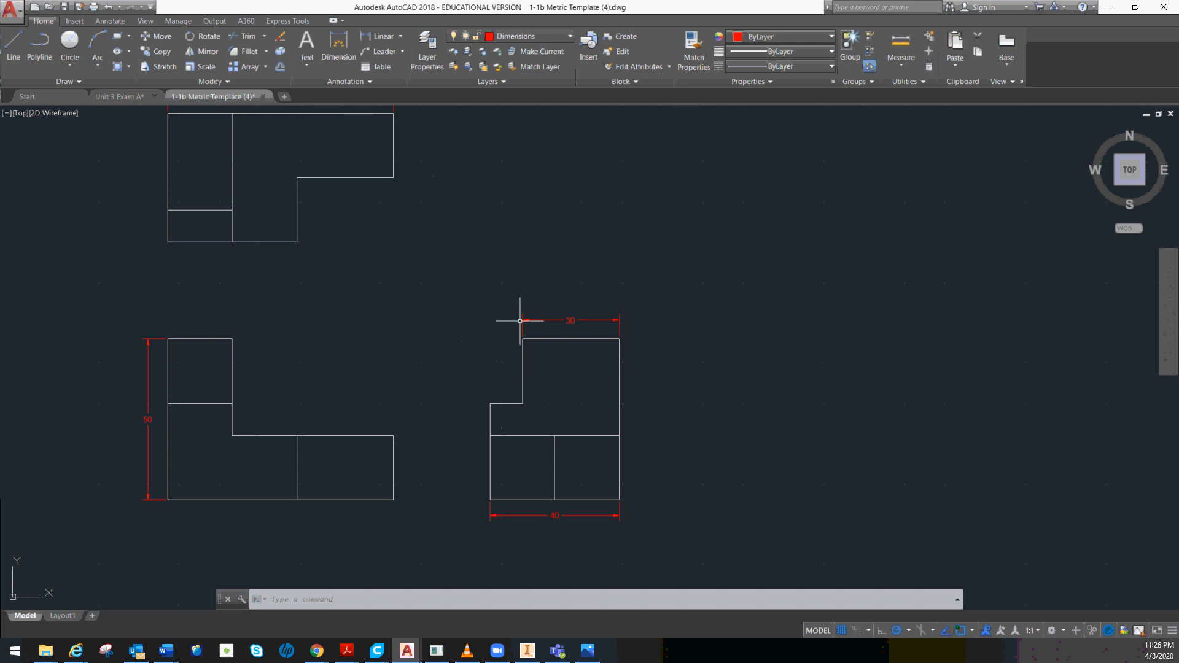
# - Zoom out to view all the overall dimensions on the drawing
pyautogui.scroll(-3)
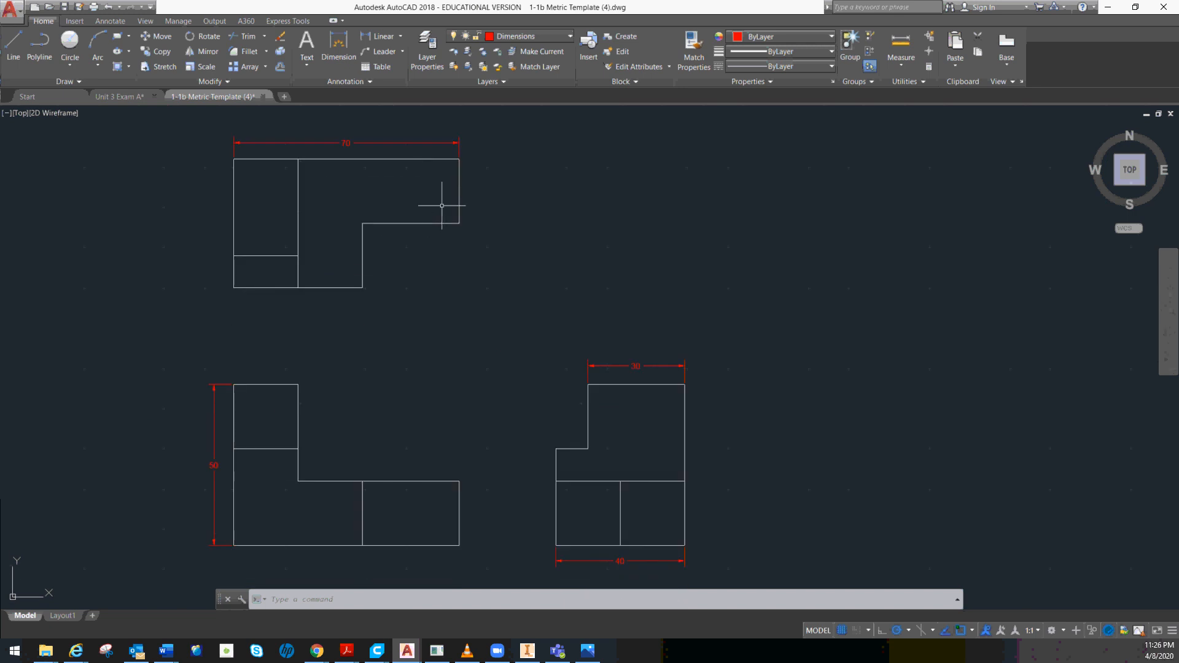
pyautogui.moveTo(428, 311)
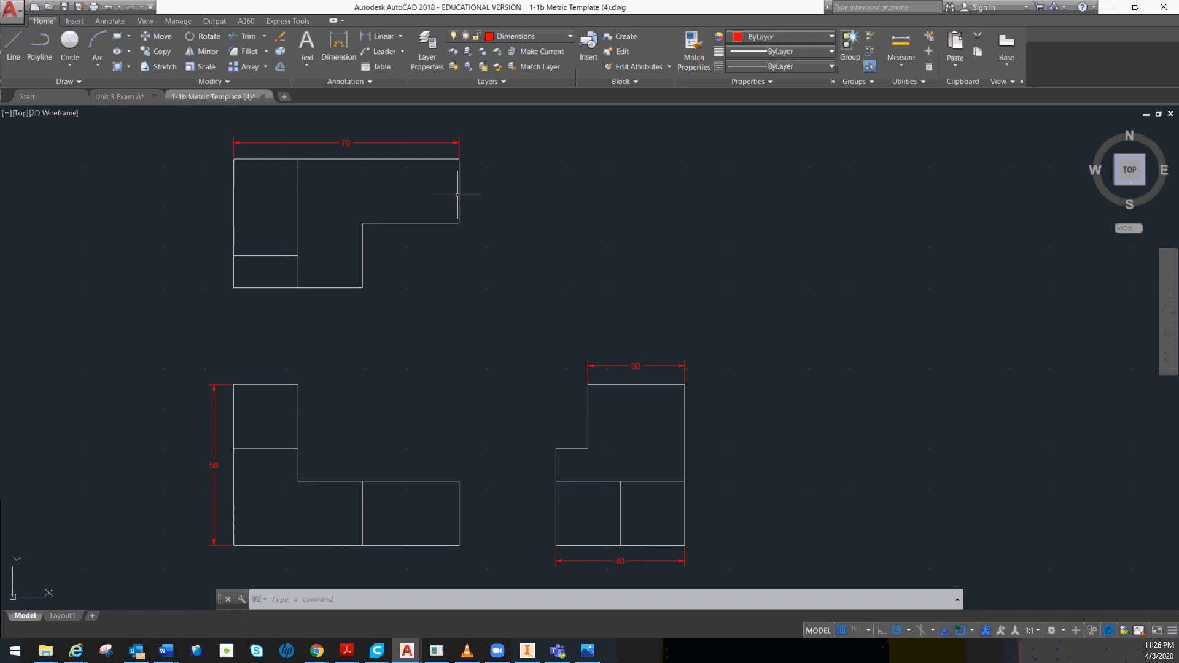
pyautogui.moveTo(462, 220)
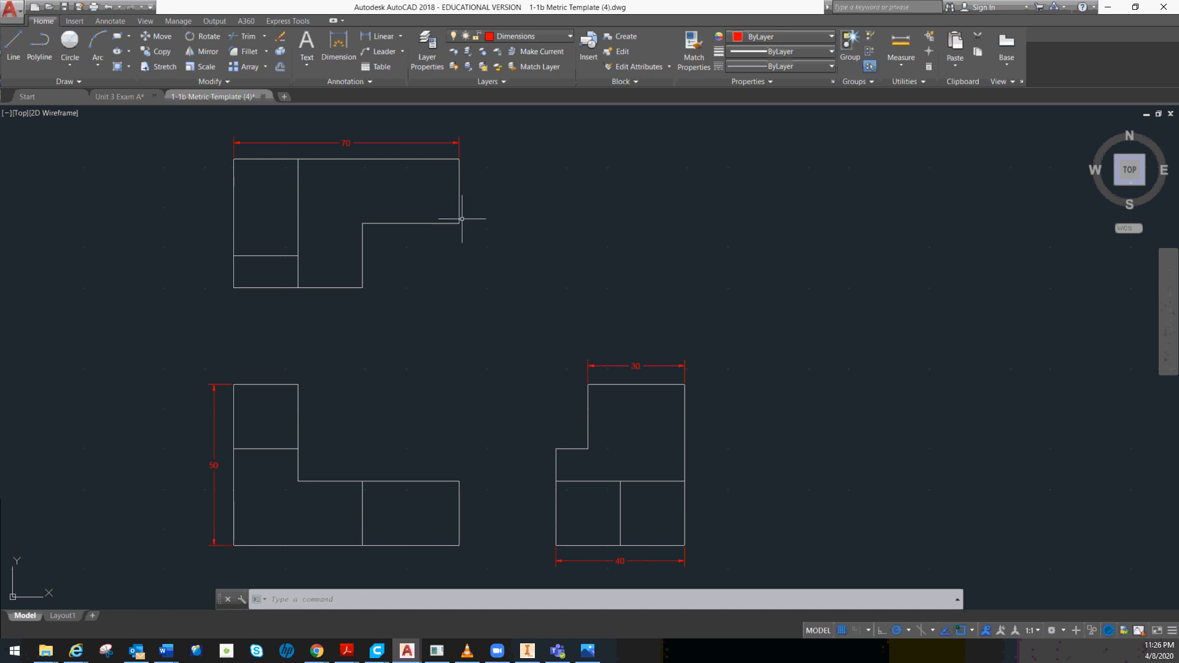
pyautogui.moveTo(460, 166)
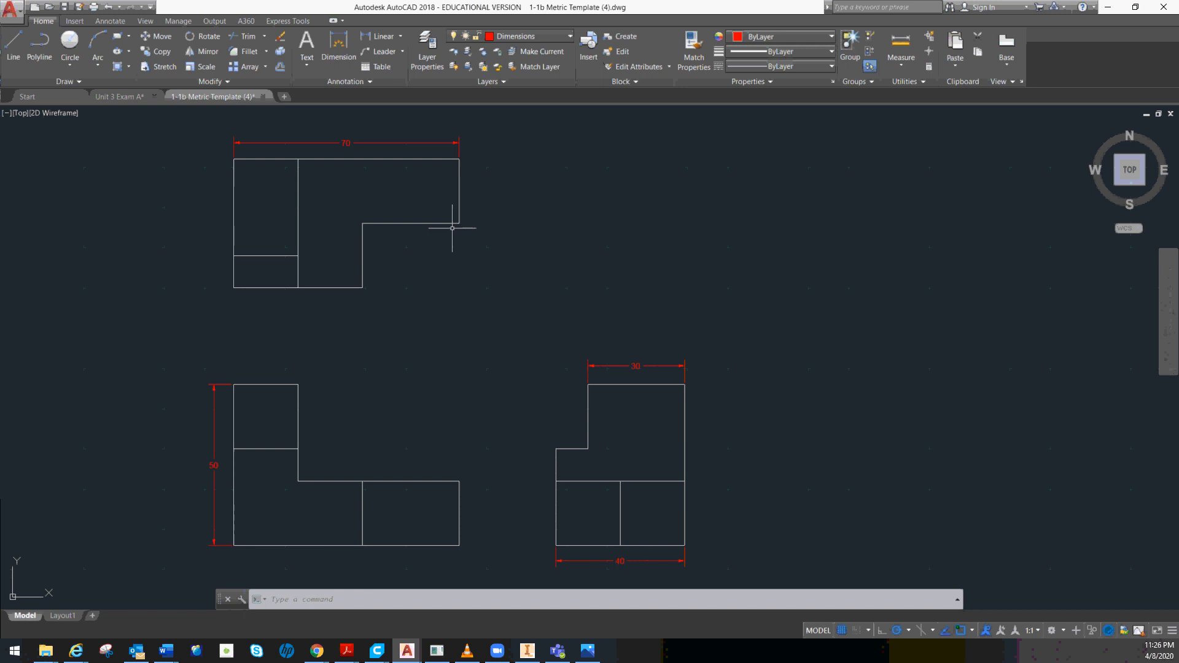
pyautogui.moveTo(676, 534)
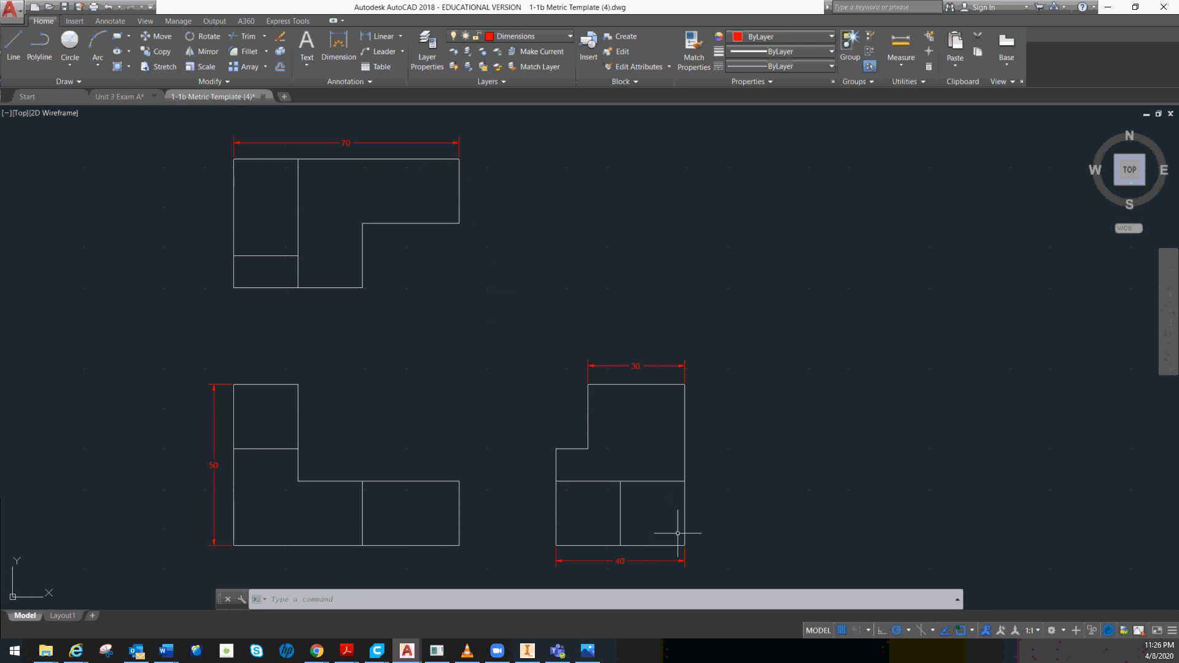
pyautogui.moveTo(678, 549)
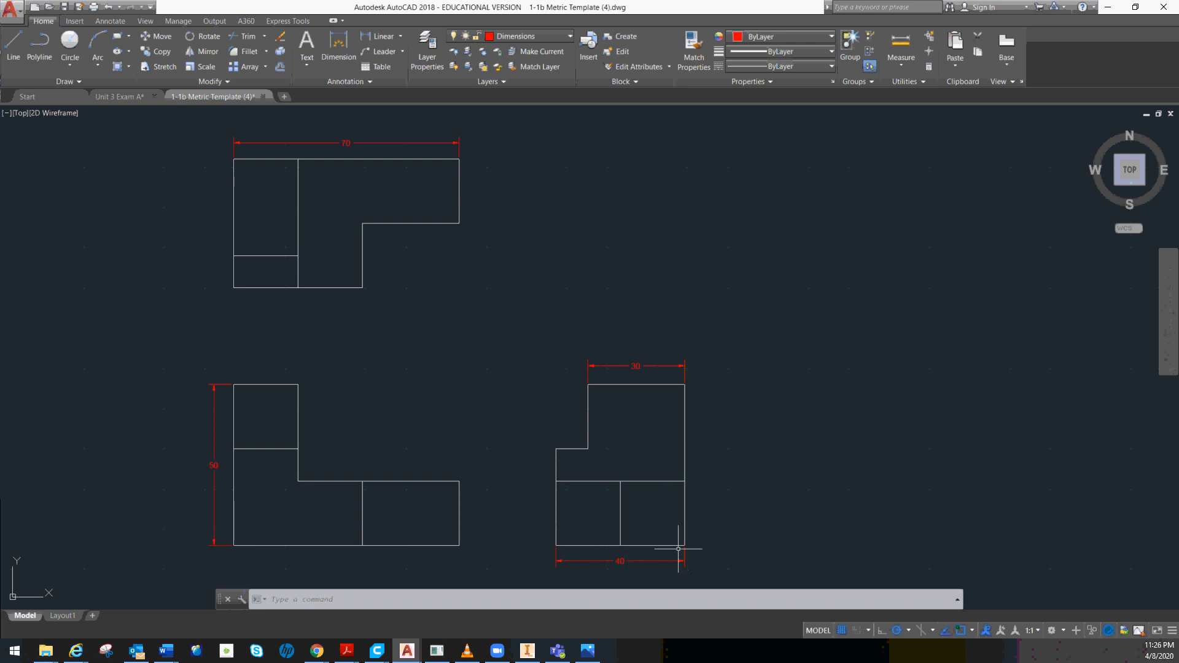
pyautogui.moveTo(652, 546)
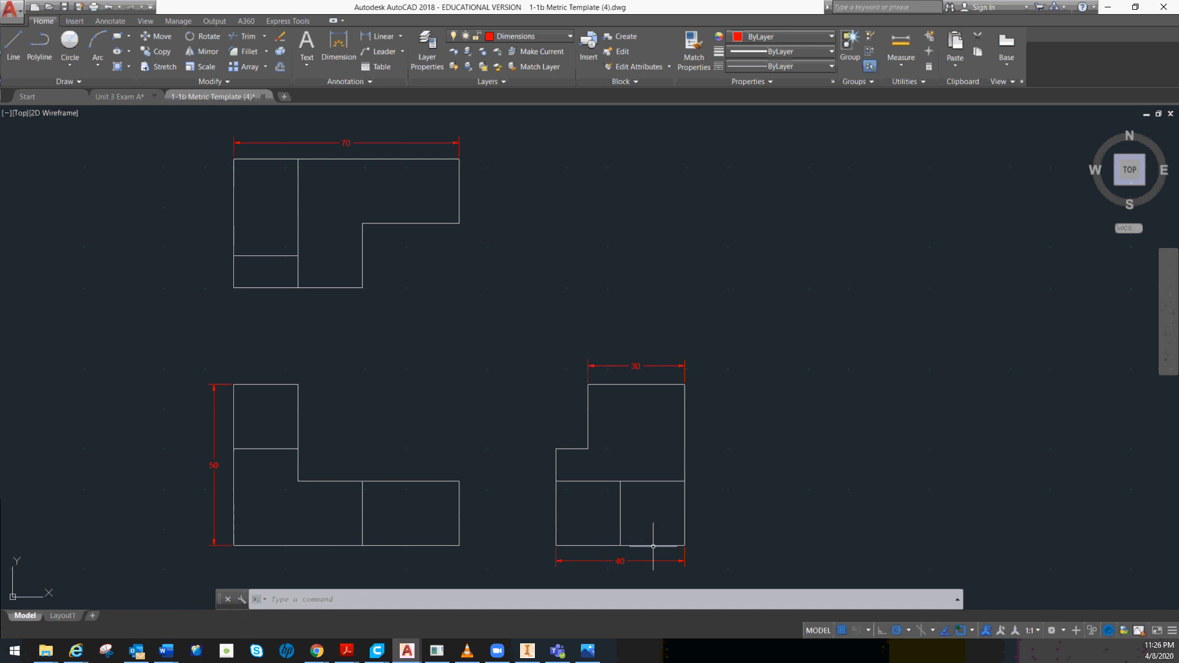
pyautogui.moveTo(621, 544)
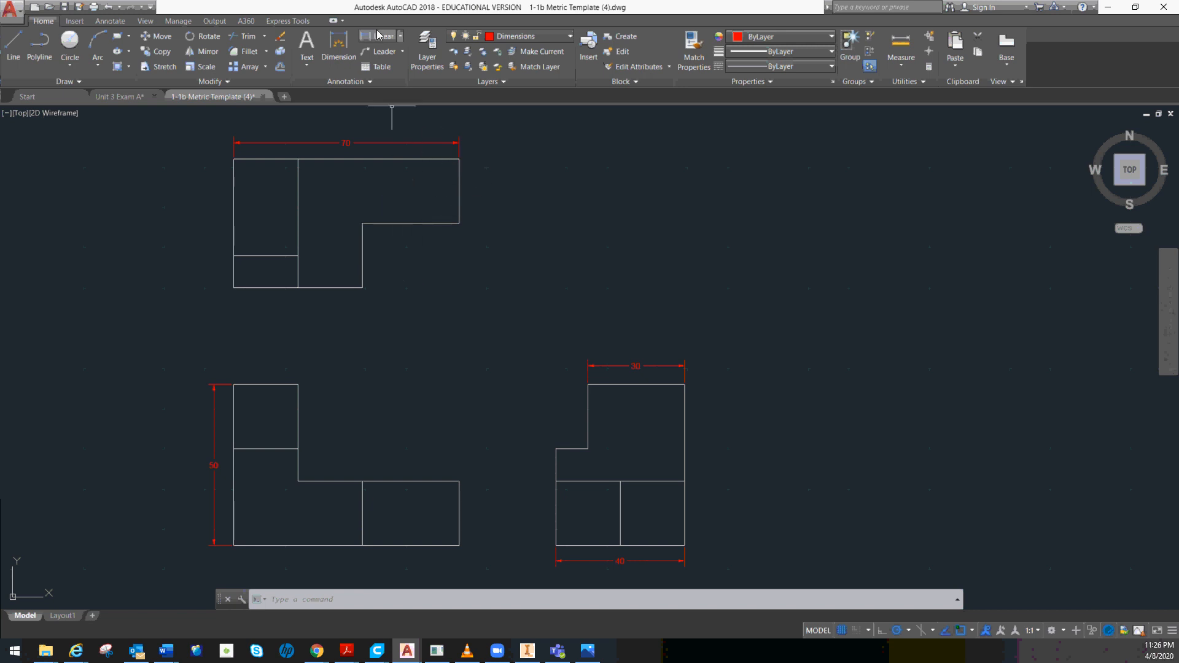
# - Begin the 20 step-depth dimension from the top view's top-right corner
pyautogui.click(379, 35)
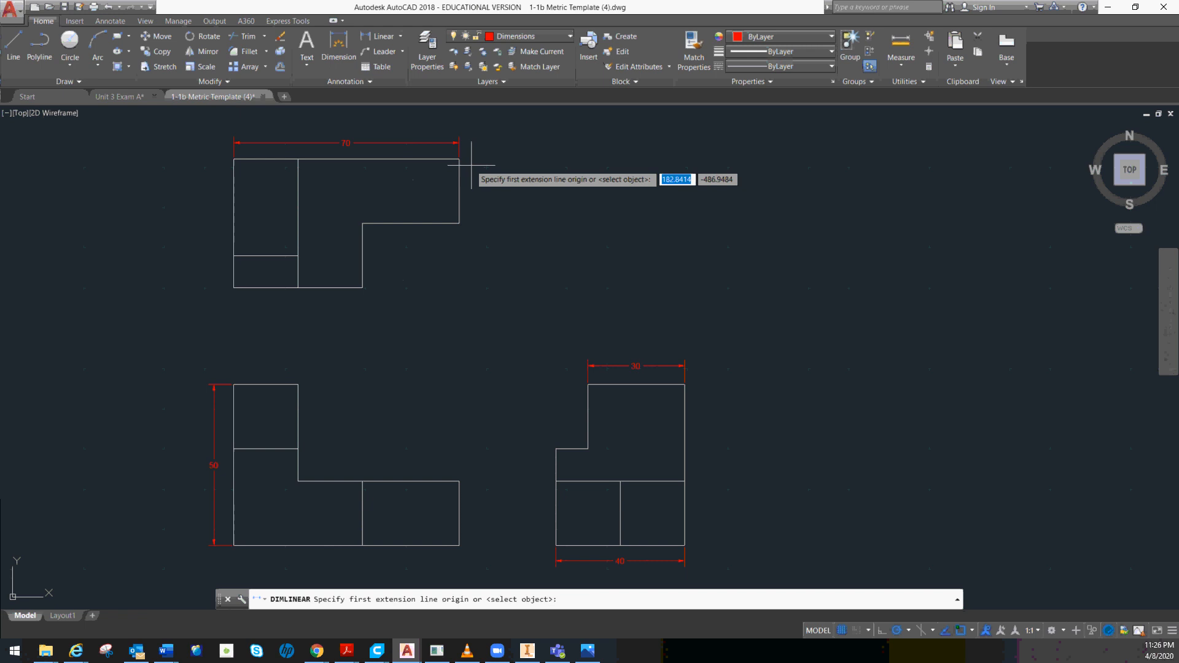
pyautogui.click(461, 205)
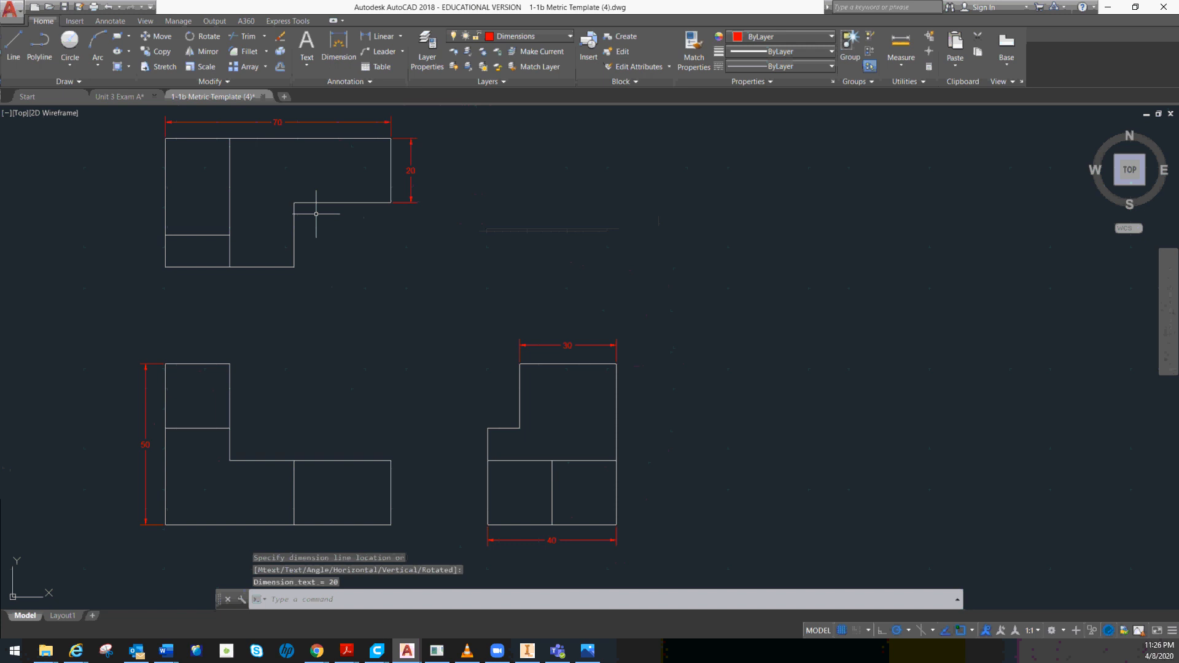
pyautogui.moveTo(169, 180)
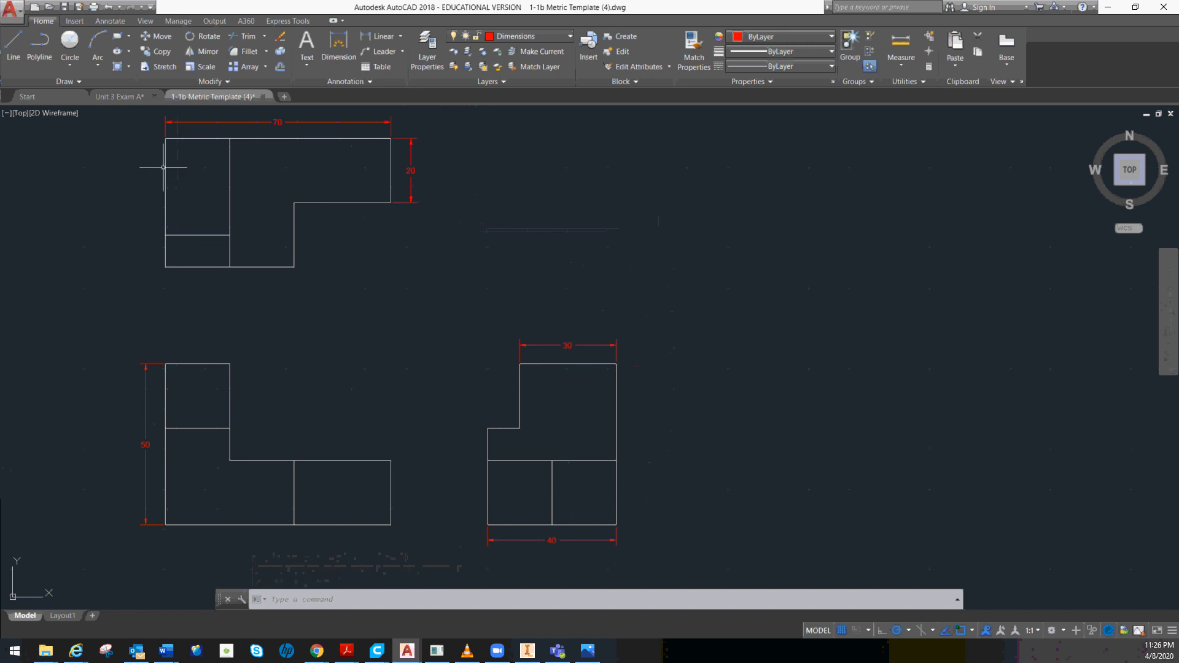
pyautogui.moveTo(407, 134)
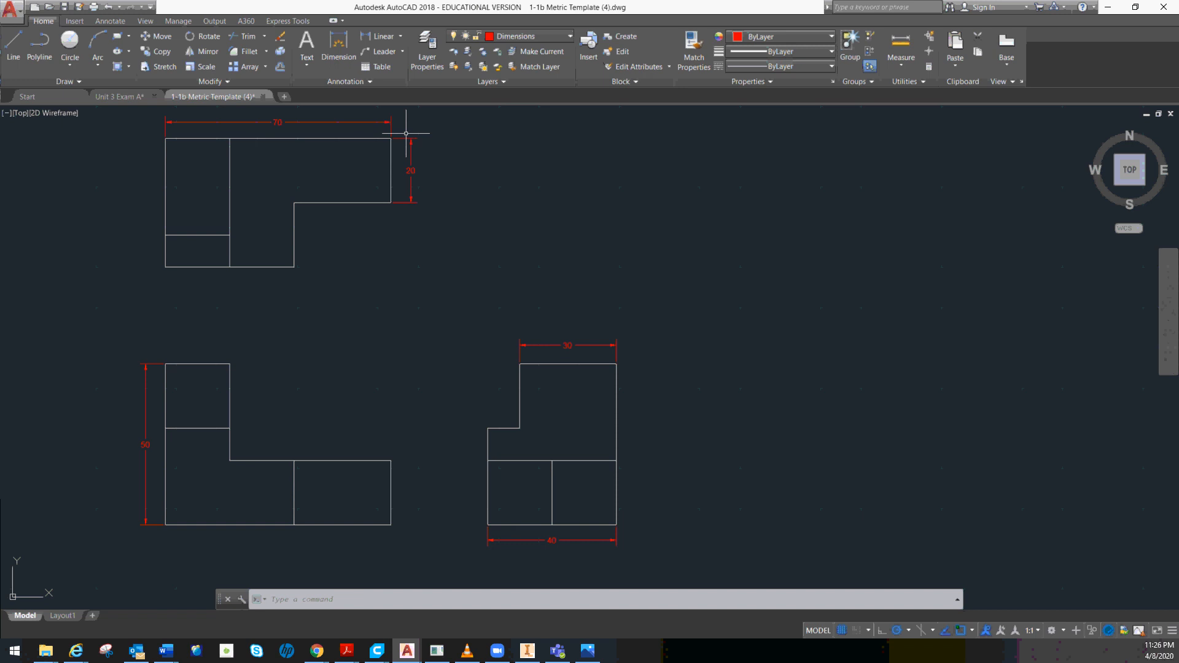
pyautogui.moveTo(297, 247)
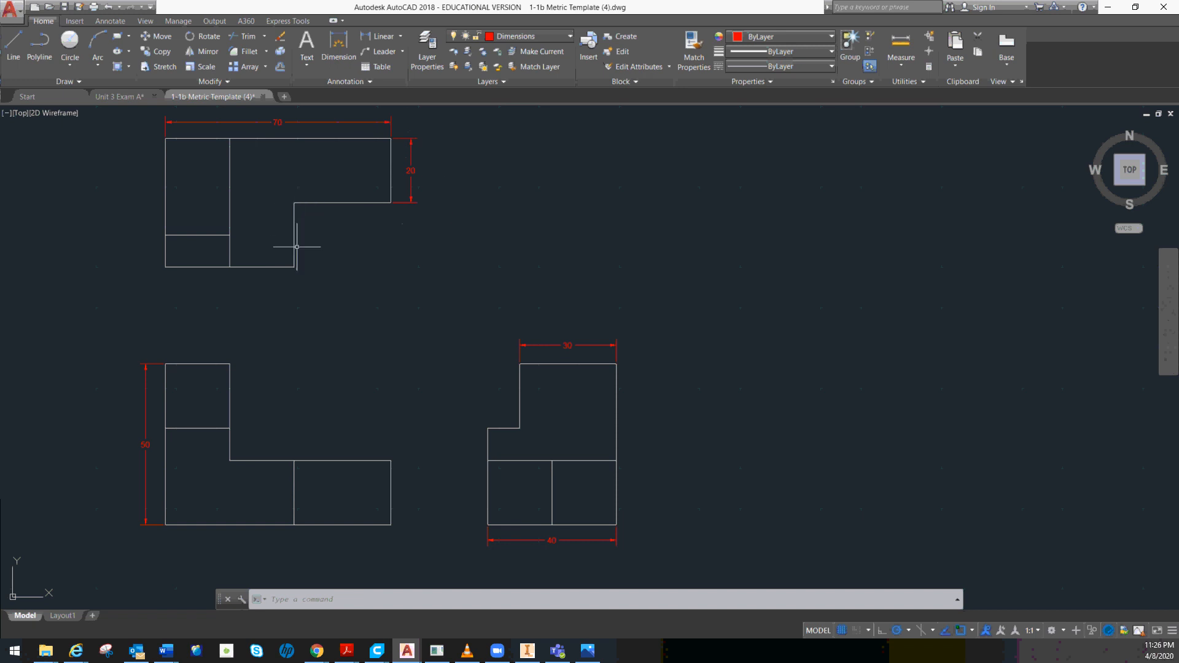
pyautogui.moveTo(227, 246)
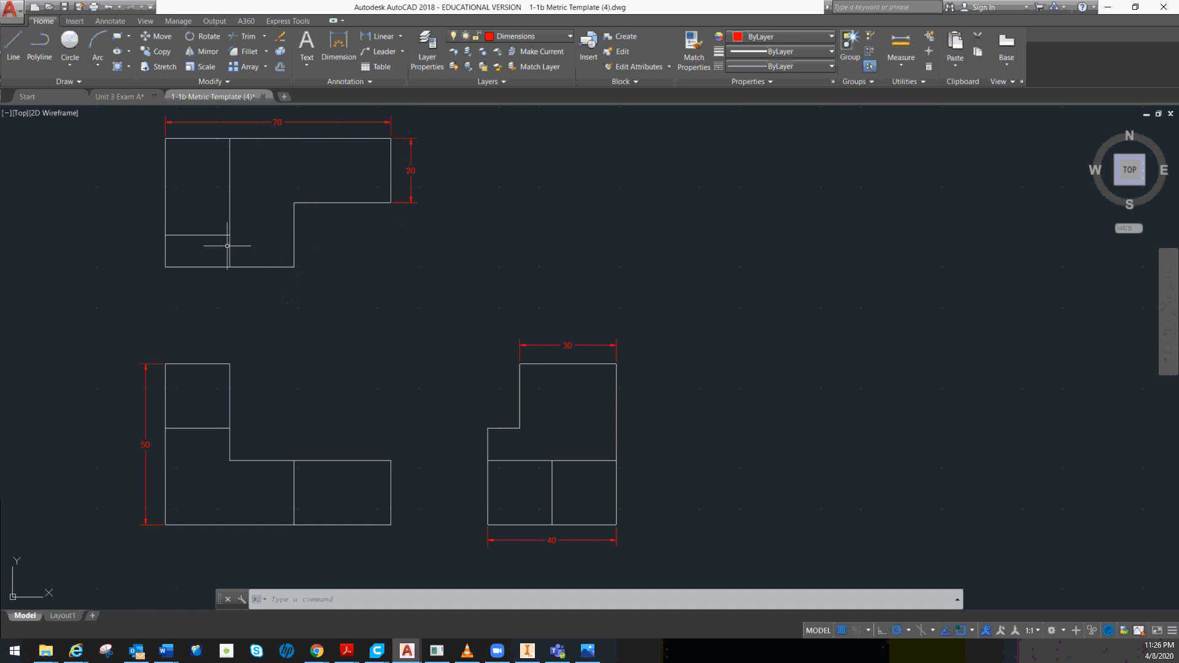
pyautogui.moveTo(173, 269)
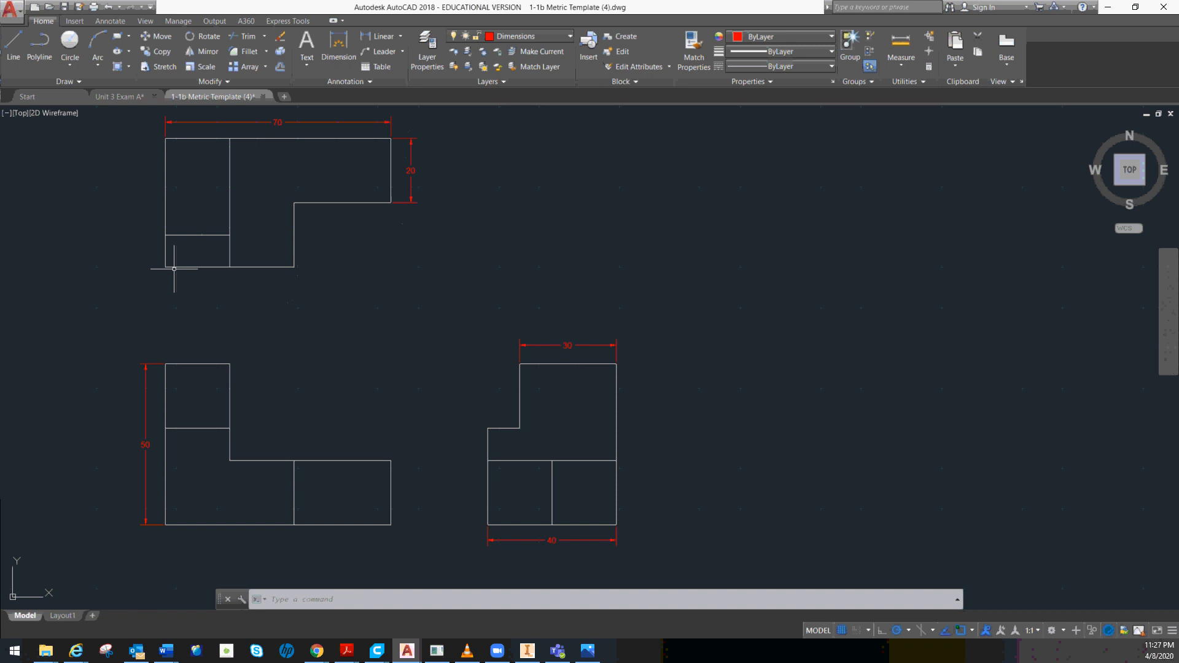
pyautogui.moveTo(312, 265)
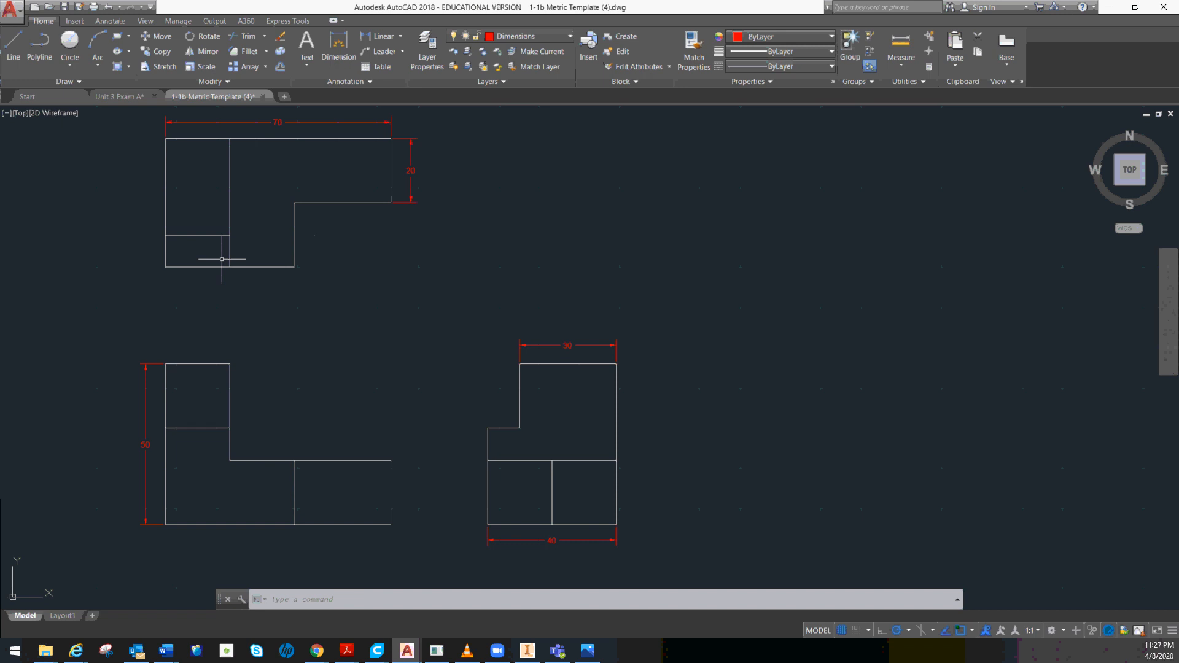
pyautogui.moveTo(302, 263)
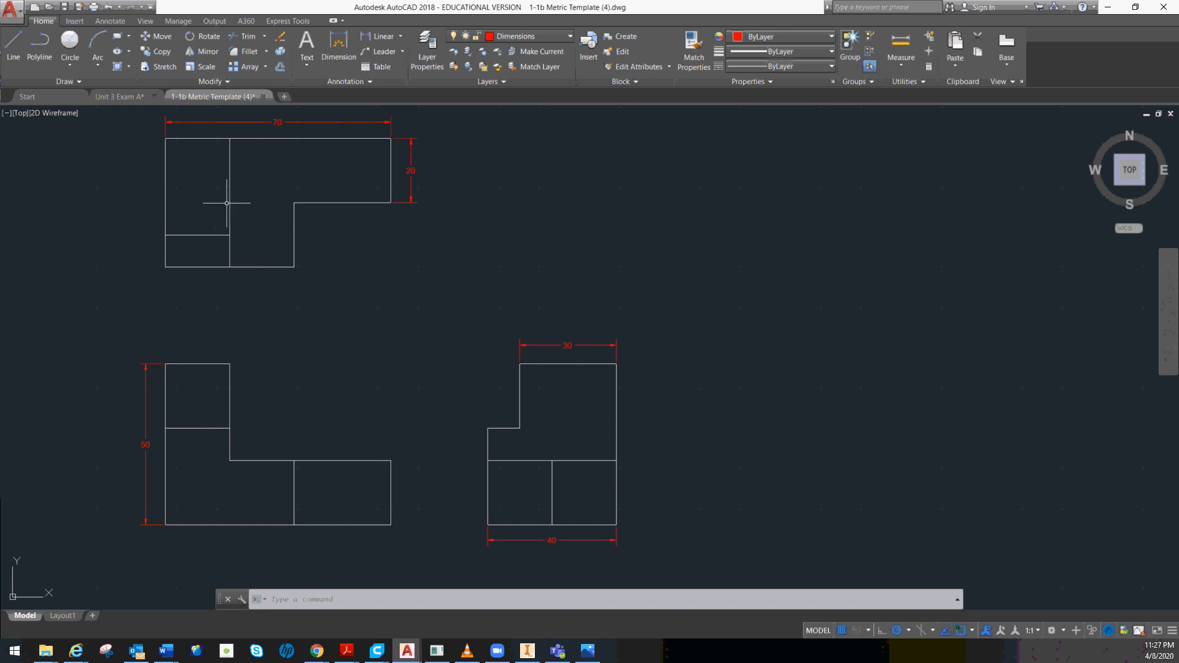
pyautogui.moveTo(403, 240)
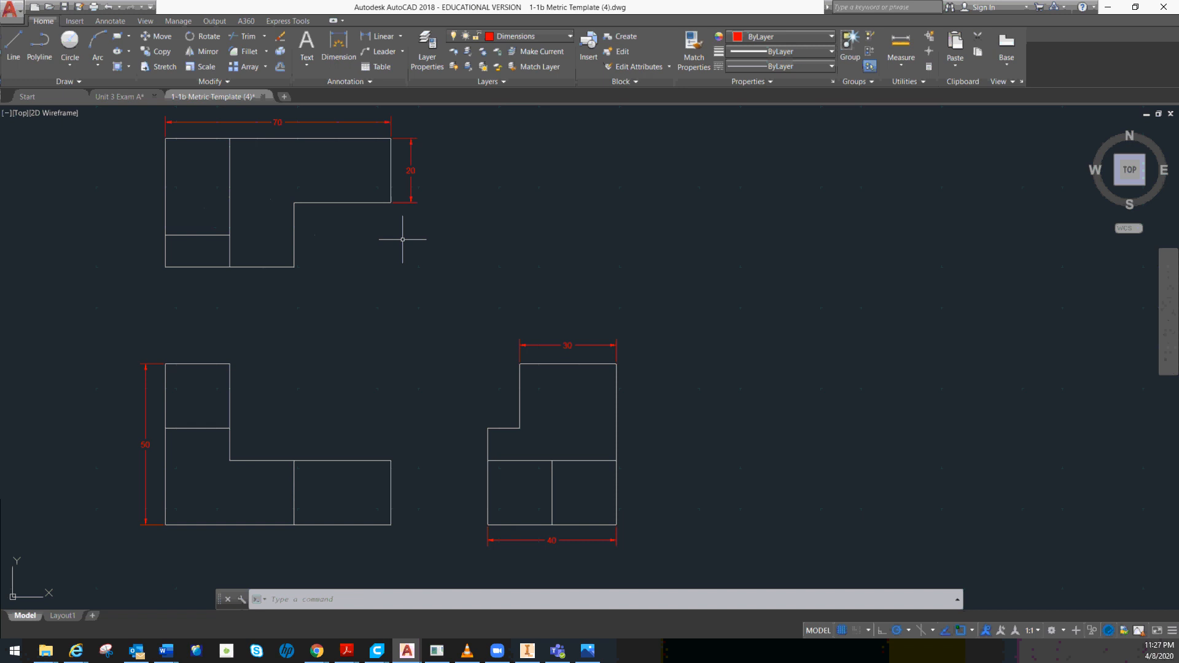
pyautogui.moveTo(309, 237)
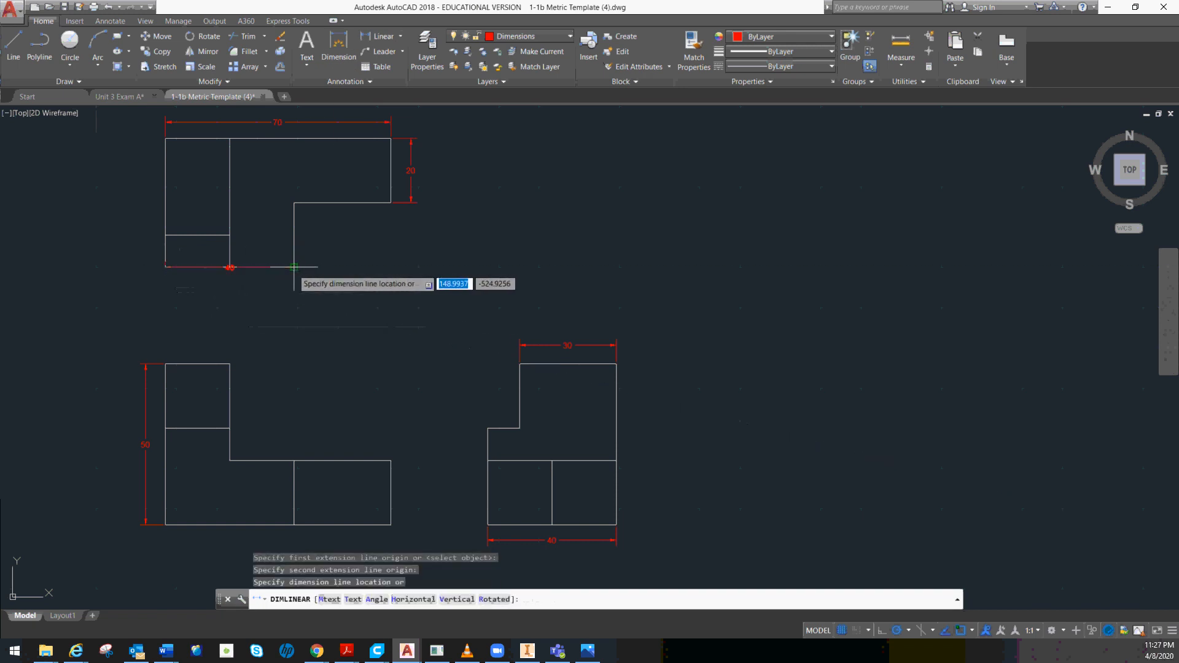
# - Place the 40 width dimension below the top view's lower edge
pyautogui.click(325, 248)
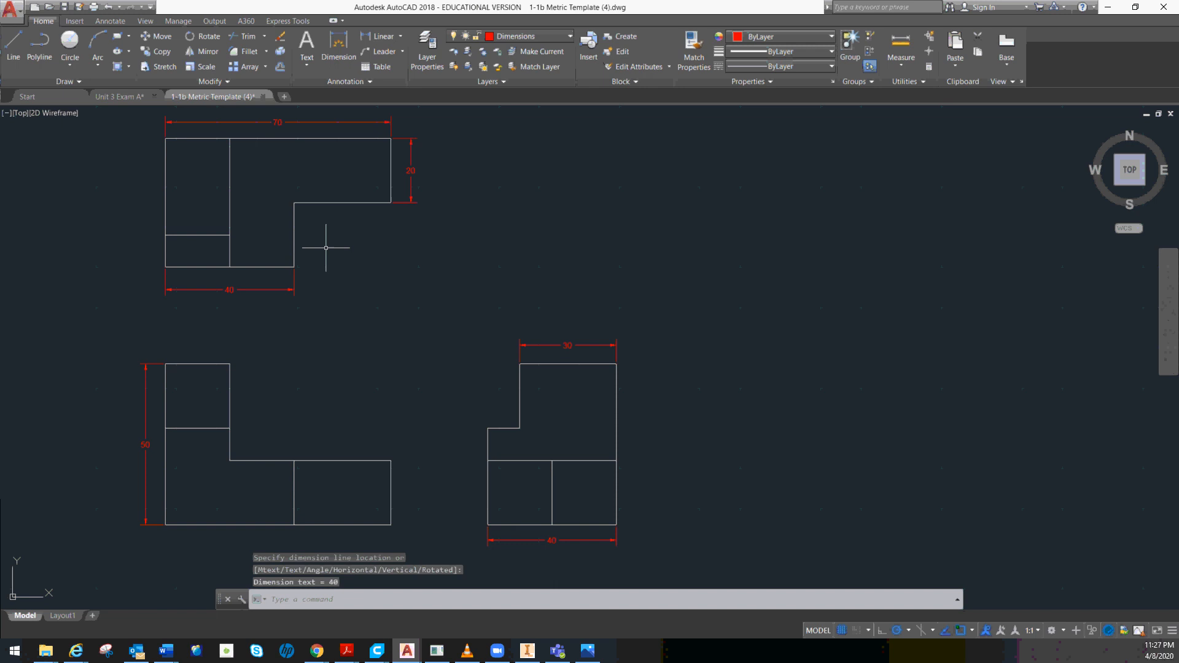
pyautogui.moveTo(216, 291)
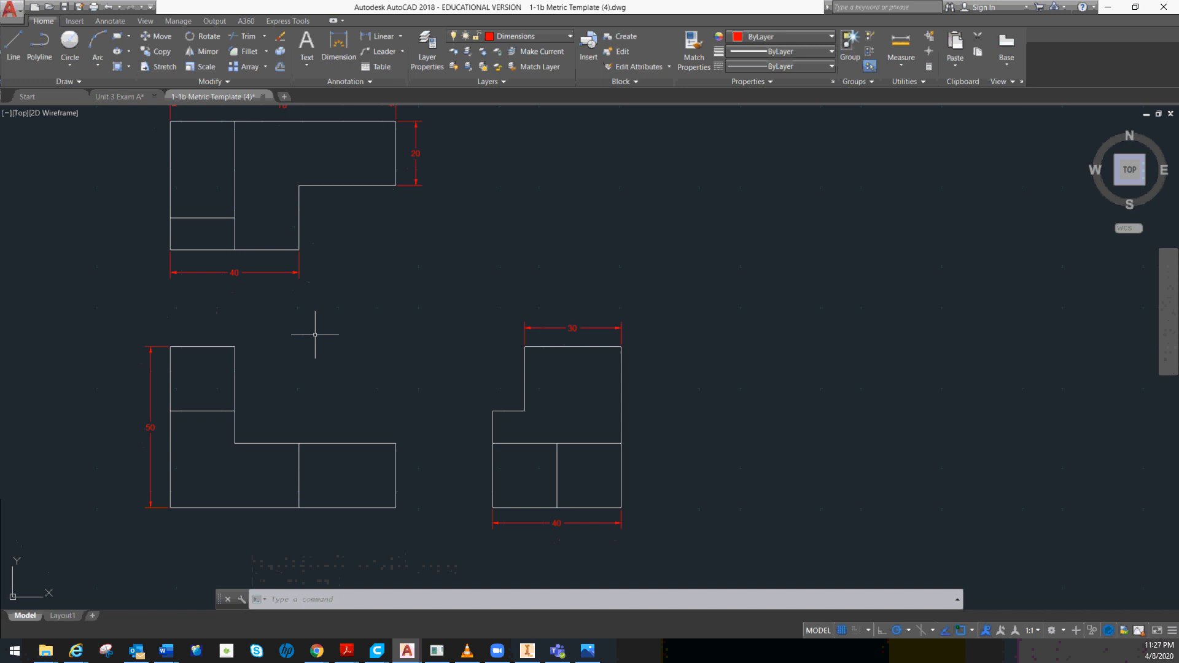
pyautogui.moveTo(196, 248)
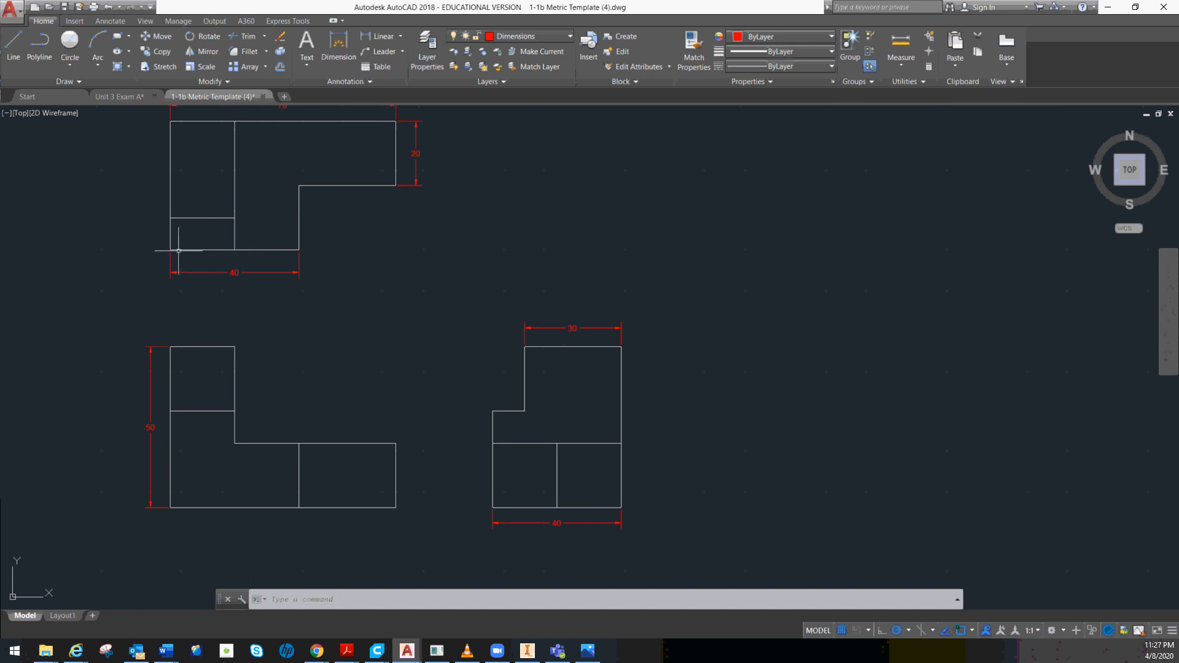
pyautogui.moveTo(209, 329)
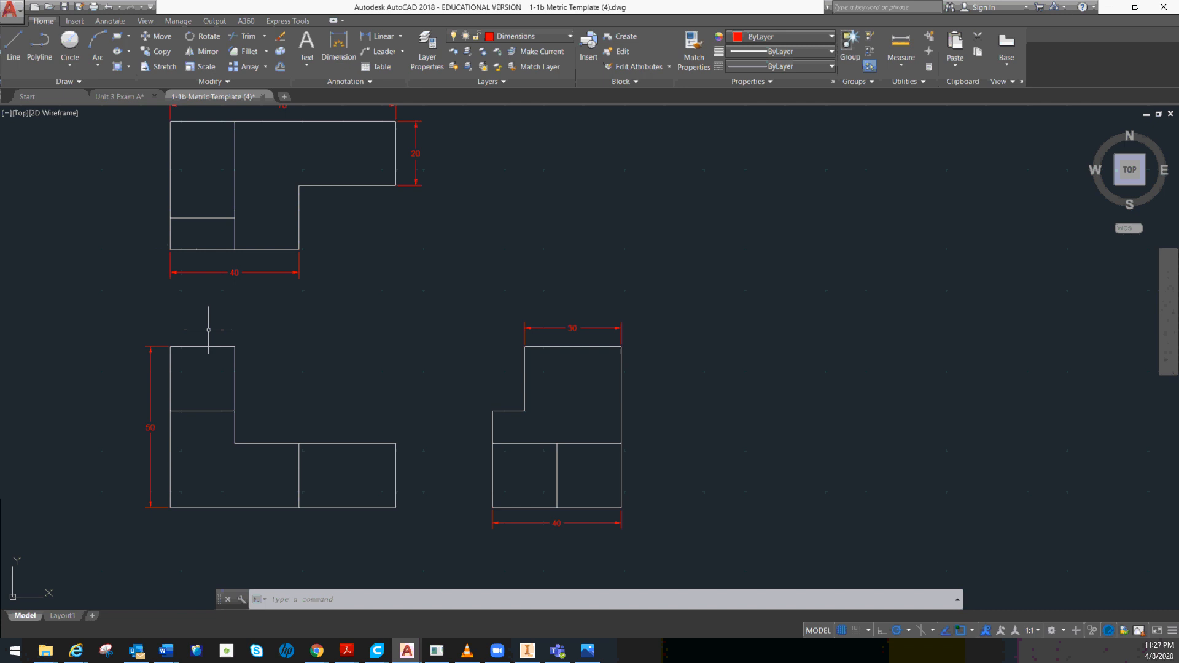
pyautogui.moveTo(172, 346)
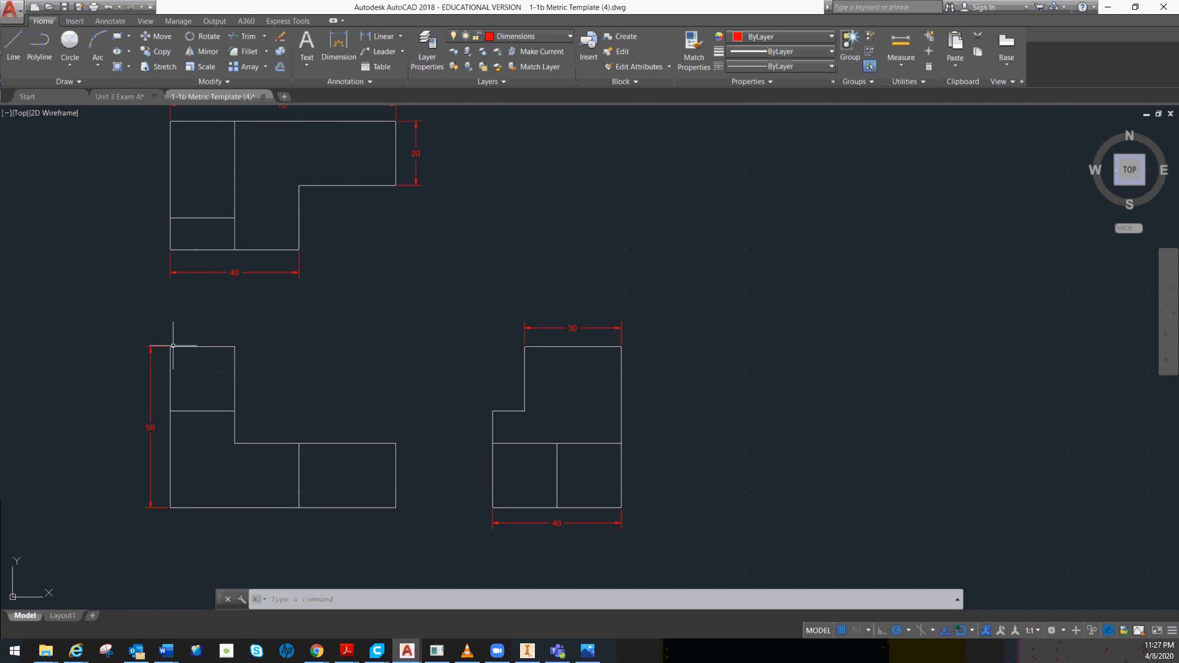
pyautogui.moveTo(212, 346)
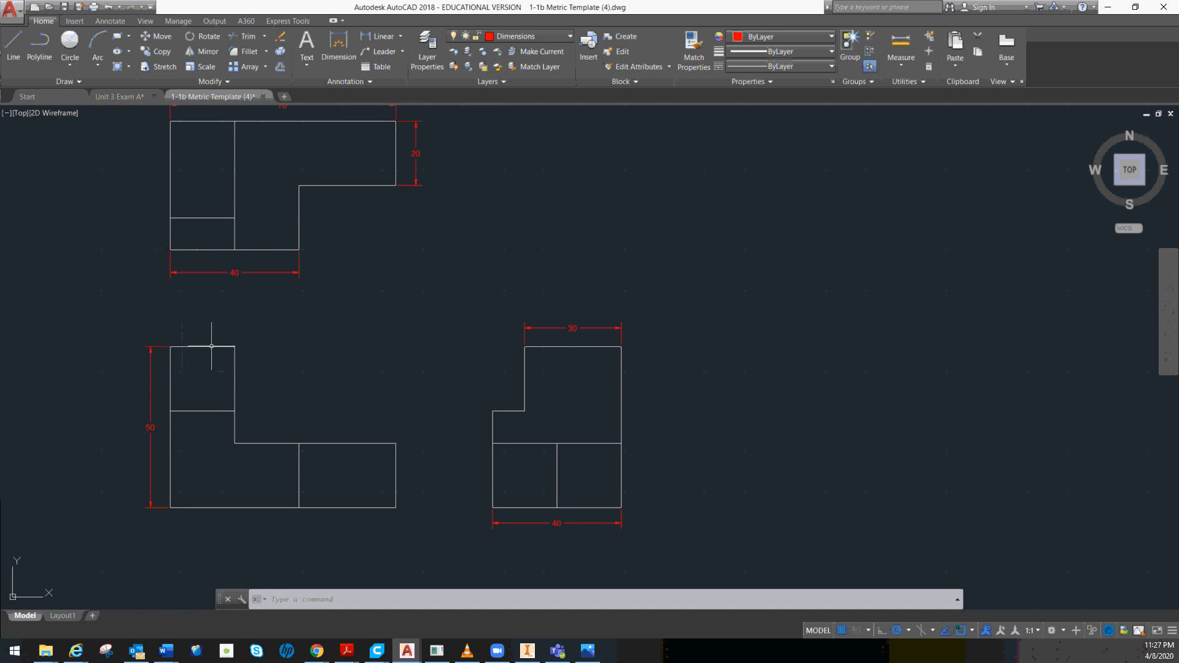
pyautogui.moveTo(180, 247)
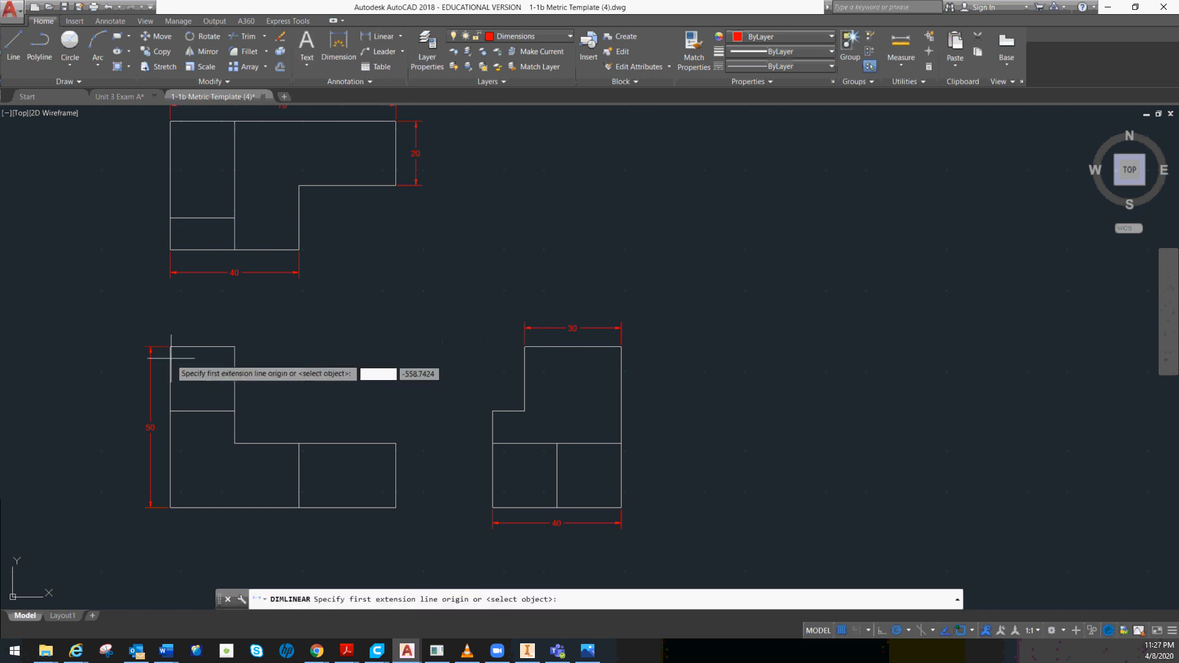
# - Dimension the 20 width of the front view's tall left part, placed above it
pyautogui.click(230, 333)
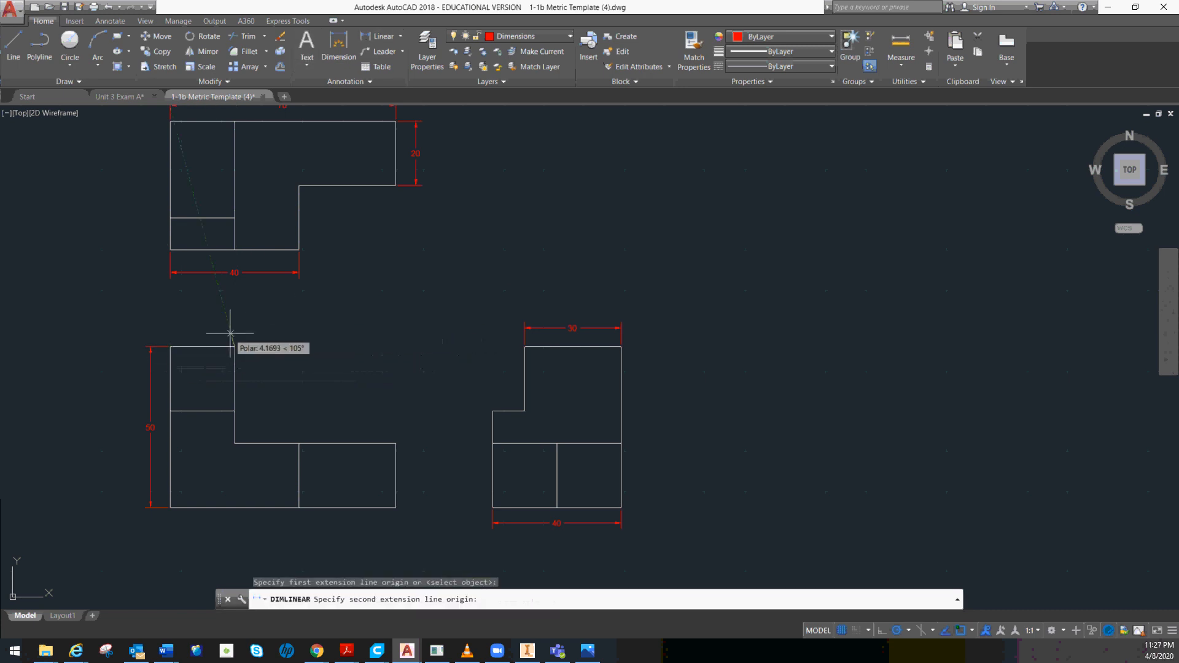
pyautogui.moveTo(173, 347)
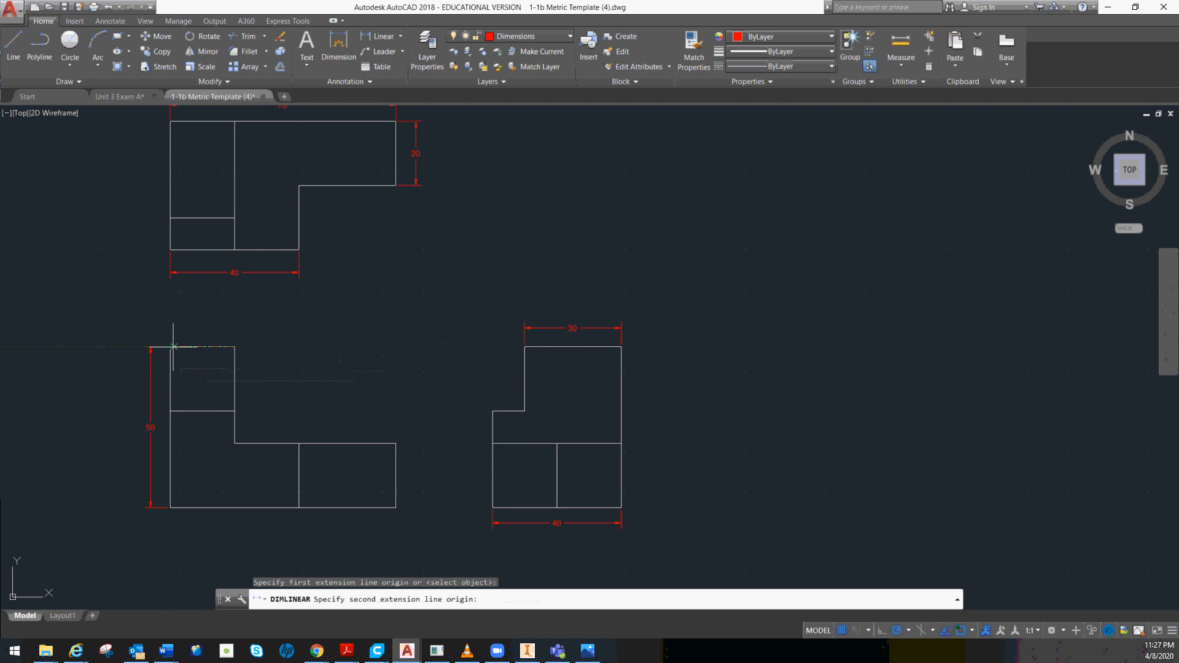
pyautogui.click(203, 330)
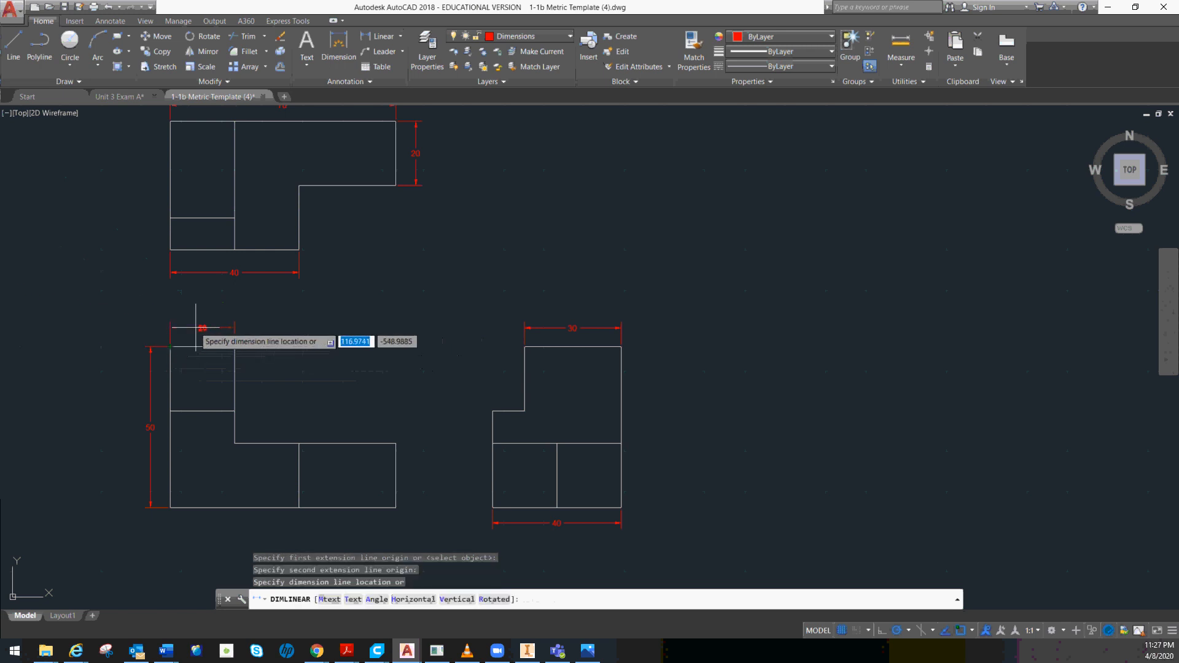
pyautogui.click(210, 336)
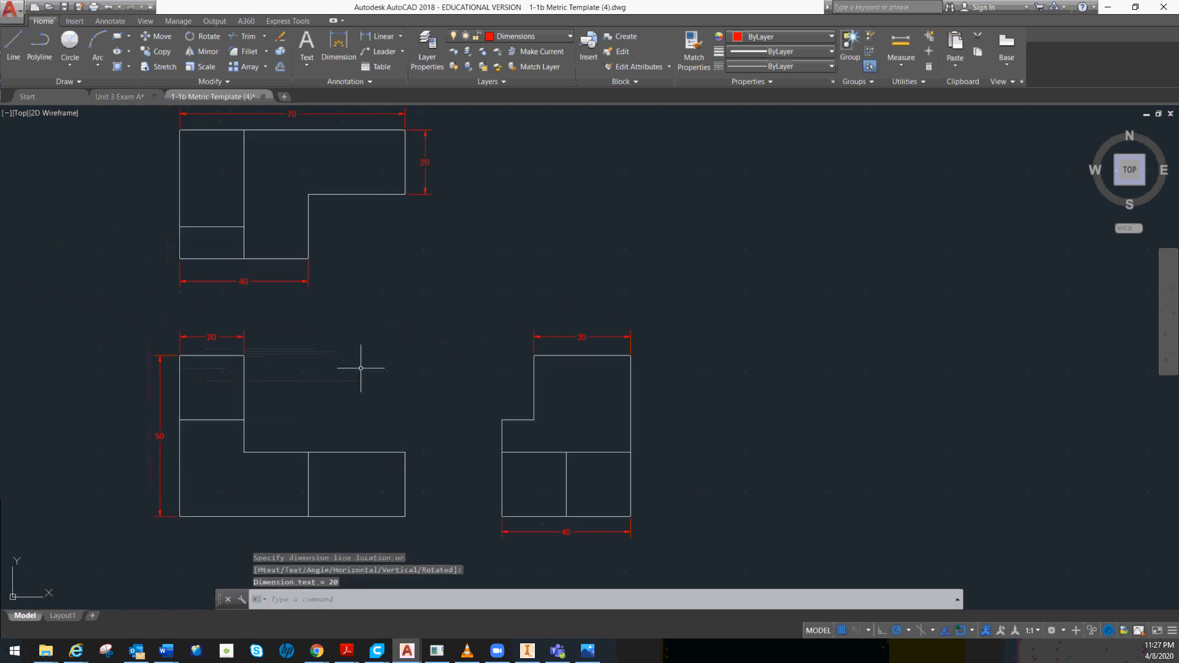
pyautogui.moveTo(256, 376)
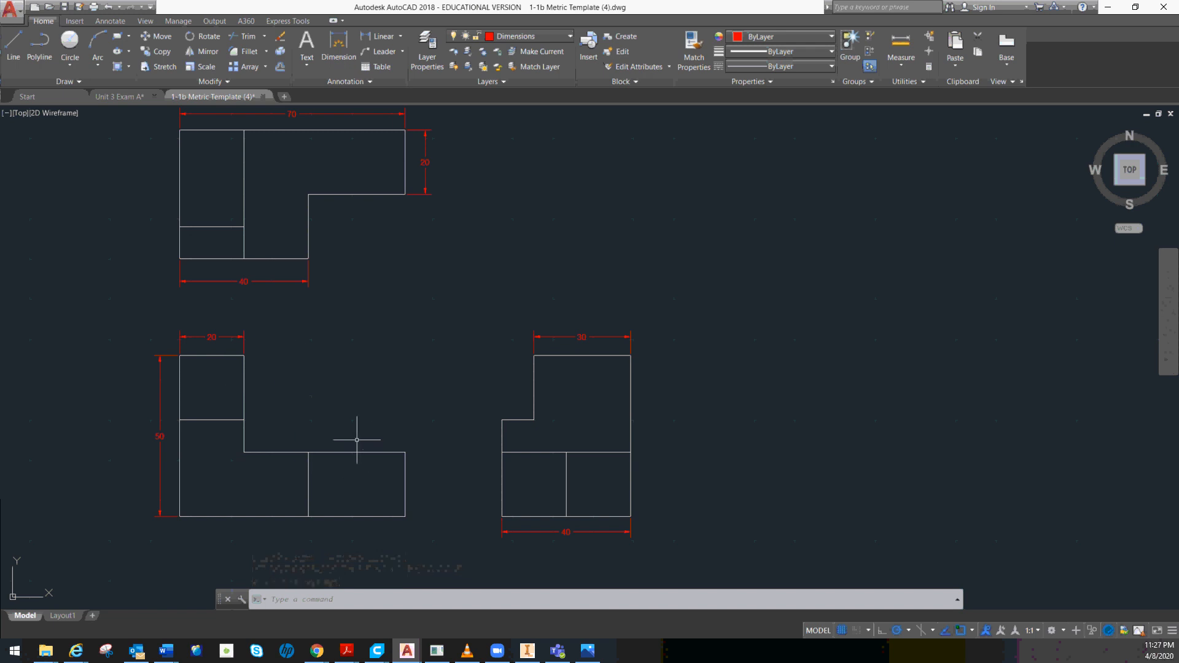
pyautogui.moveTo(257, 407)
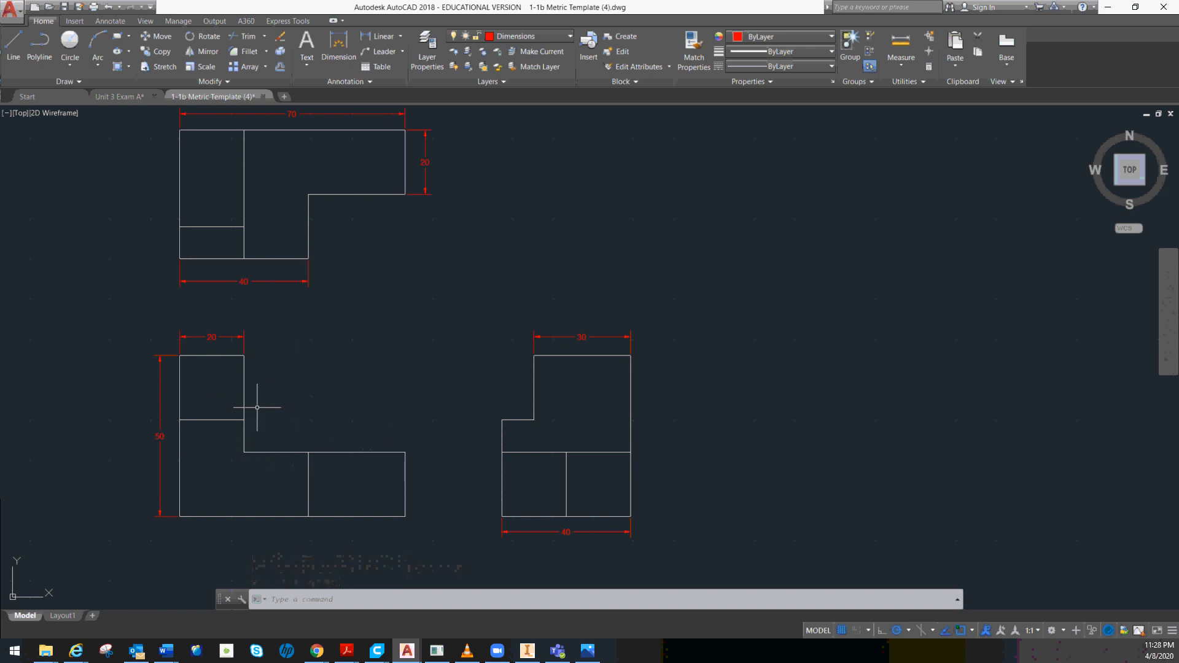
pyautogui.moveTo(403, 454)
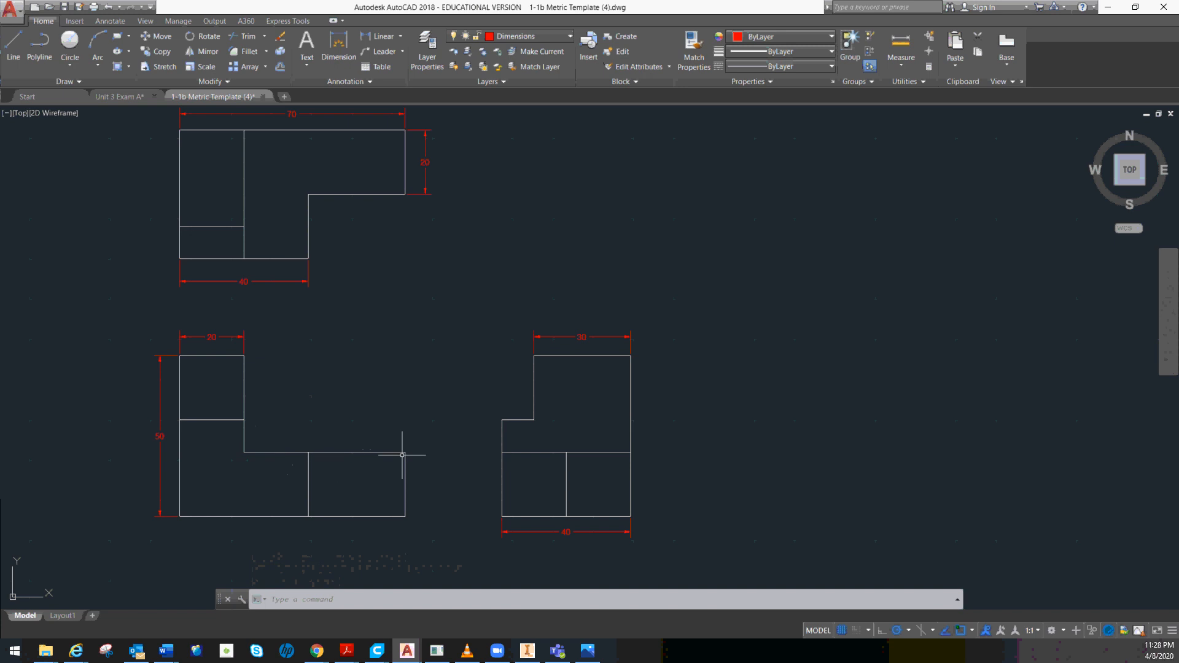
pyautogui.moveTo(353, 329)
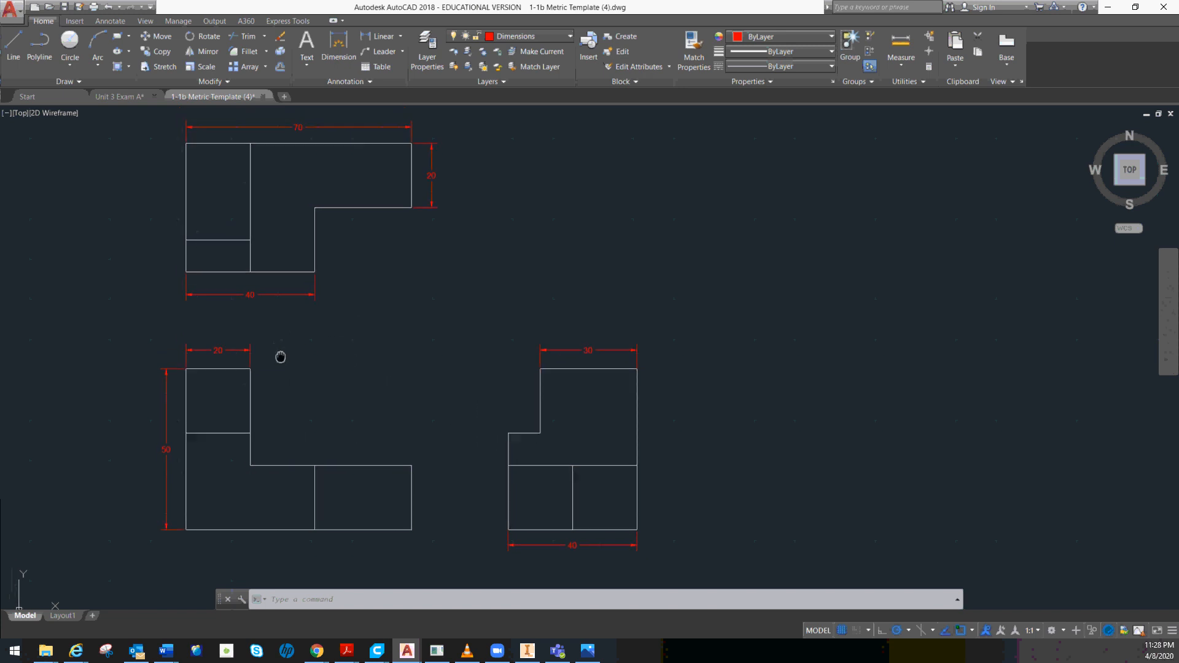
pyautogui.moveTo(434, 388)
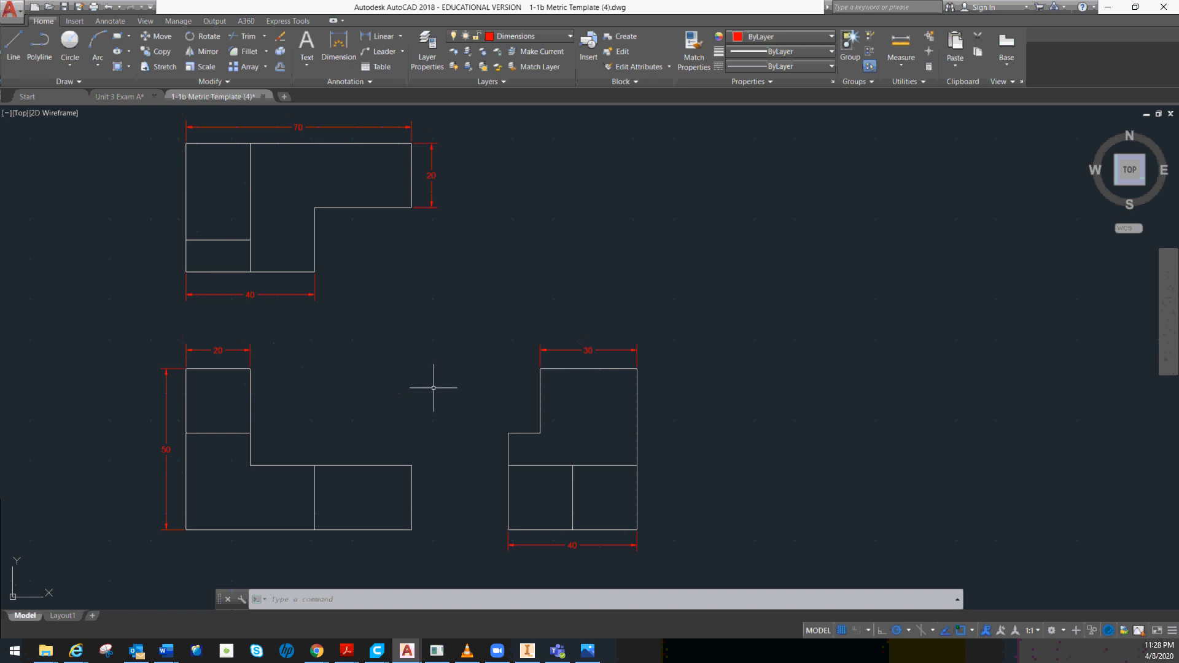
pyautogui.moveTo(424, 336)
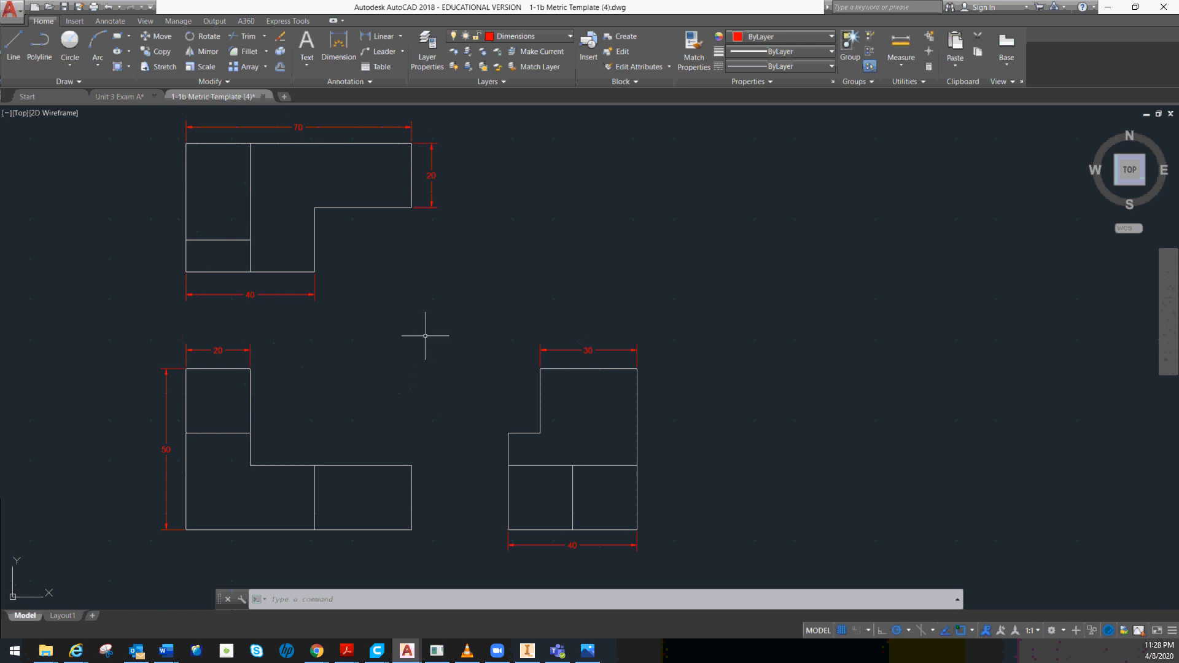
pyautogui.moveTo(368, 441)
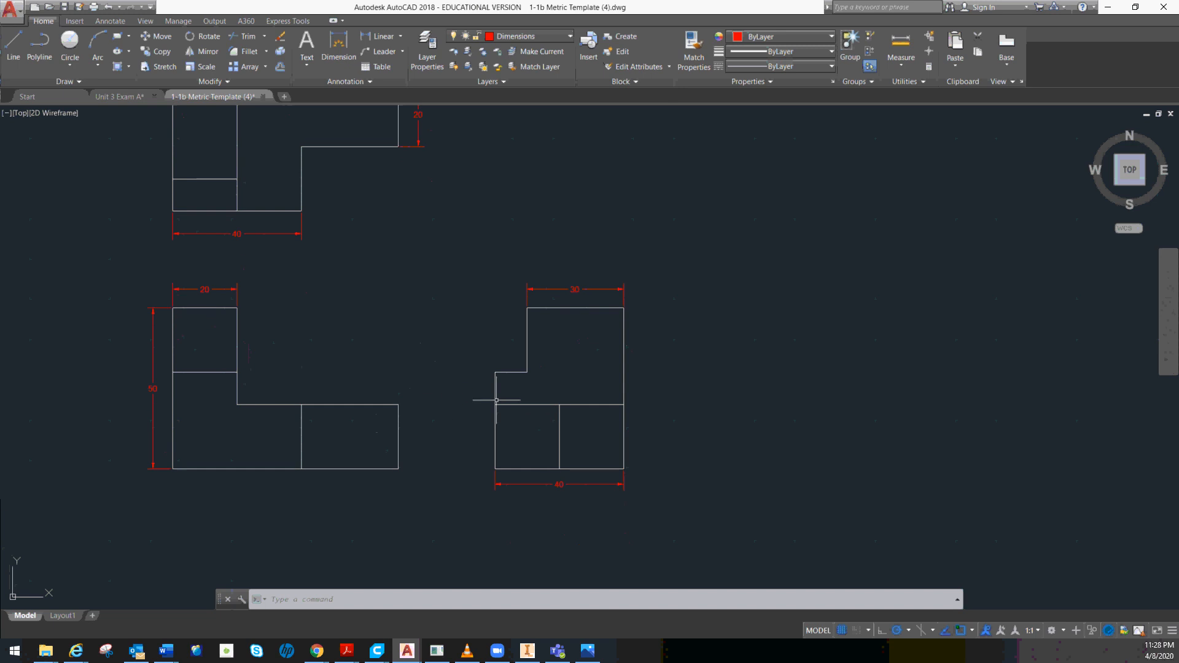
pyautogui.moveTo(493, 438)
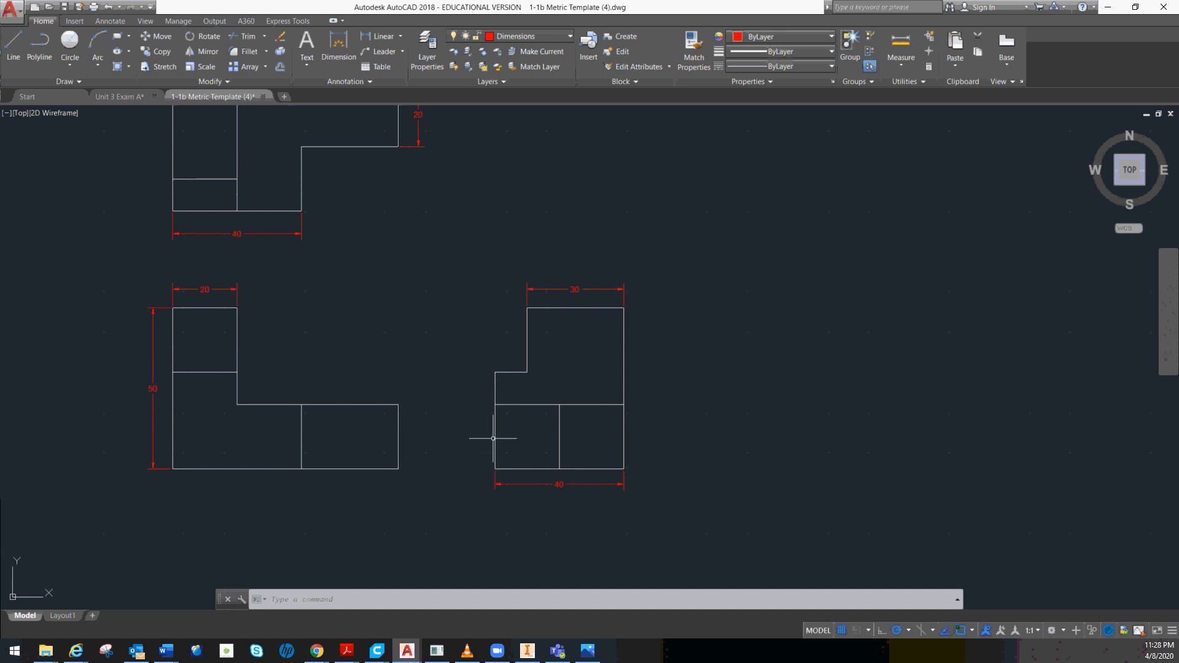
pyautogui.moveTo(541, 400)
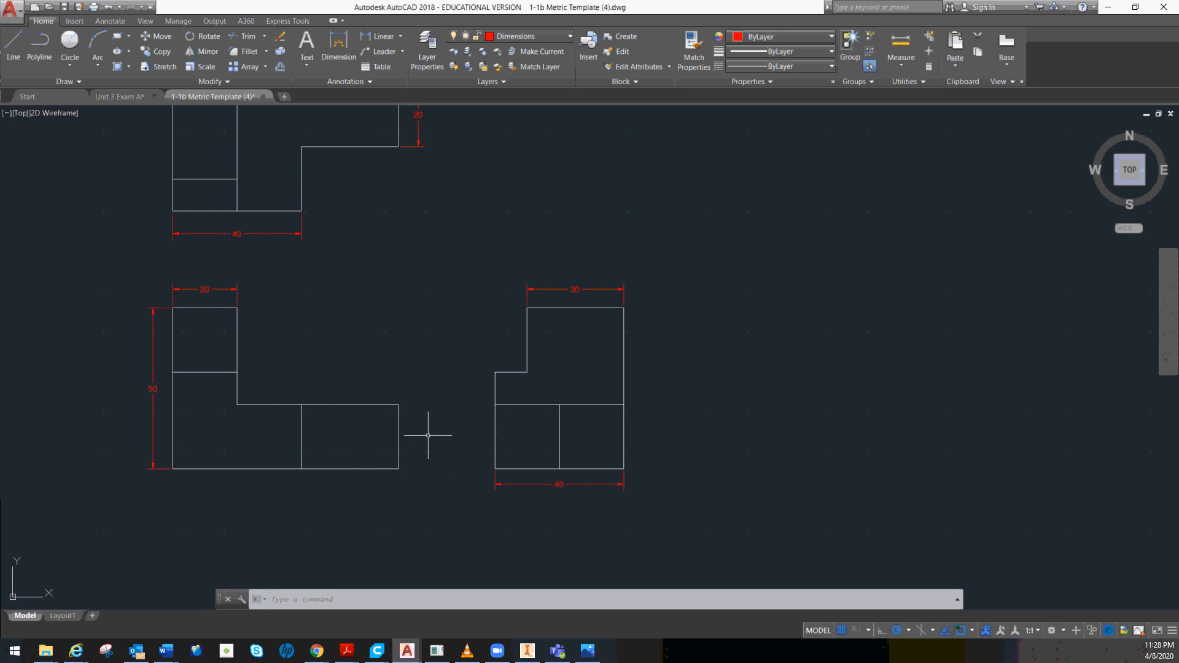
# - Begin the 20 height dimension on the front view's lower-right block
pyautogui.click(382, 36)
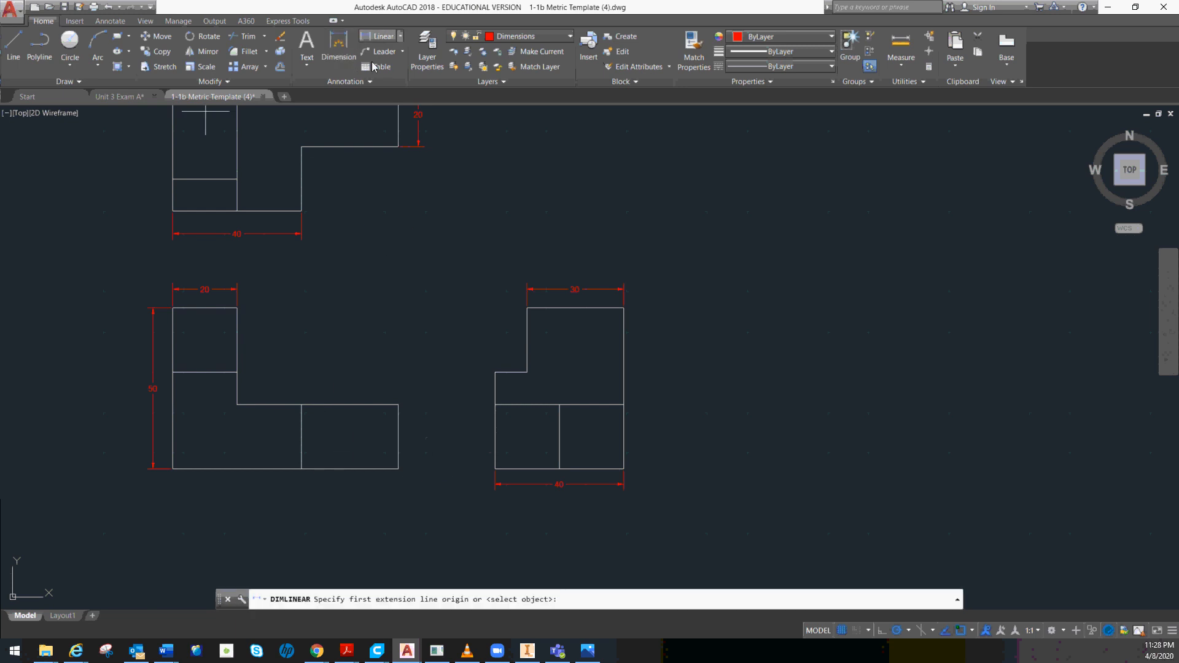
pyautogui.click(398, 466)
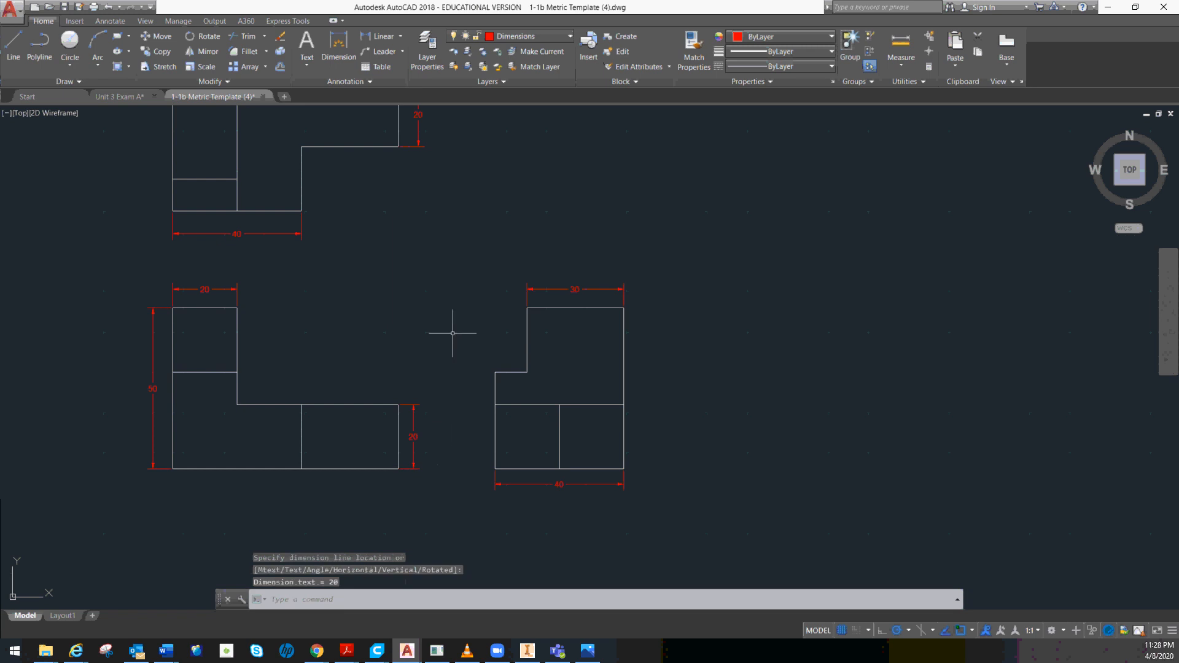
pyautogui.moveTo(498, 382)
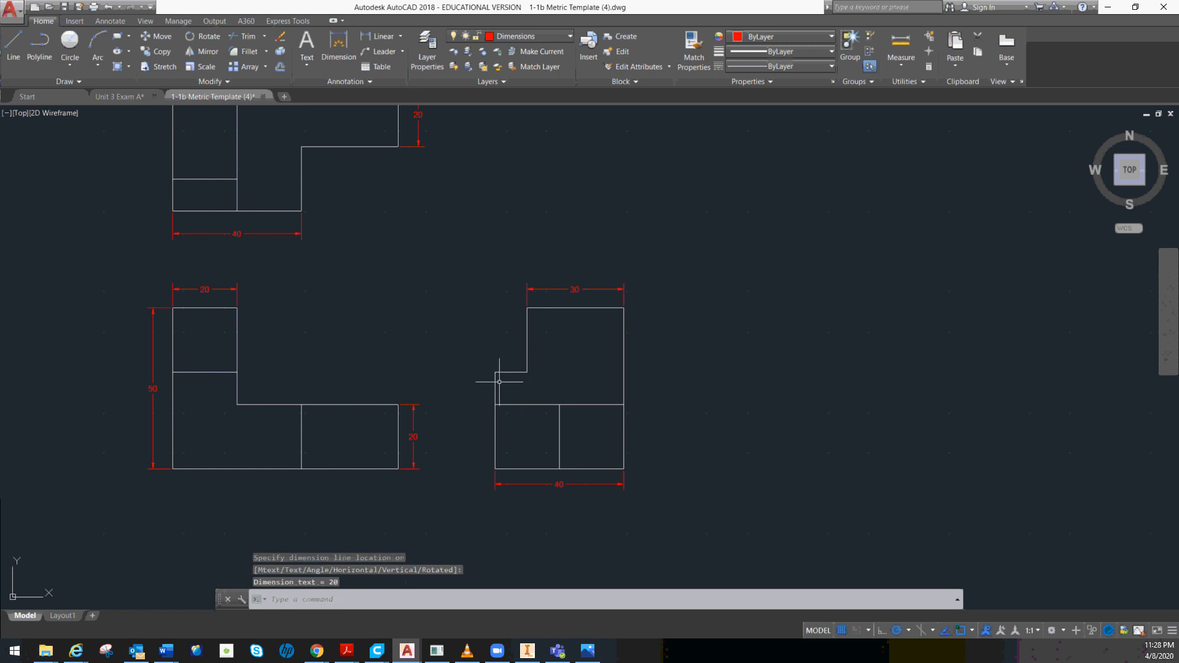
pyautogui.moveTo(499, 397)
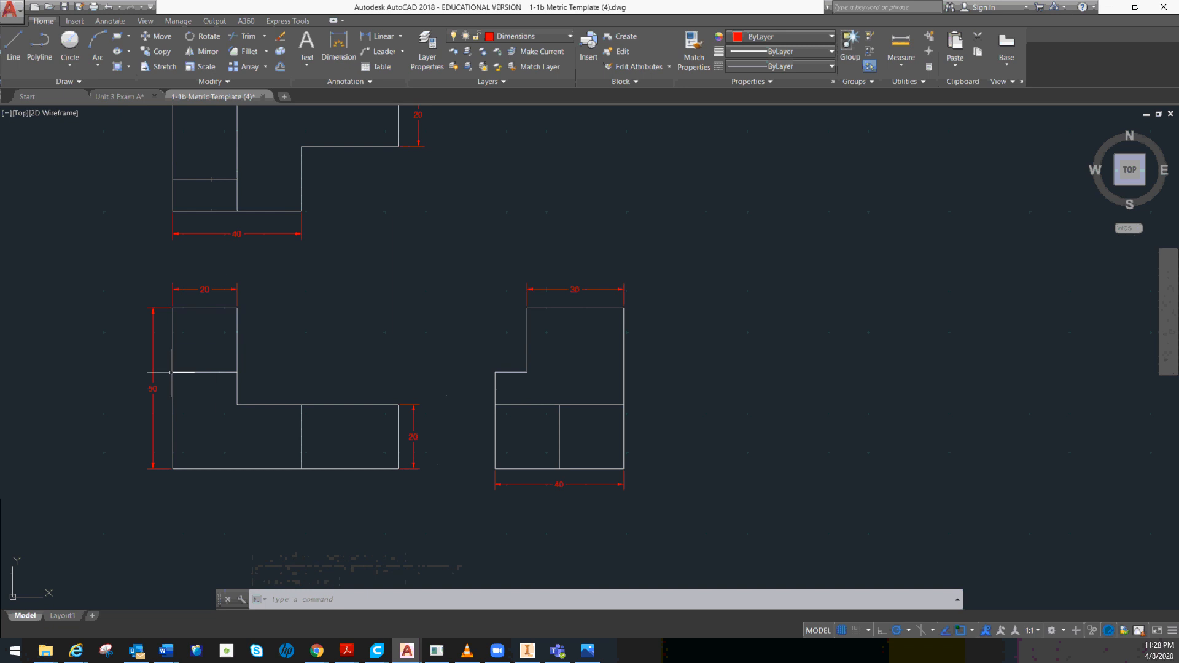
pyautogui.moveTo(484, 371)
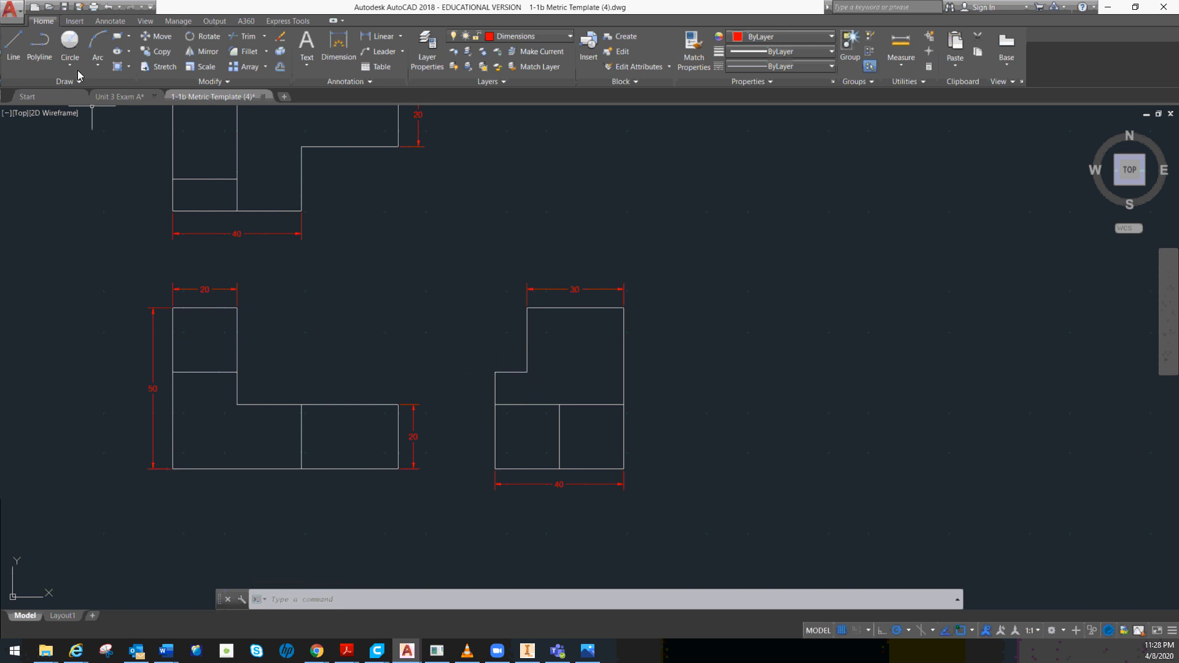
# - Start a linear dimension for the side view's 30 lower-block height
pyautogui.click(365, 35)
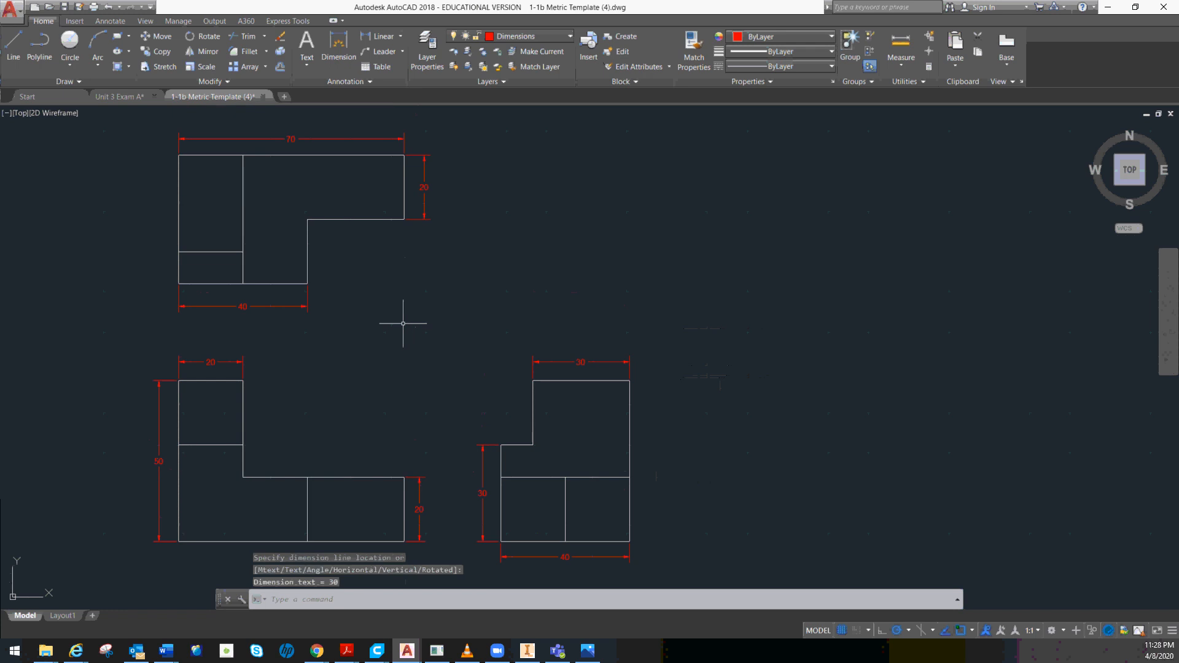
pyautogui.moveTo(354, 292)
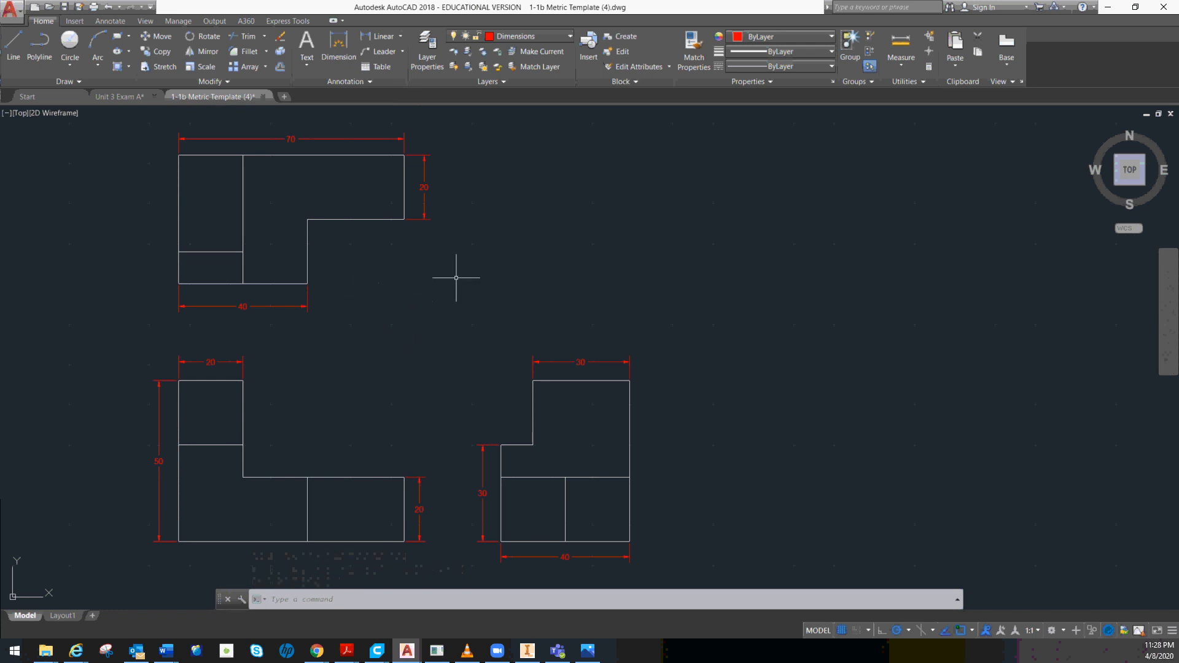
pyautogui.moveTo(251, 528)
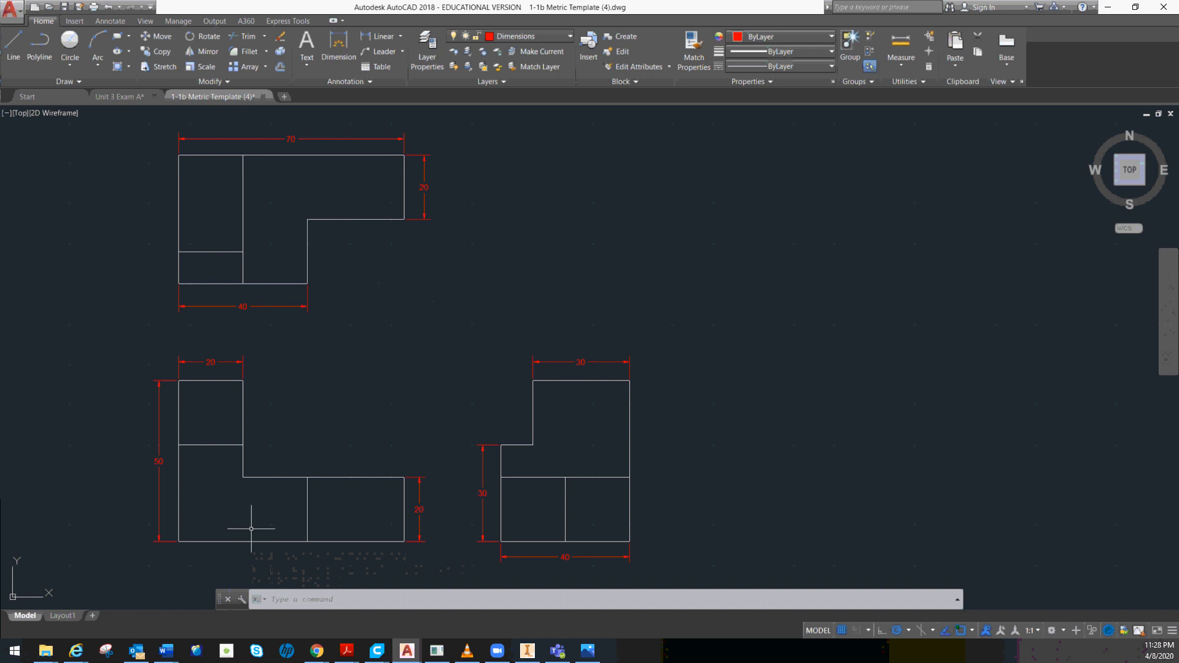
pyautogui.moveTo(645, 557)
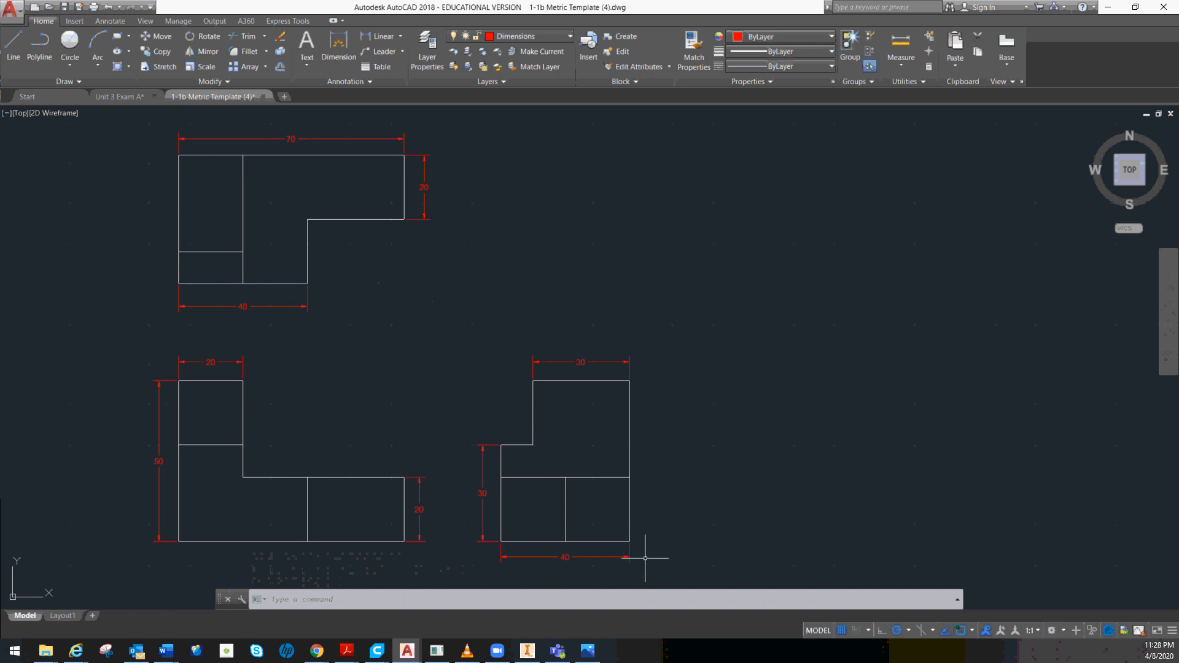
pyautogui.moveTo(602, 526)
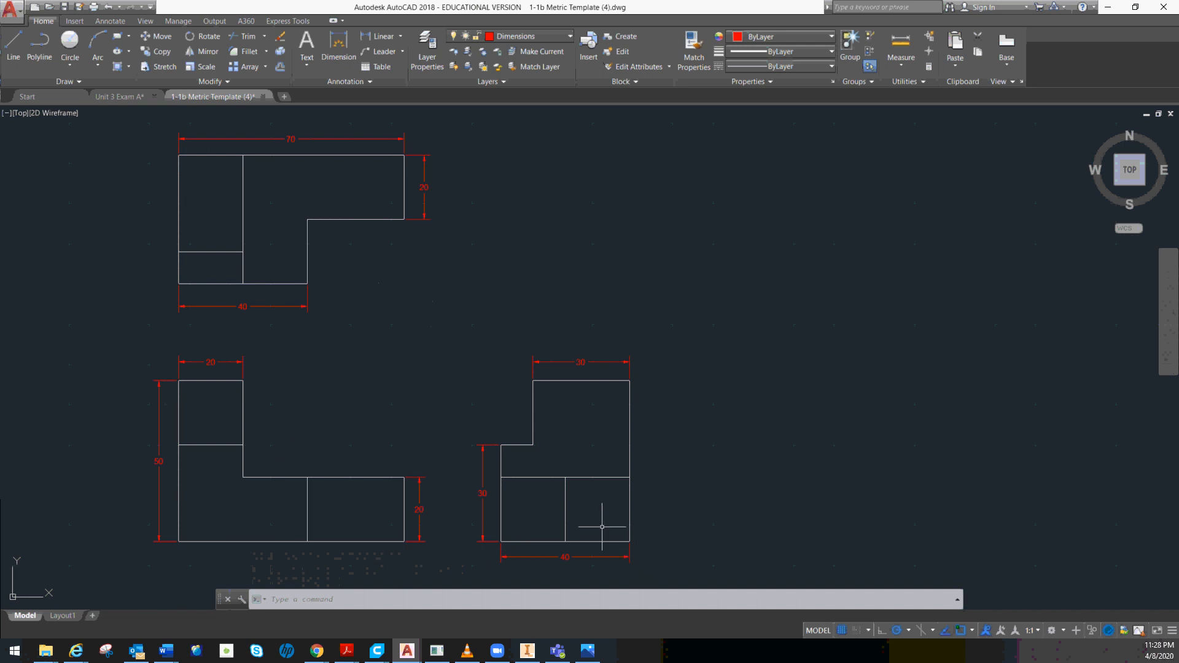
pyautogui.moveTo(233, 140)
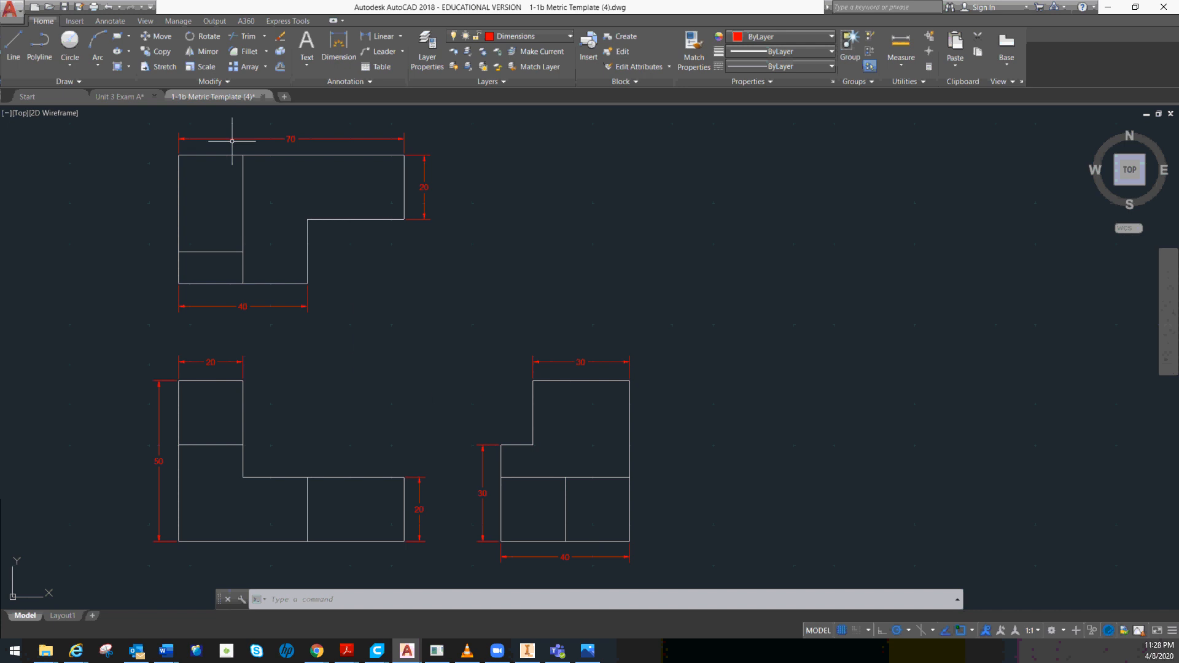
pyautogui.moveTo(205, 156)
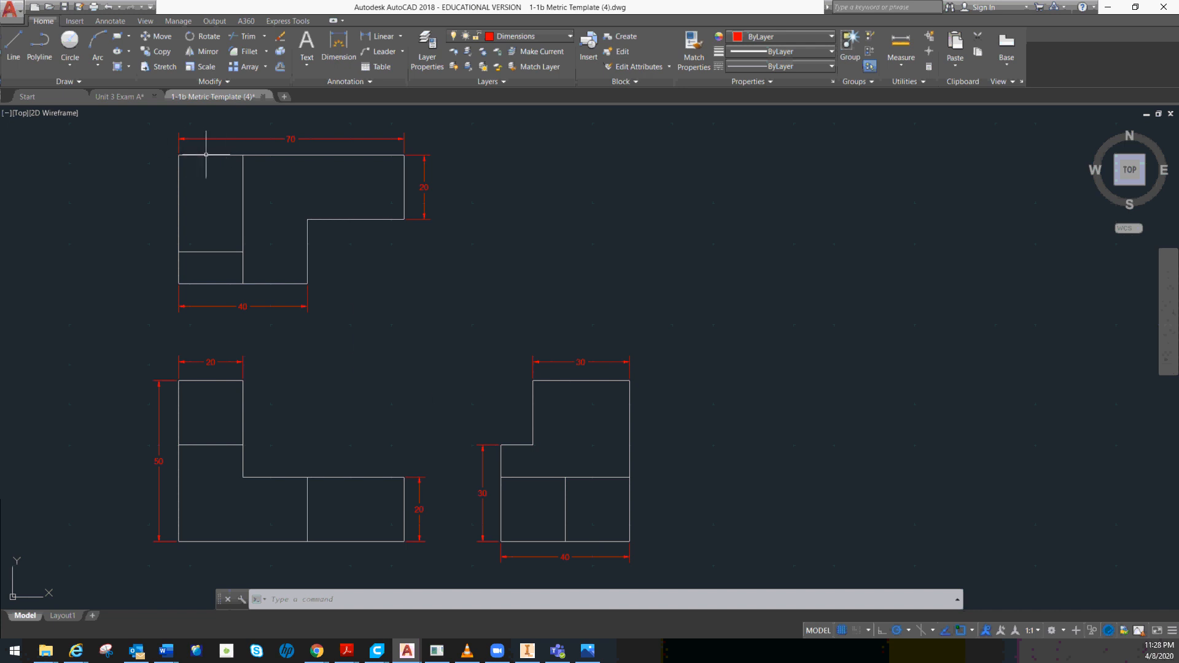
pyautogui.moveTo(226, 270)
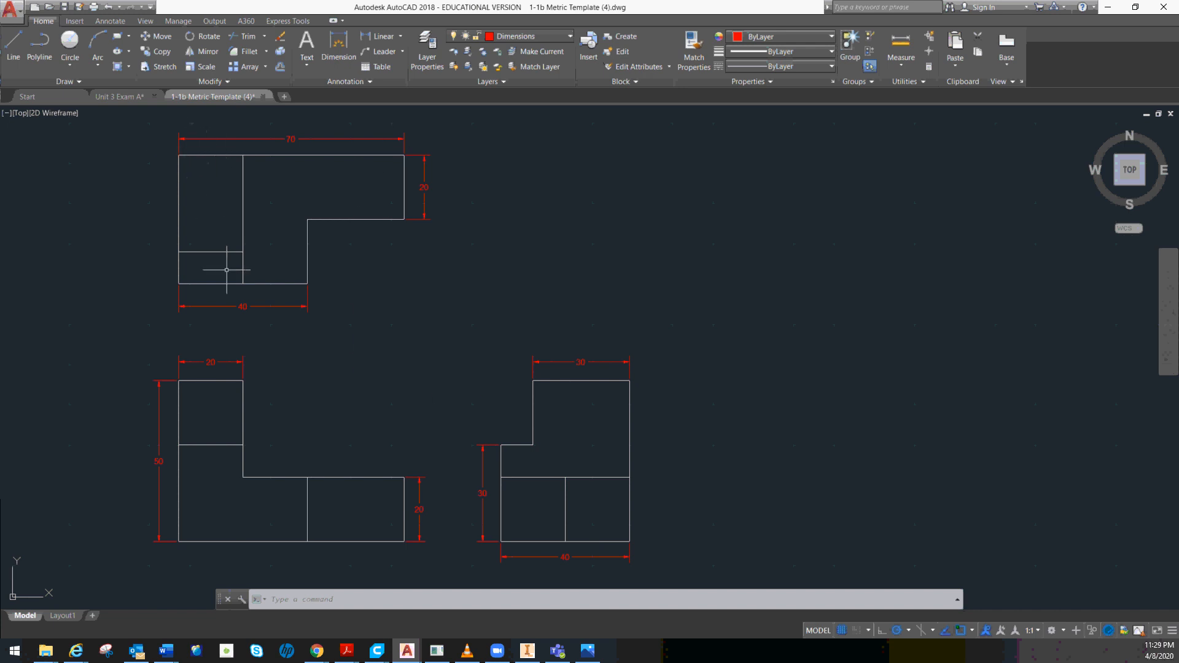
pyautogui.moveTo(317, 291)
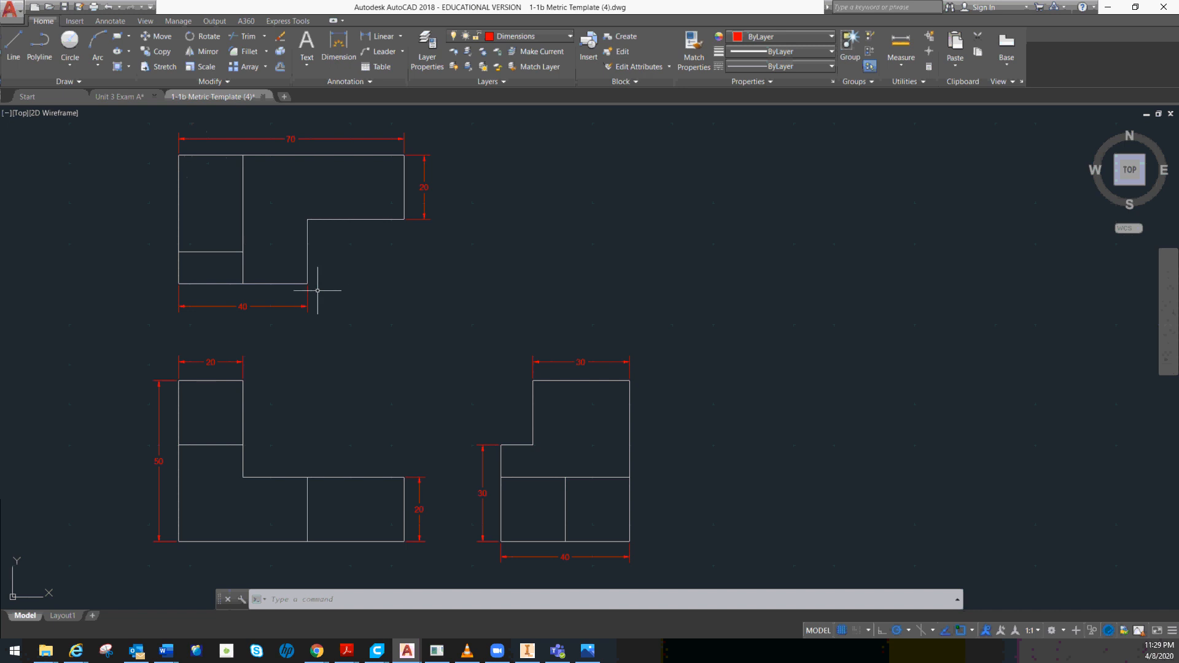
pyautogui.moveTo(239, 288)
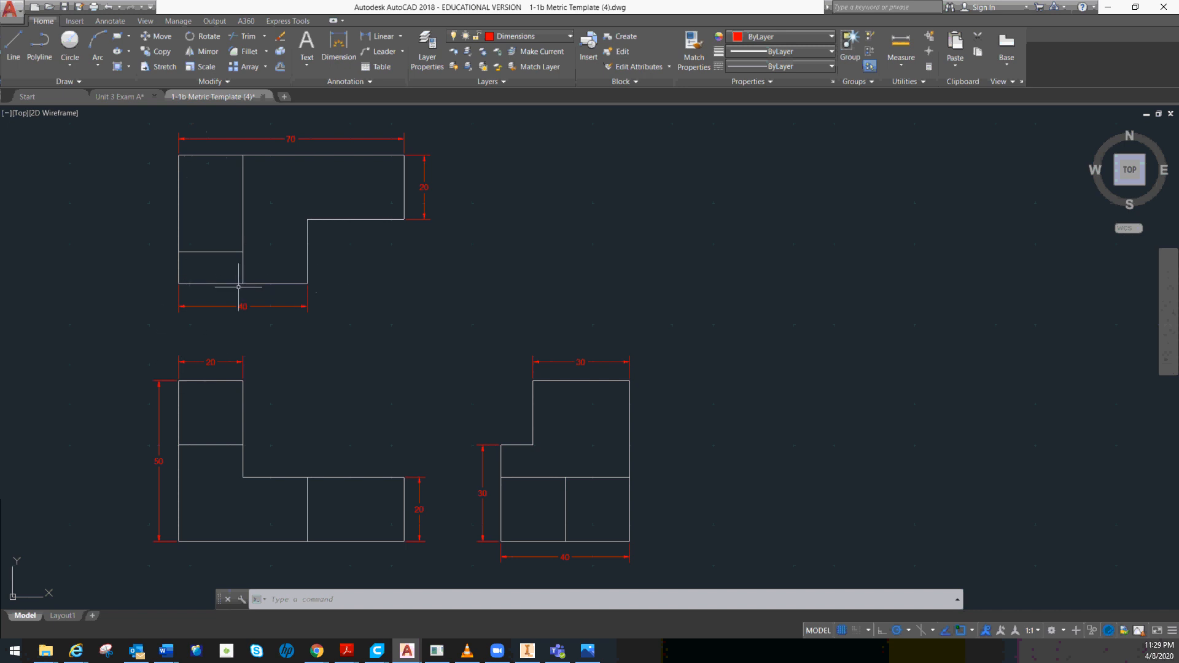
pyautogui.moveTo(327, 264)
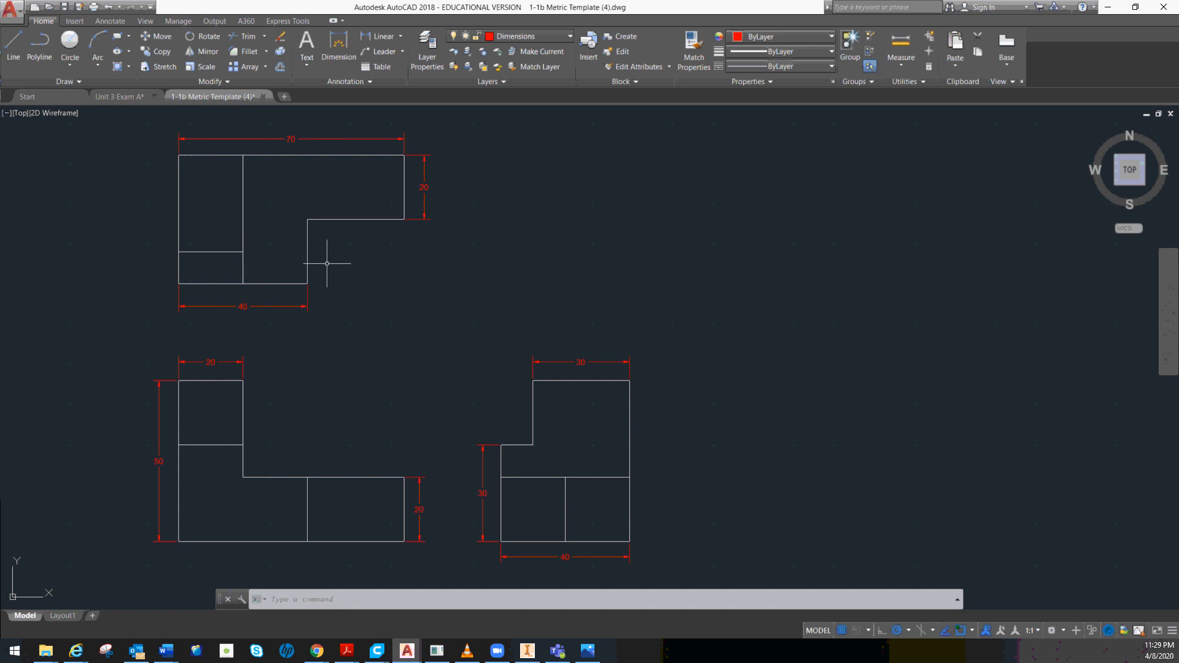
pyautogui.moveTo(376, 310)
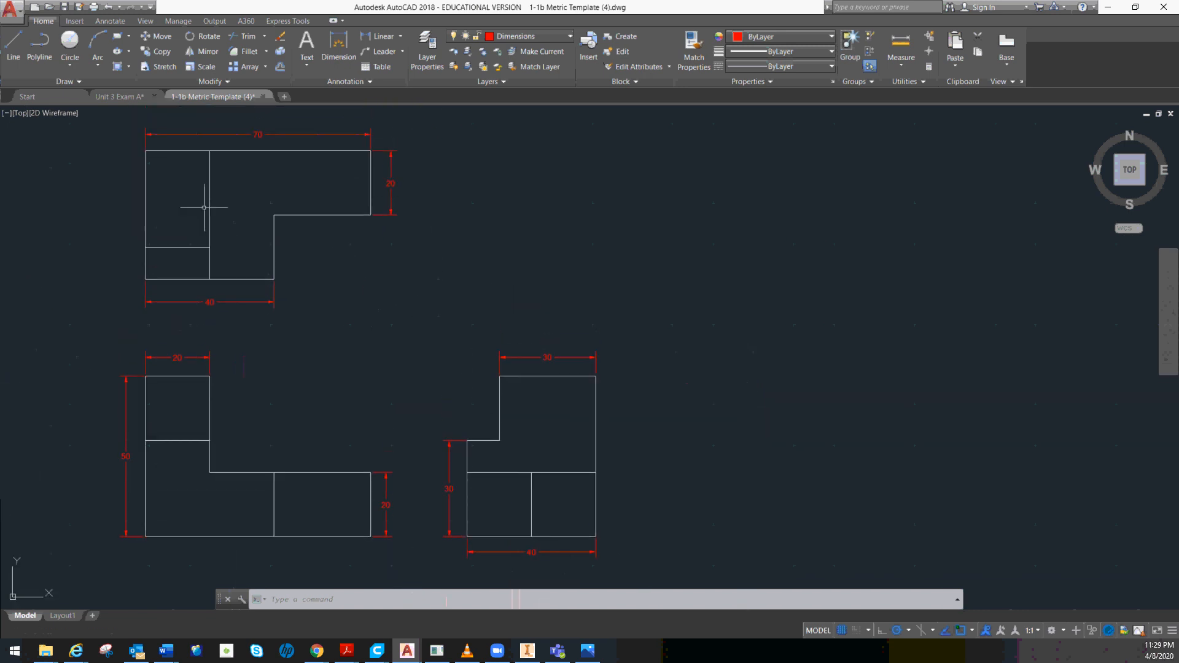
pyautogui.moveTo(520, 551)
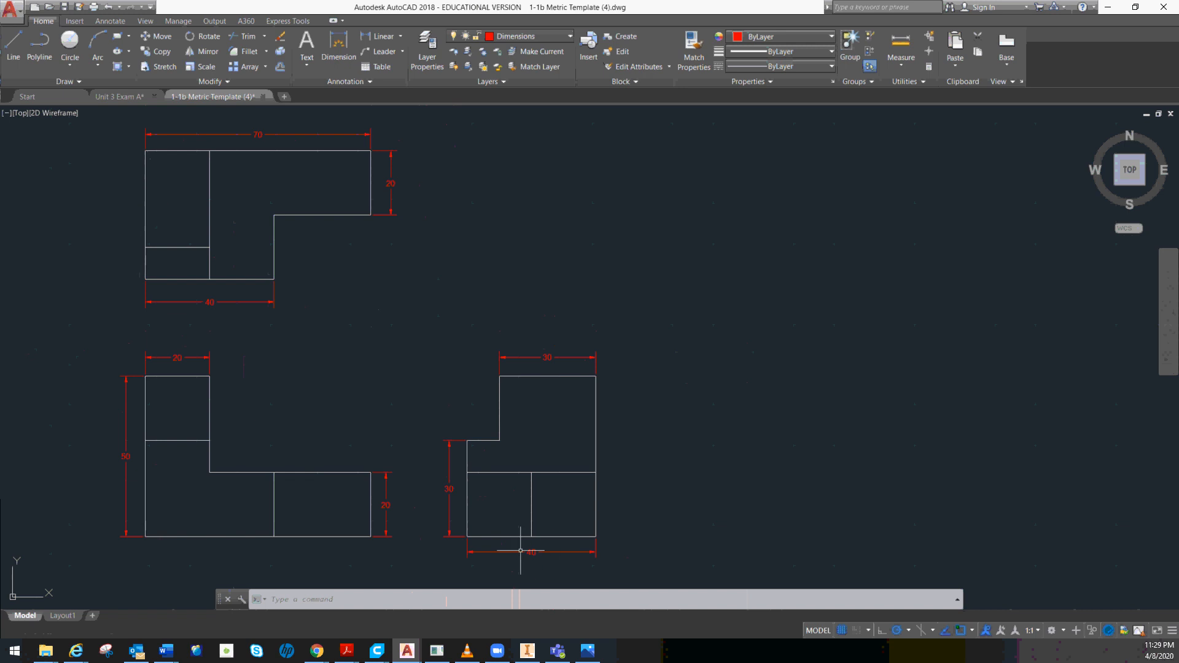
pyautogui.moveTo(520, 554)
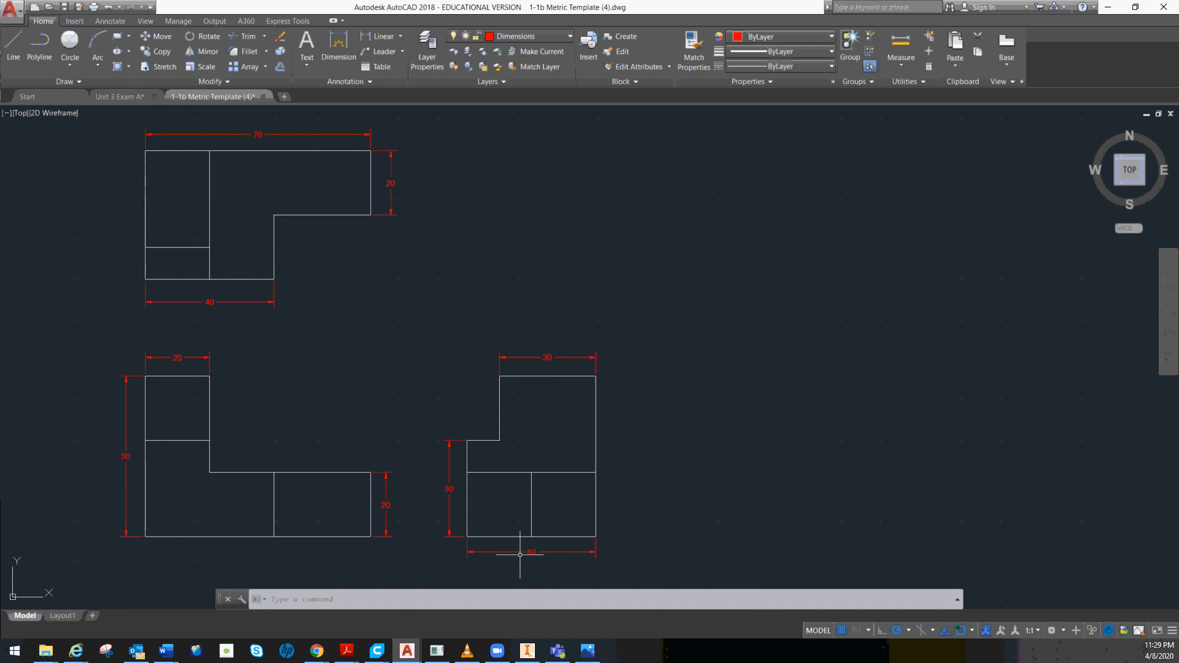
pyautogui.moveTo(517, 522)
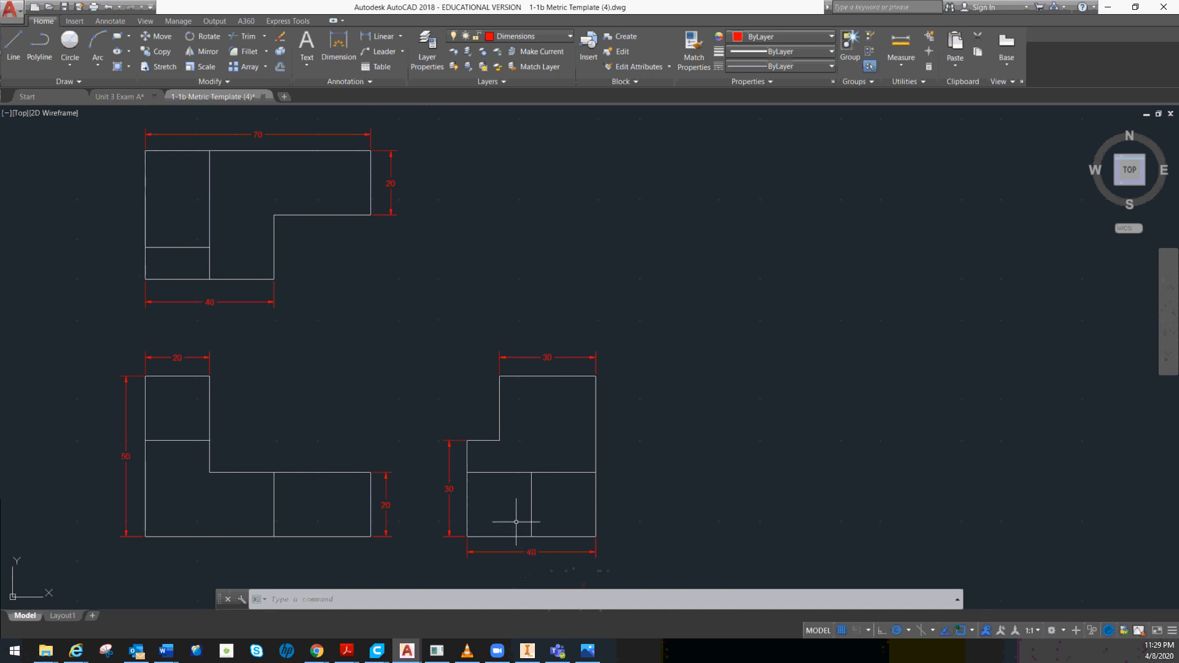
pyautogui.moveTo(536, 552)
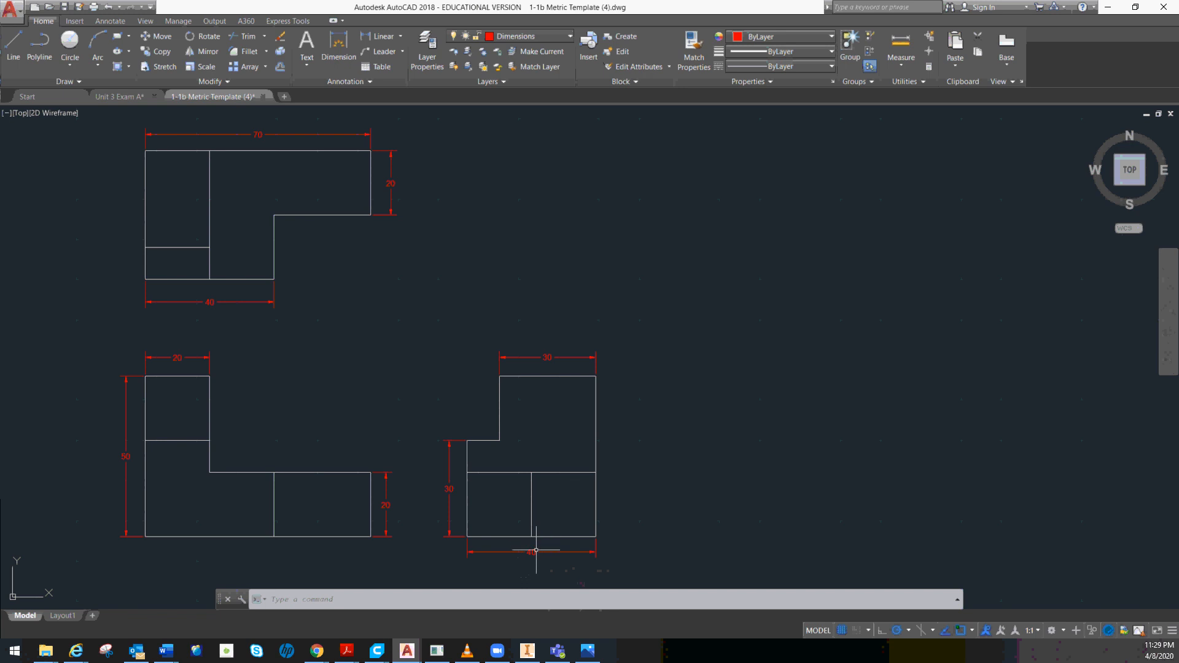
pyautogui.moveTo(128, 183)
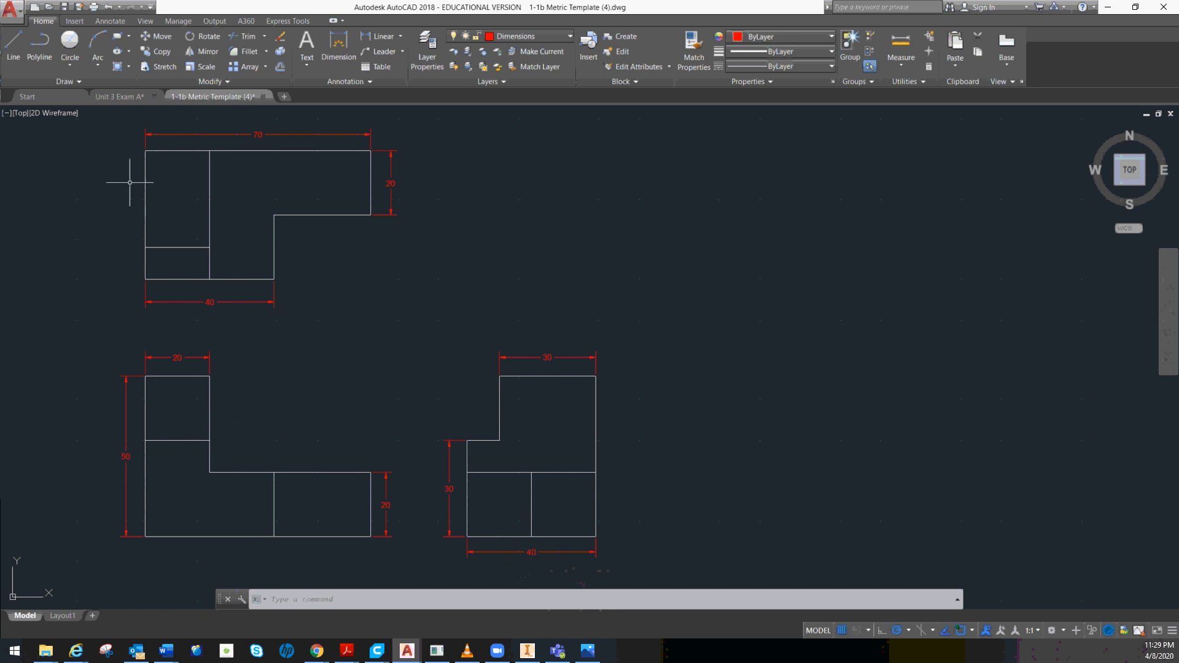
pyautogui.moveTo(322, 343)
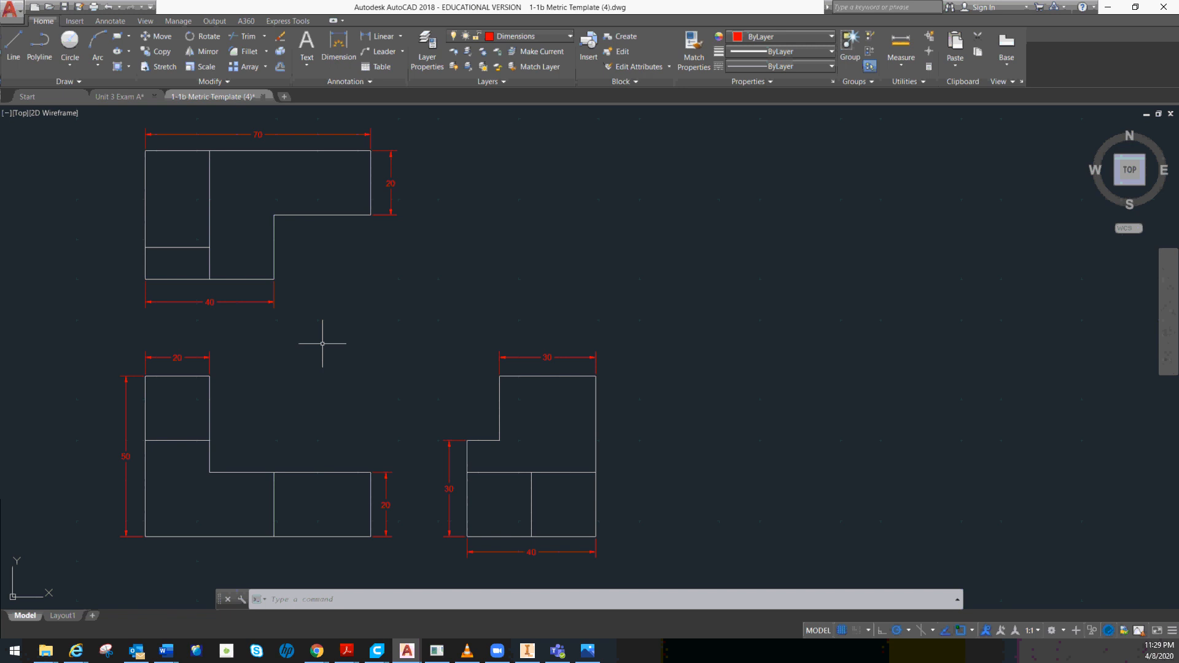
pyautogui.moveTo(465, 434)
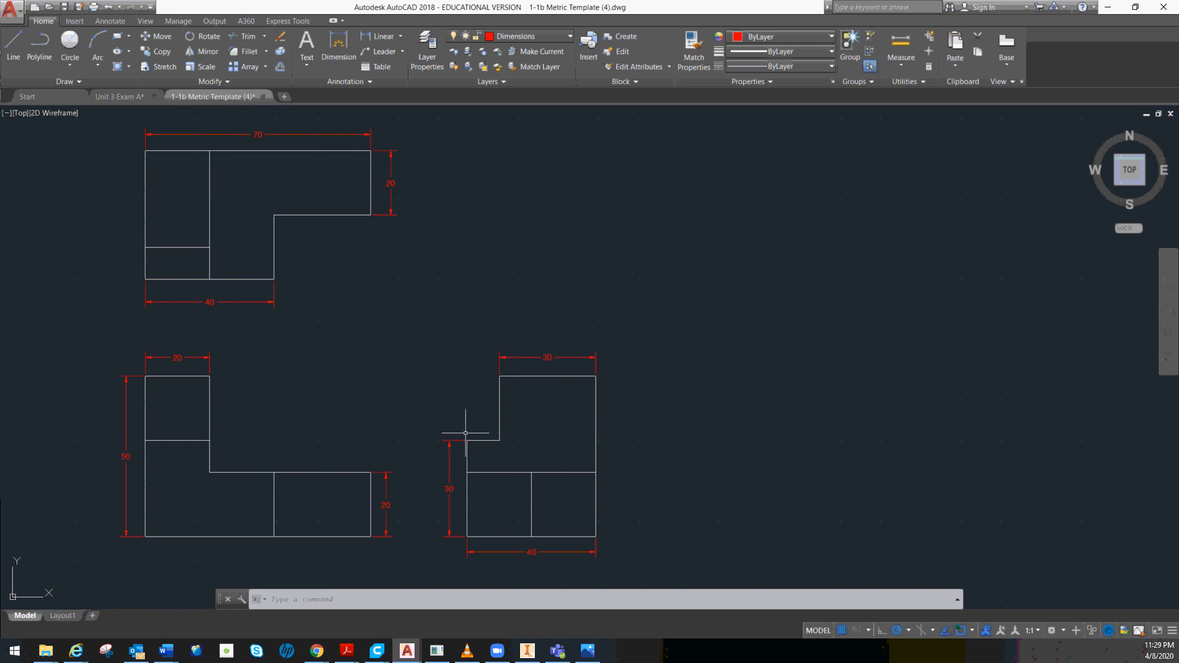
pyautogui.moveTo(582, 511)
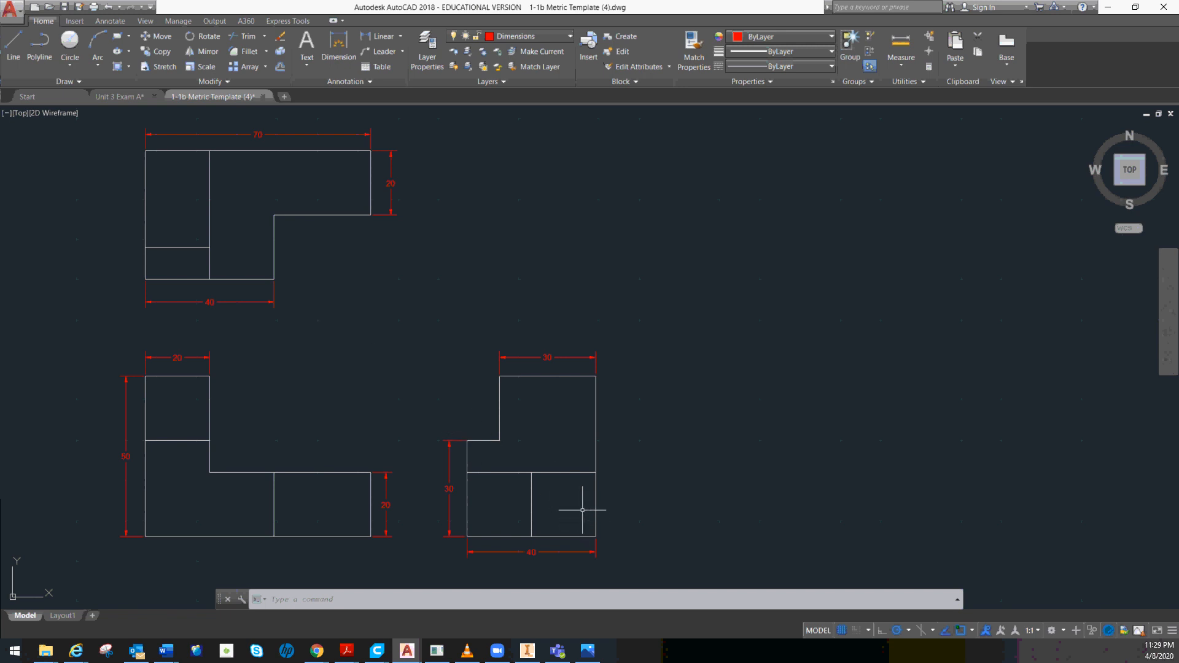
pyautogui.moveTo(583, 512)
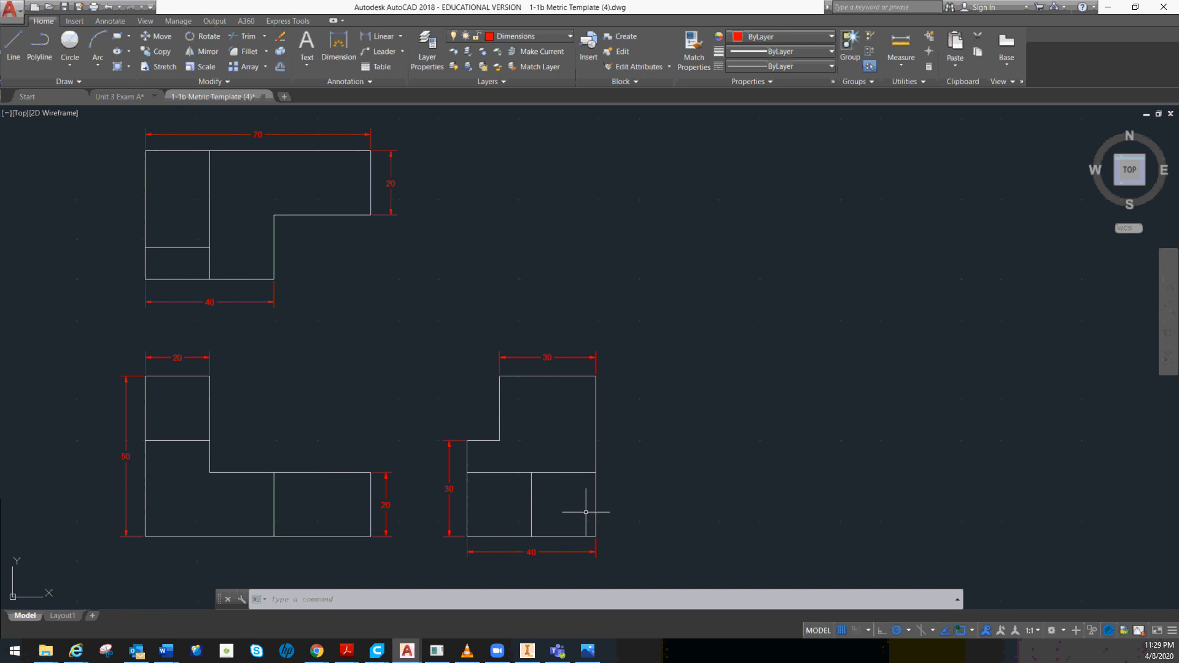
pyautogui.moveTo(479, 397)
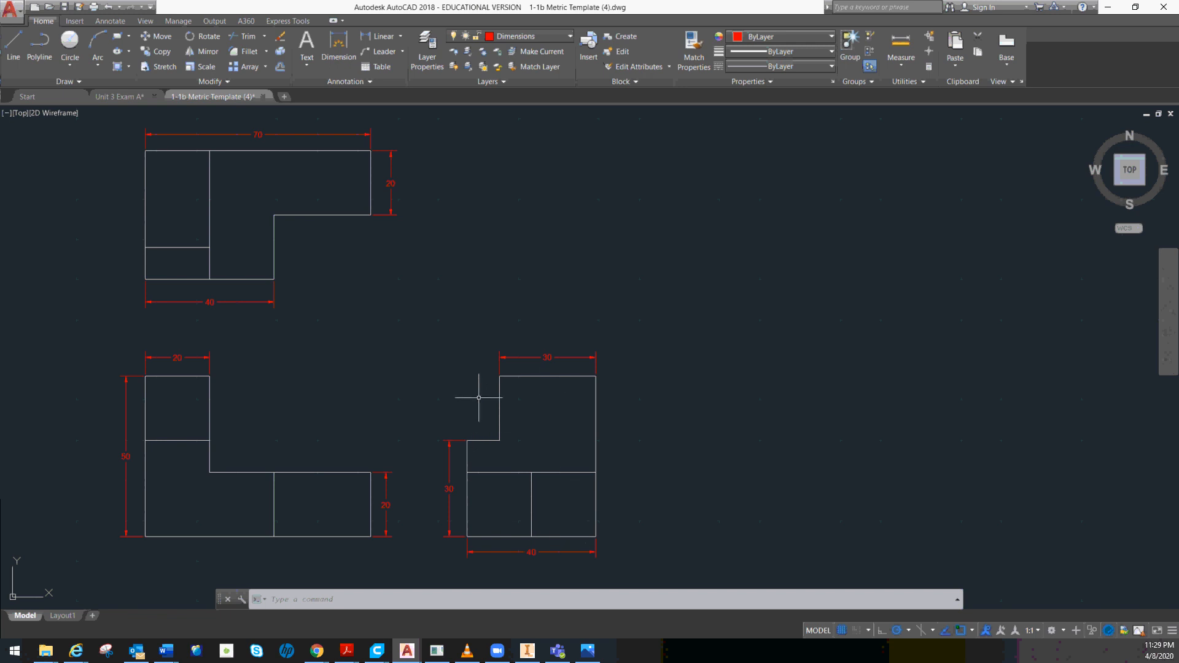
pyautogui.moveTo(585, 442)
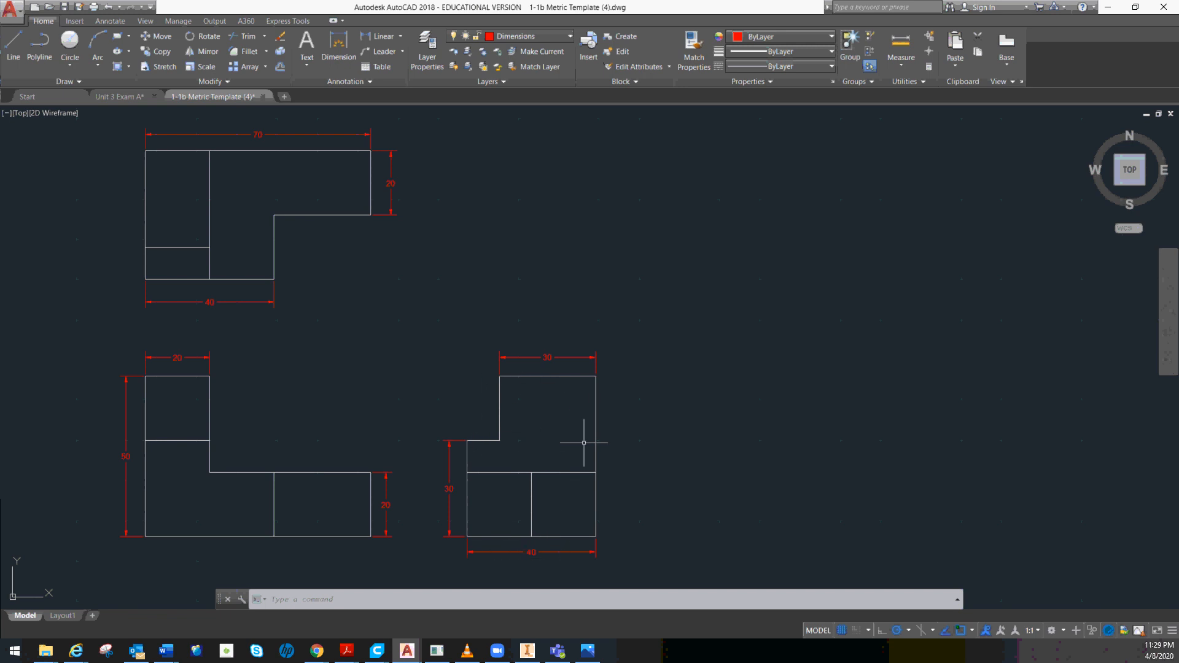
pyautogui.moveTo(550, 358)
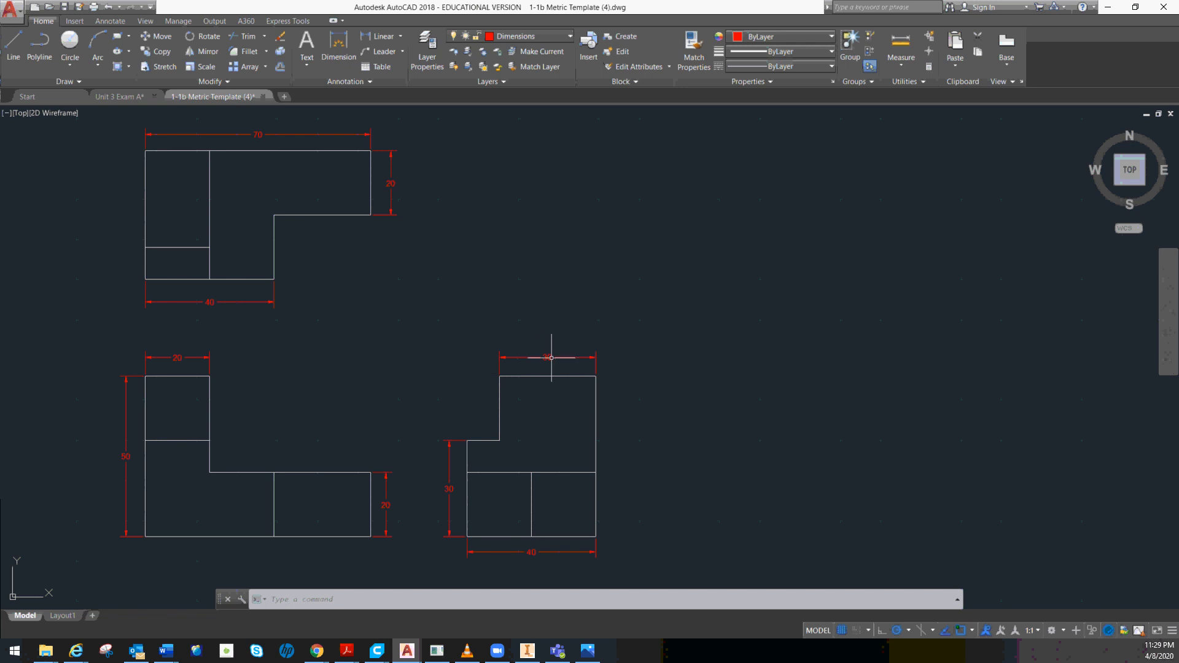
pyautogui.moveTo(548, 413)
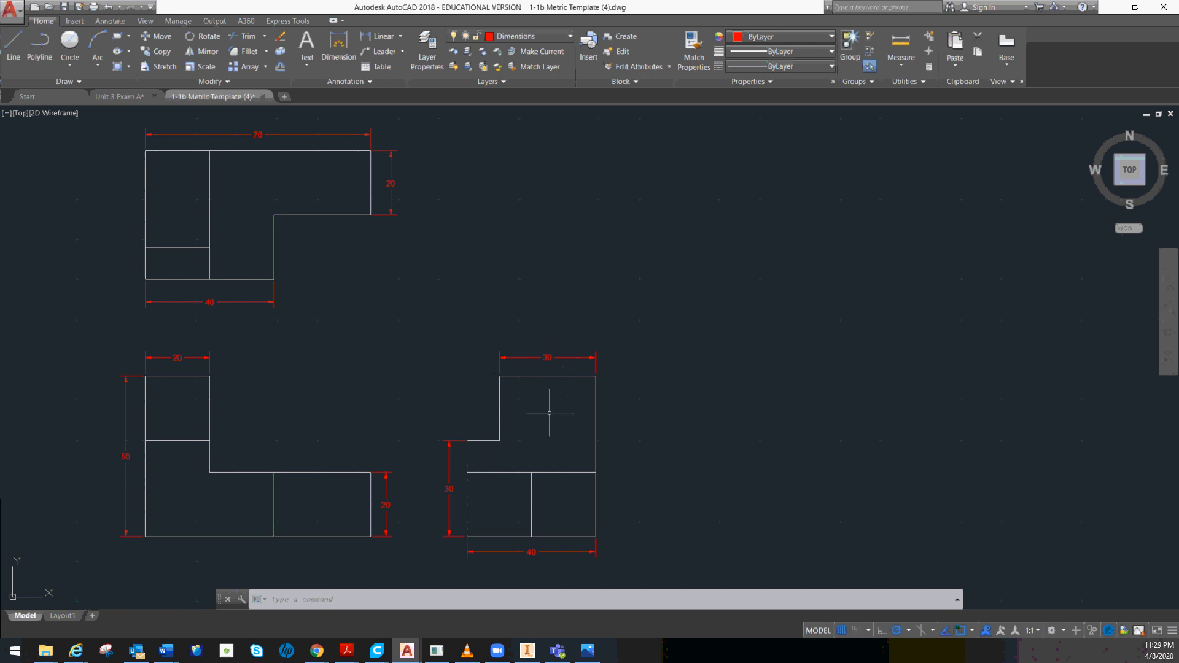
pyautogui.moveTo(254, 178)
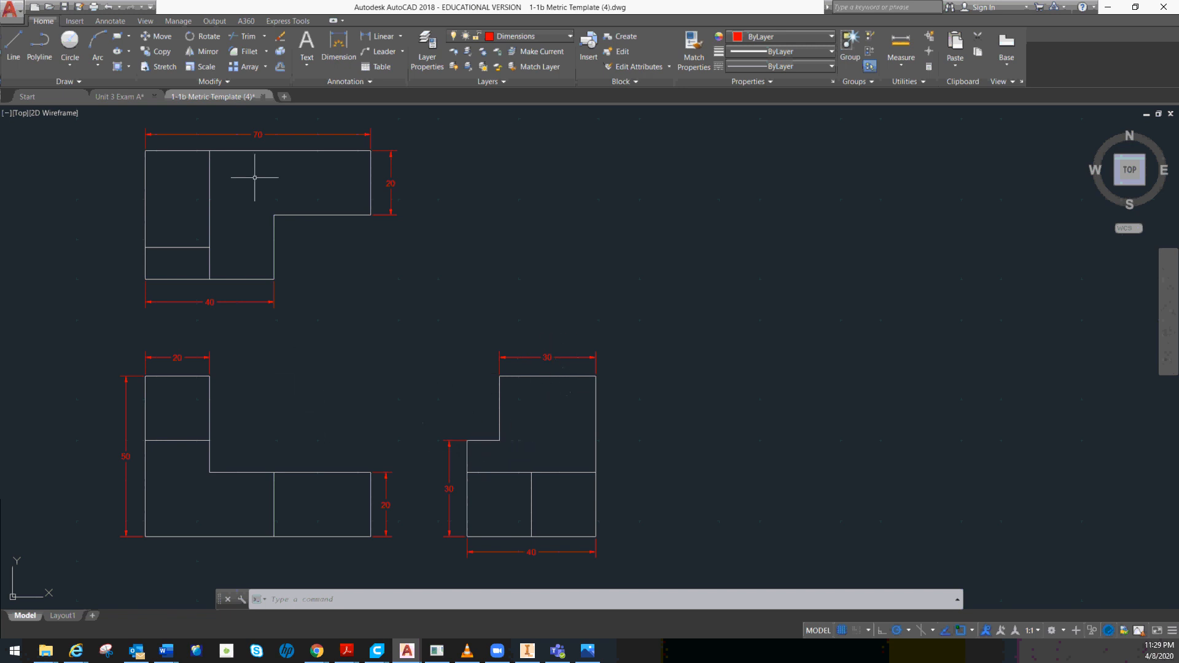
pyautogui.moveTo(378, 191)
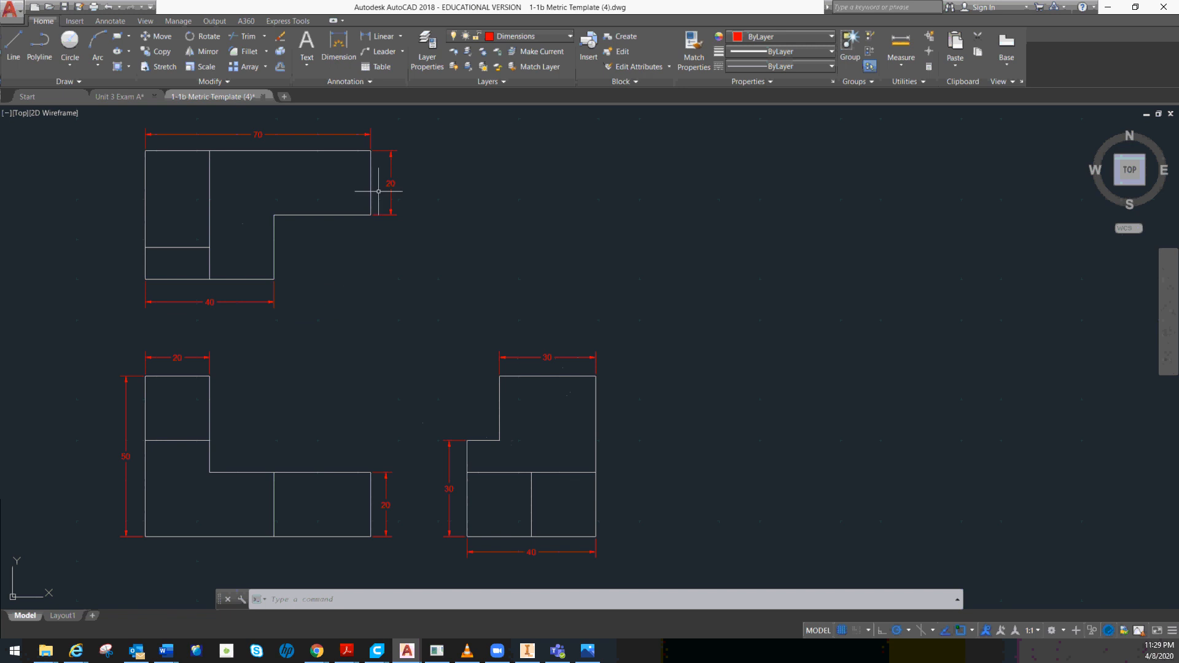
pyautogui.moveTo(389, 185)
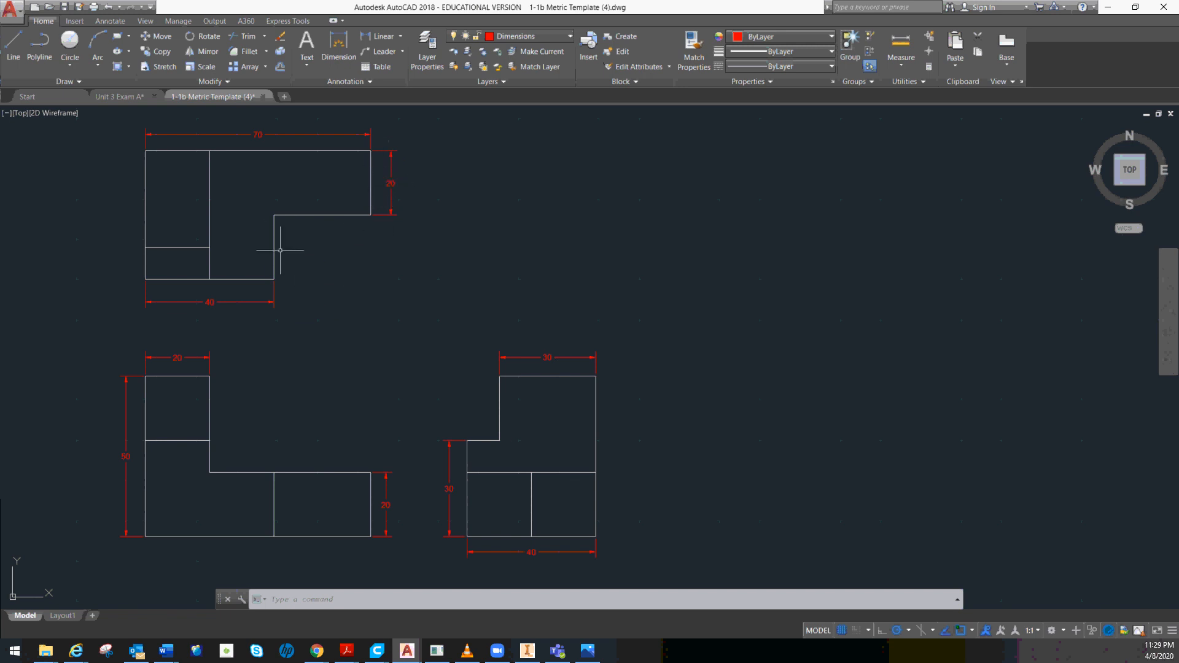
pyautogui.moveTo(333, 435)
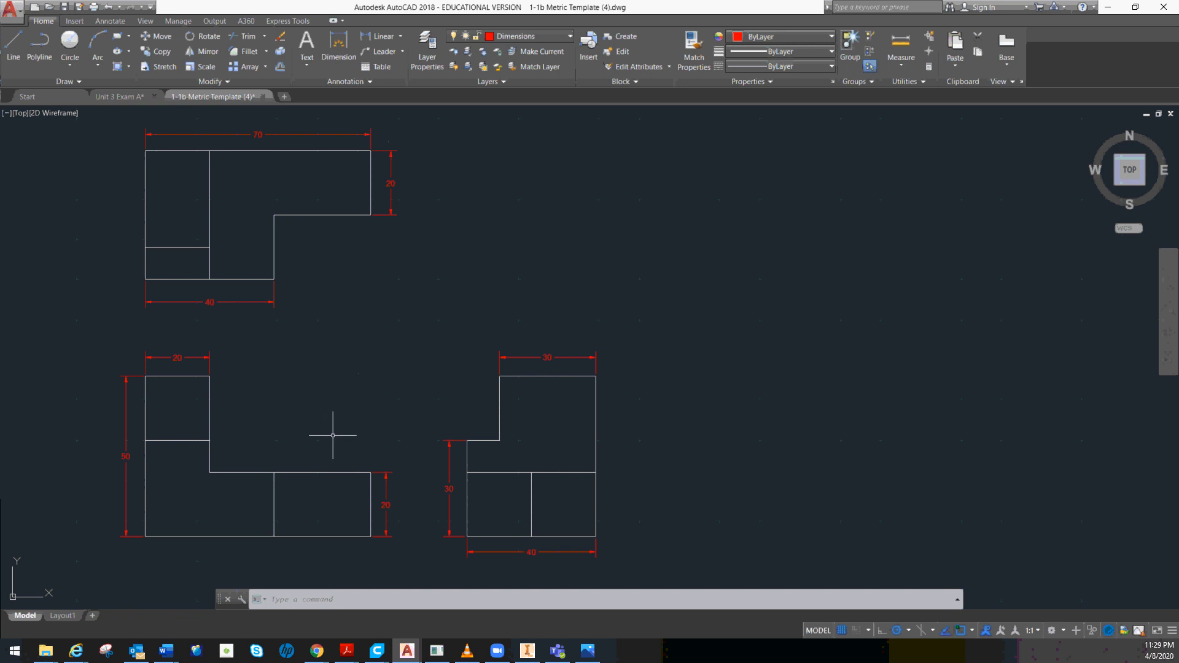
pyautogui.moveTo(511, 444)
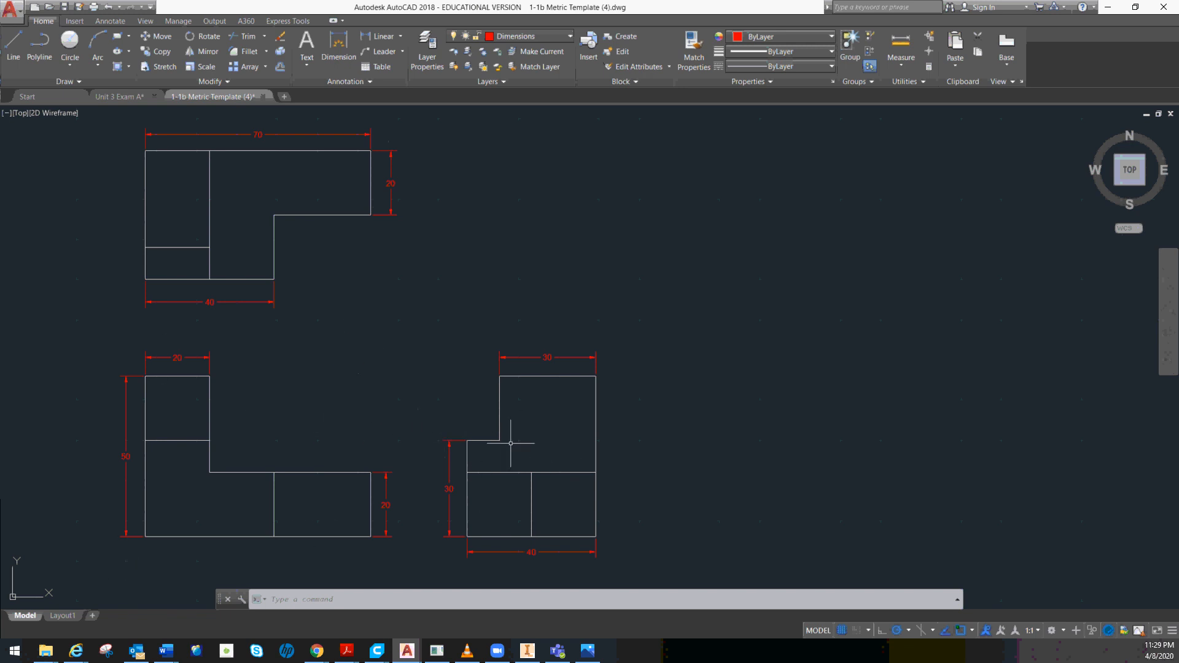
pyautogui.moveTo(387, 530)
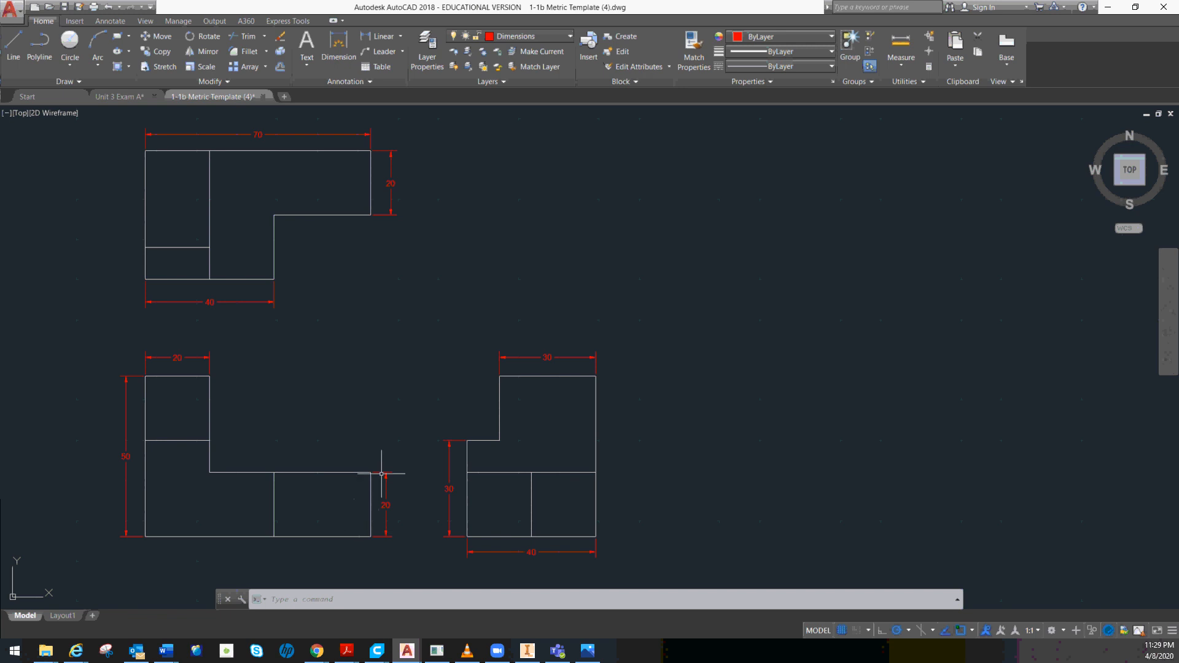
pyautogui.moveTo(457, 530)
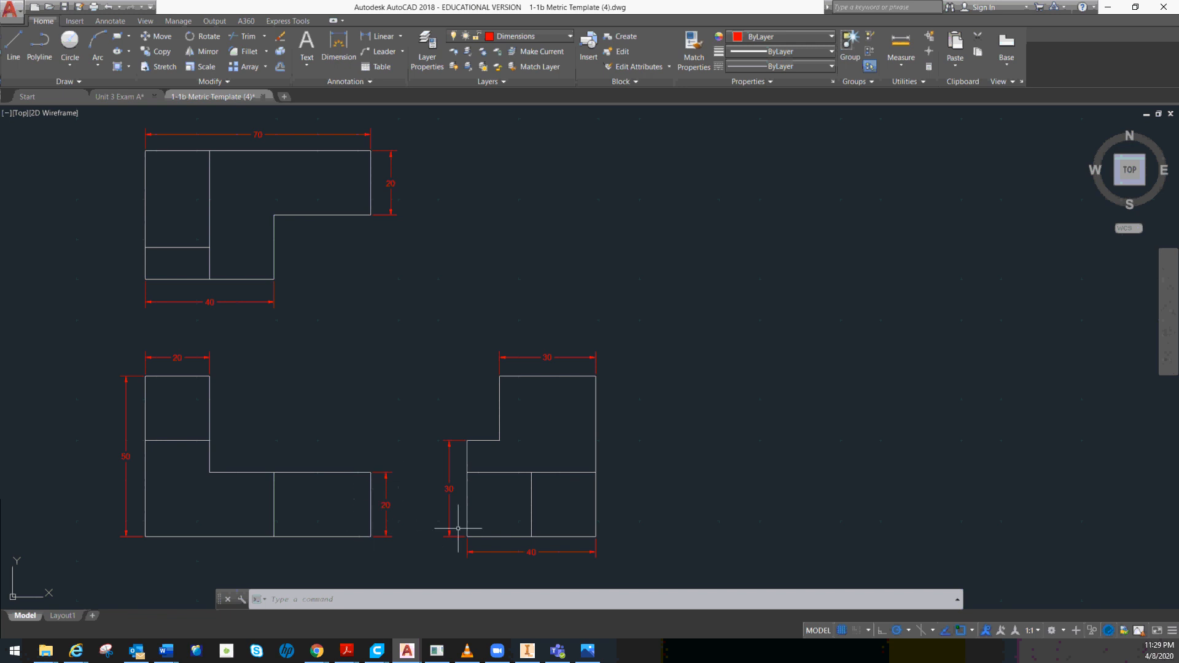
pyautogui.moveTo(471, 440)
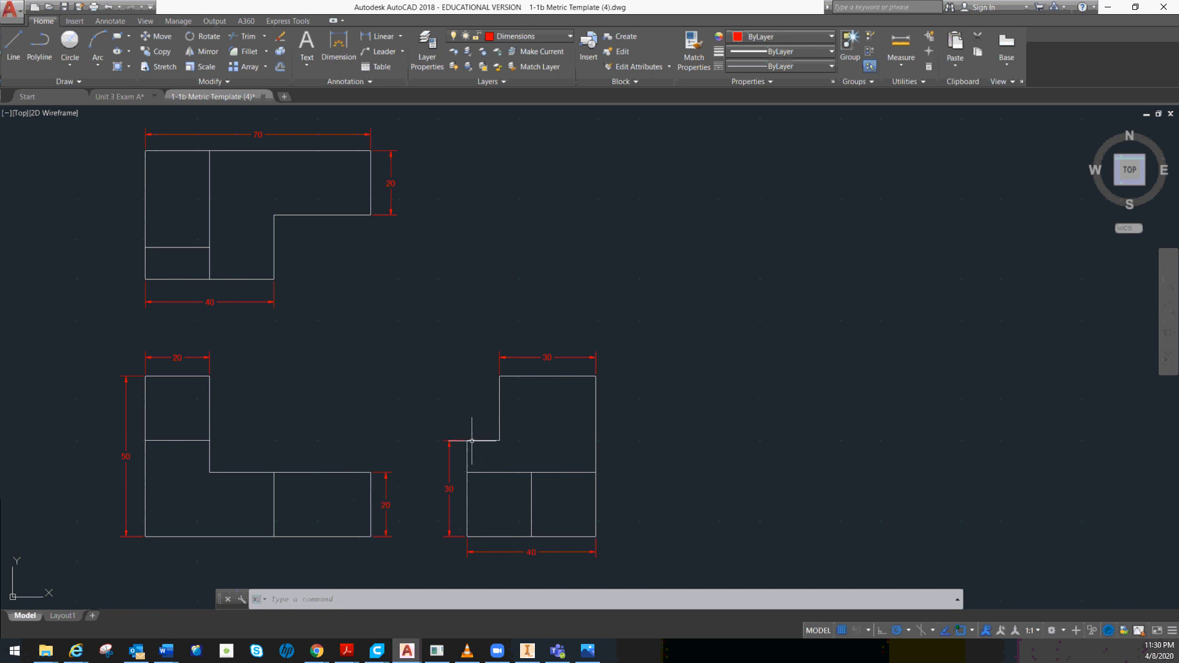
pyautogui.moveTo(490, 421)
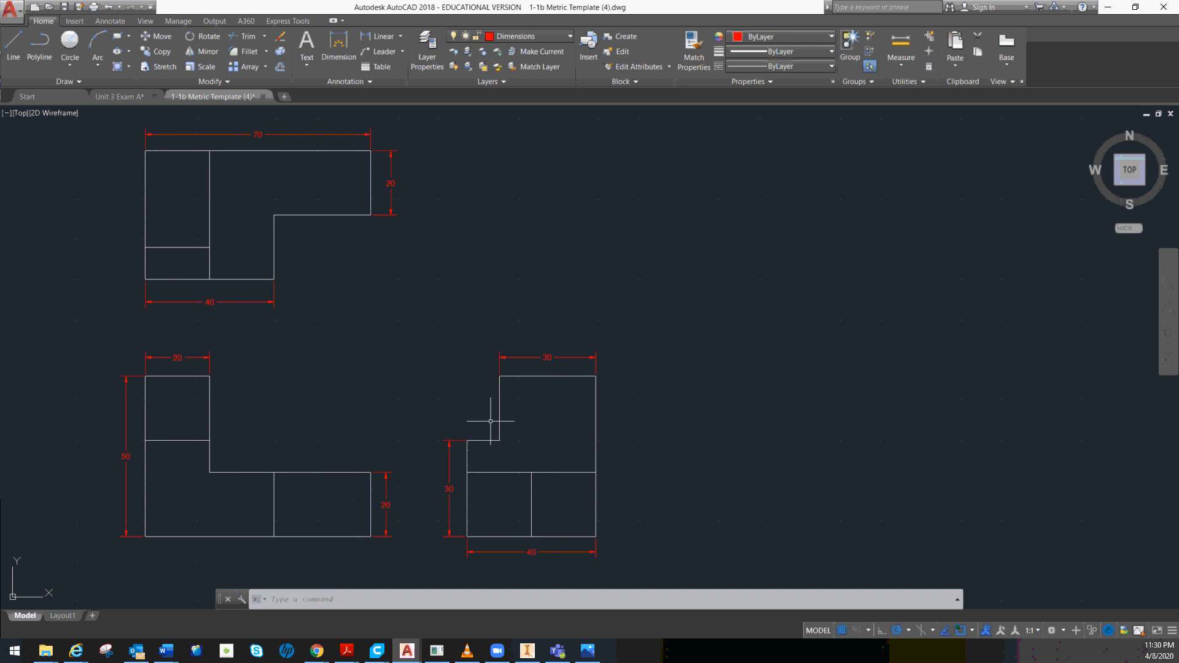
pyautogui.moveTo(500, 375)
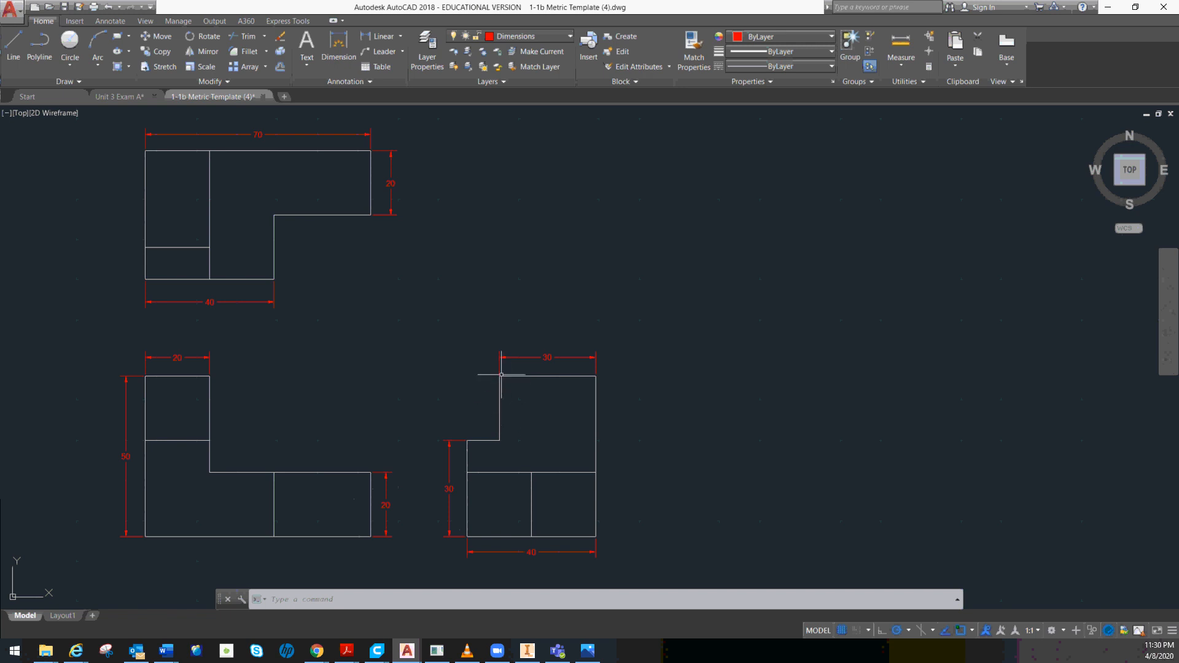
pyautogui.moveTo(401, 397)
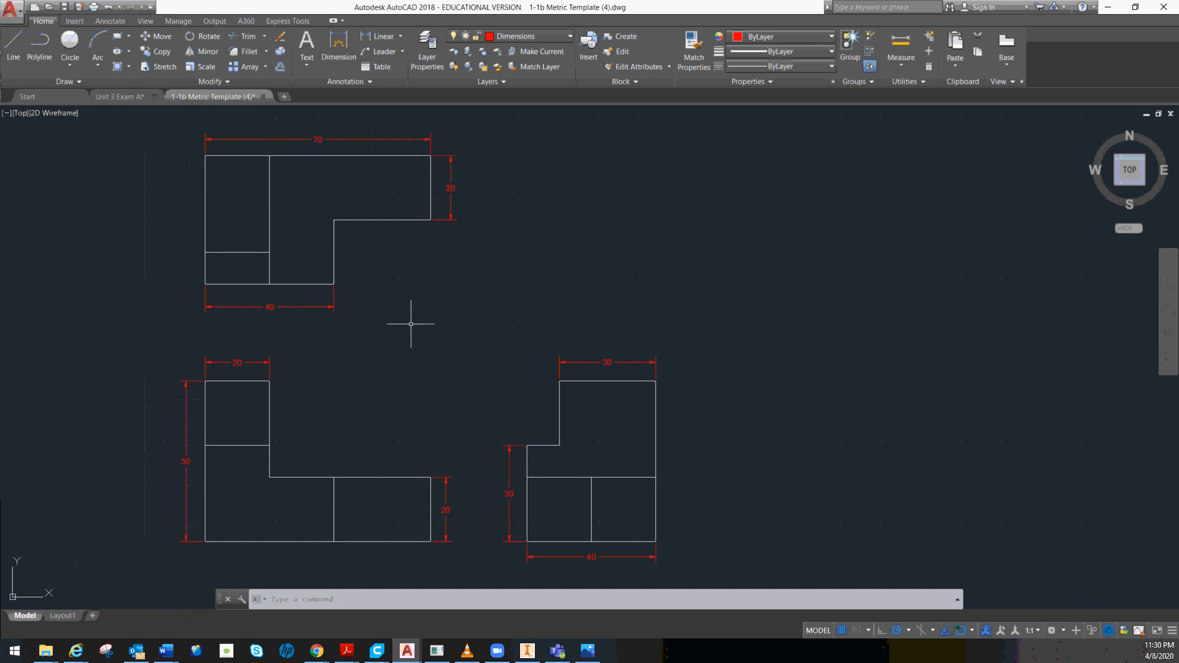
pyautogui.moveTo(420, 328)
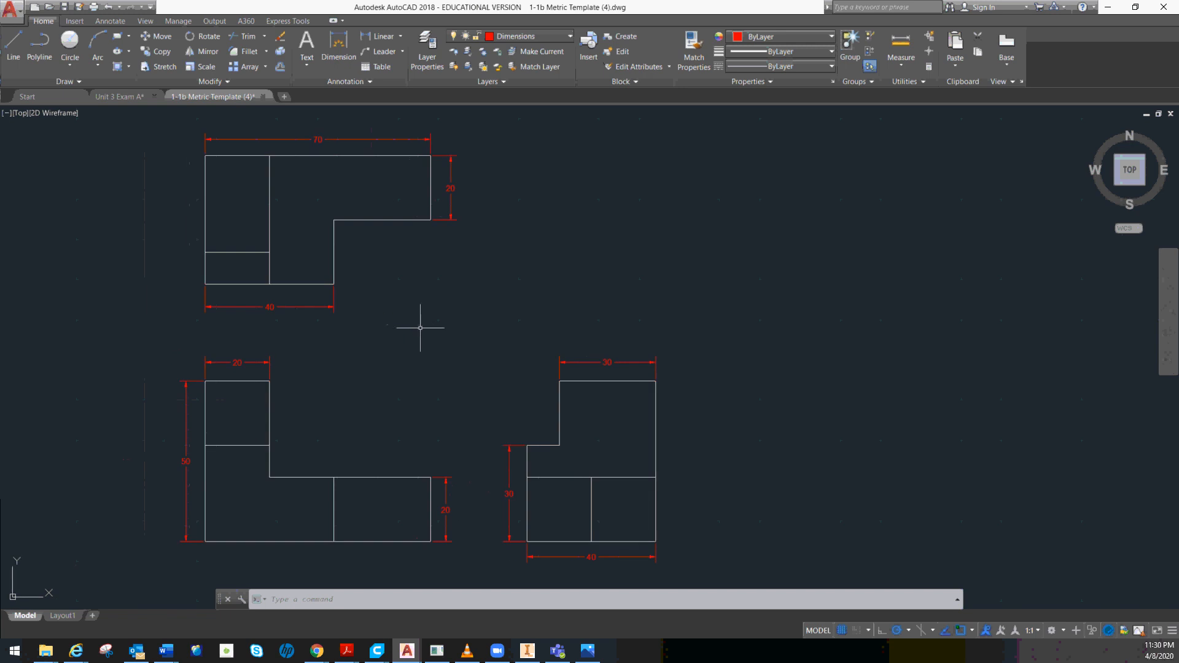
pyautogui.moveTo(1151, 249)
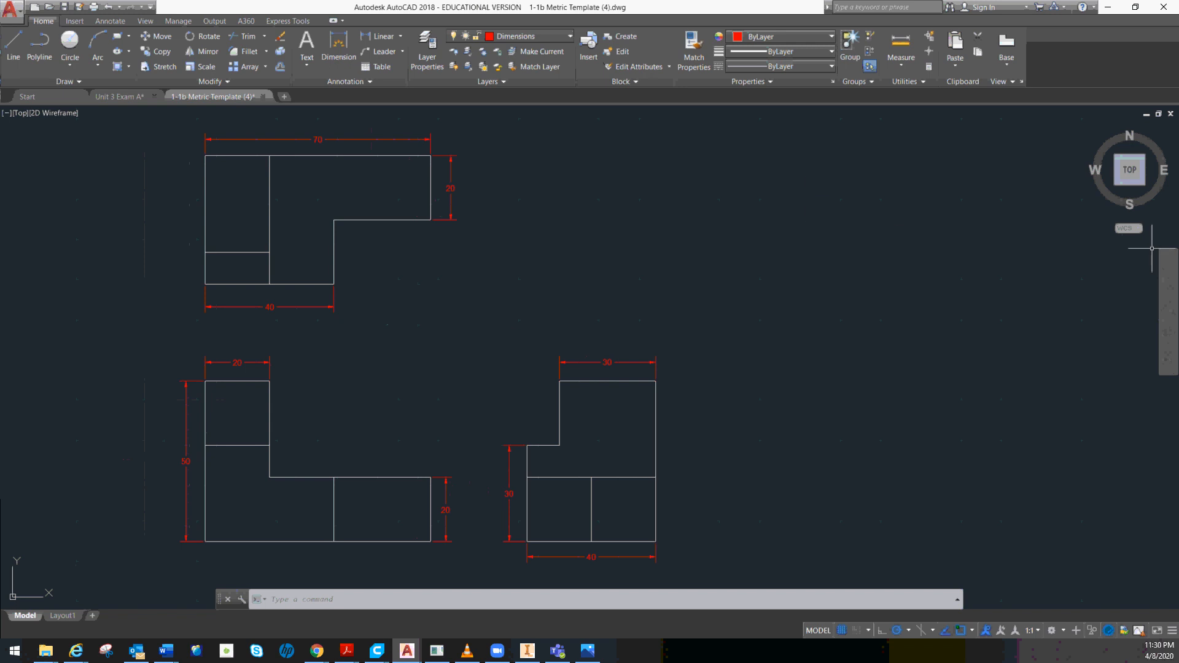